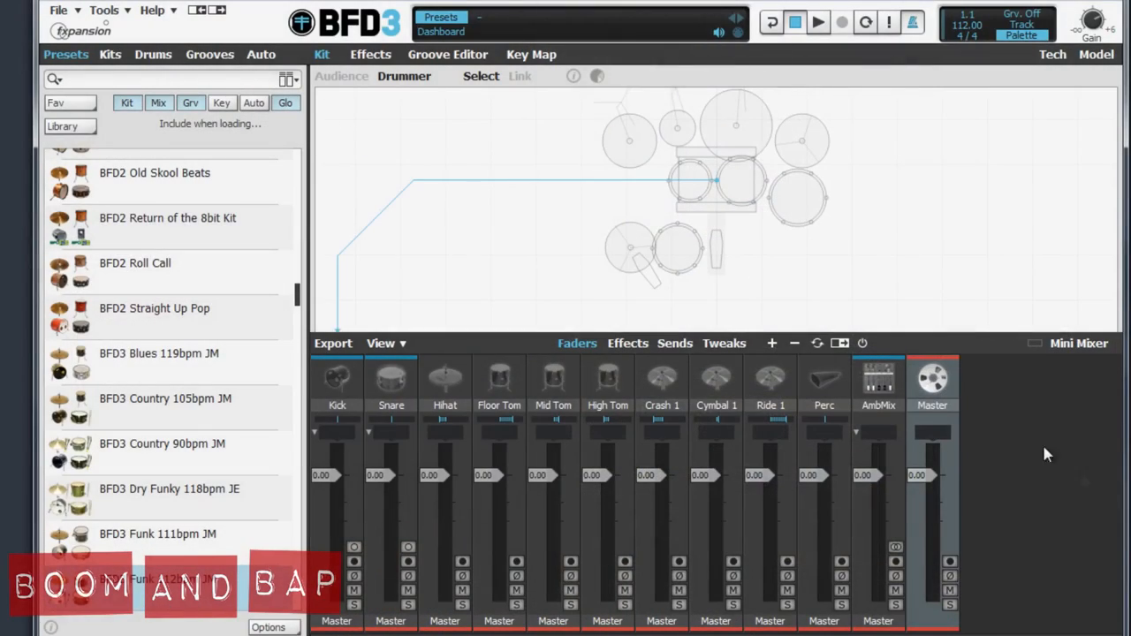
mouse_move(932, 380)
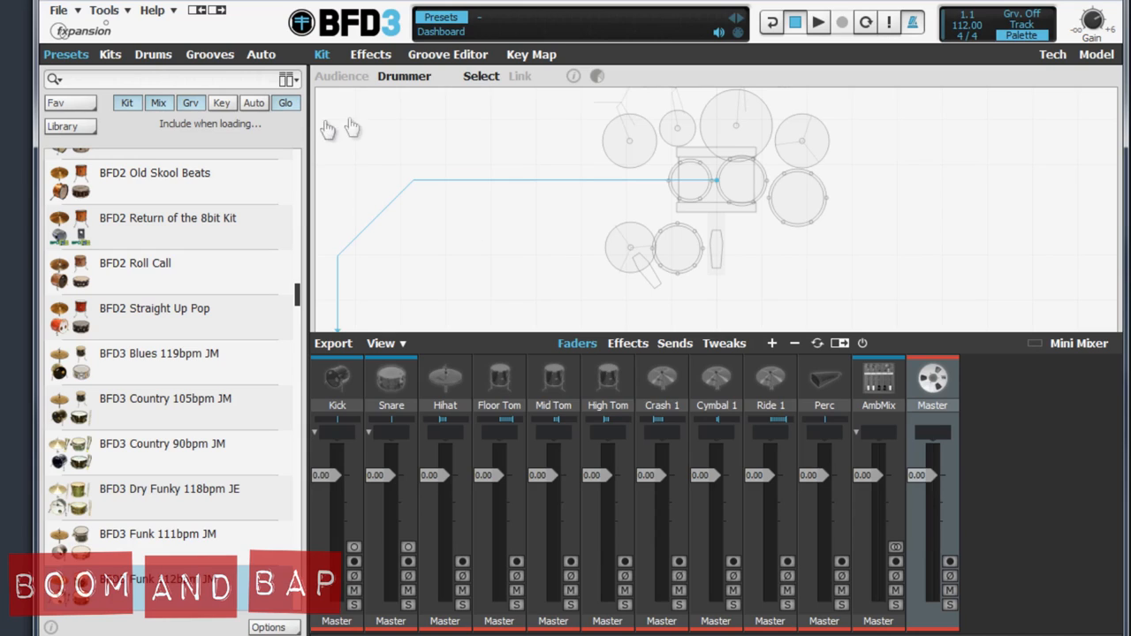
mouse_move(448, 150)
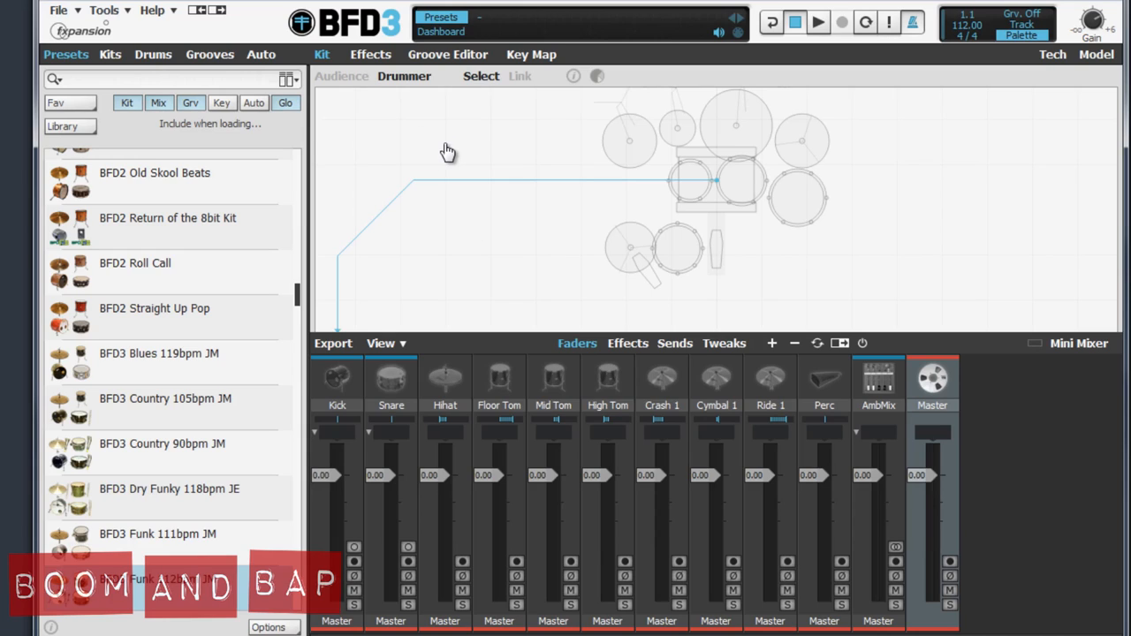
mouse_move(150, 78)
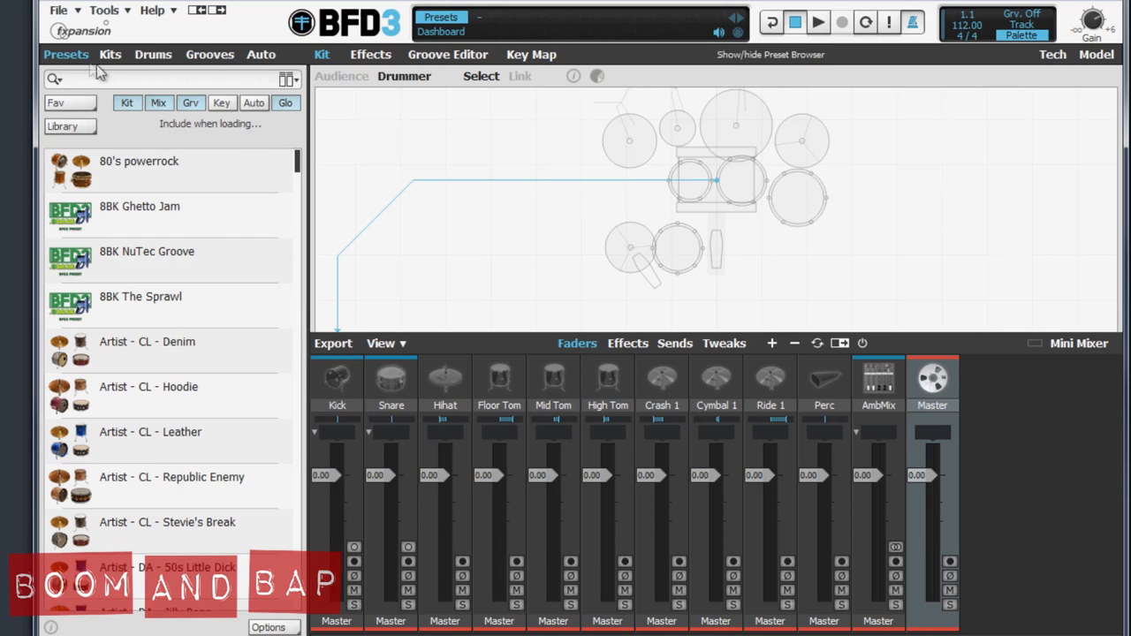
Browse the groove list, then return to presets and open the preset library filter
click(209, 54)
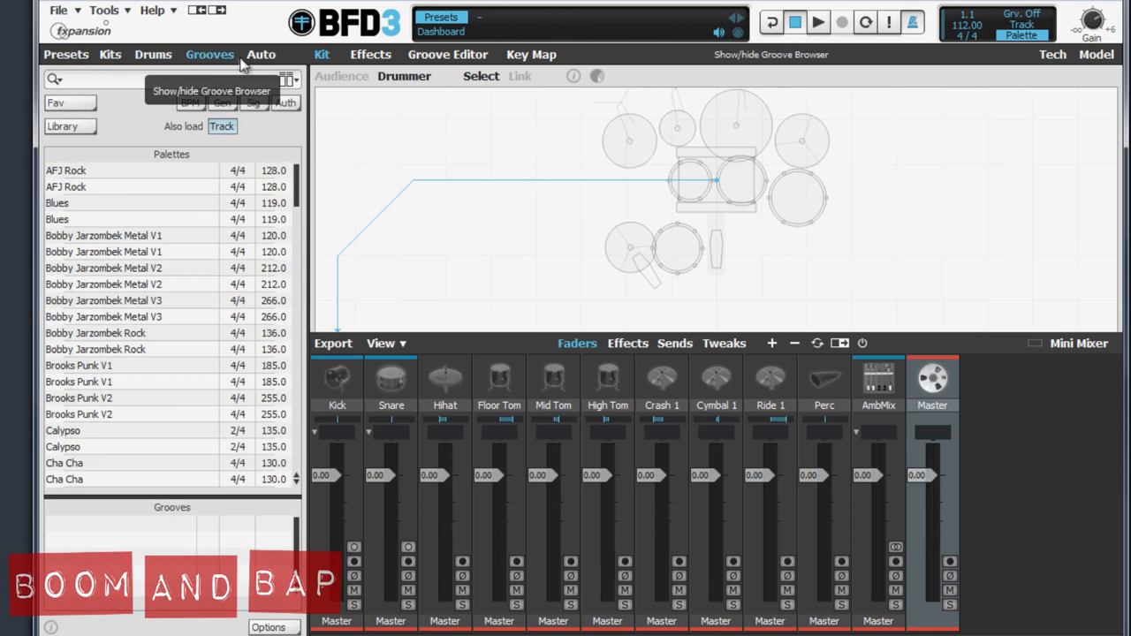
click(65, 54)
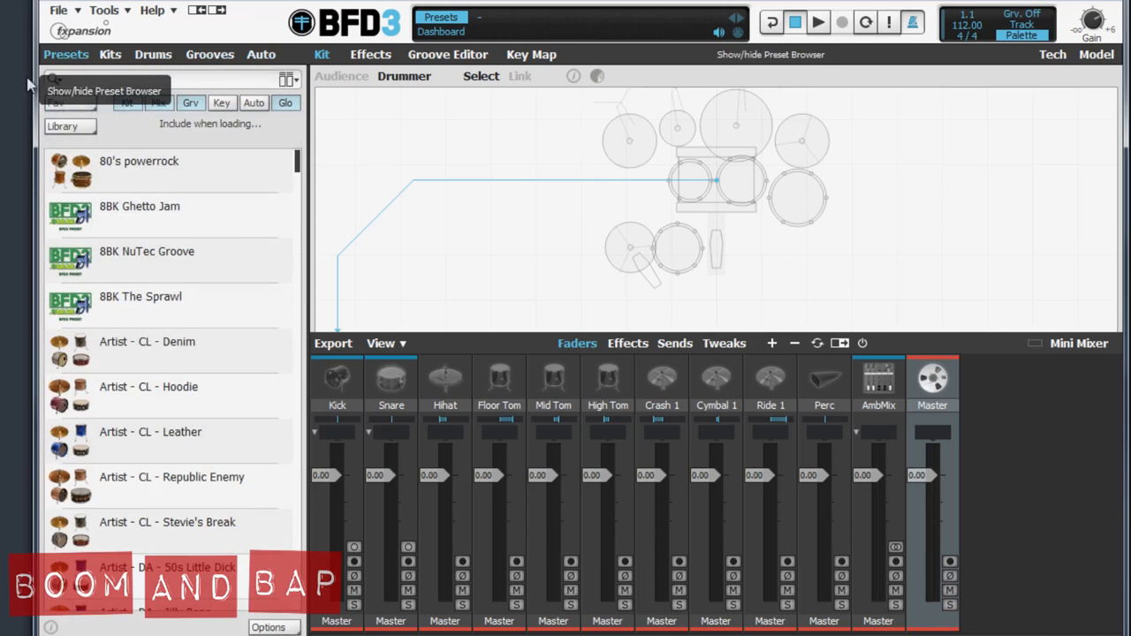
mouse_move(88, 132)
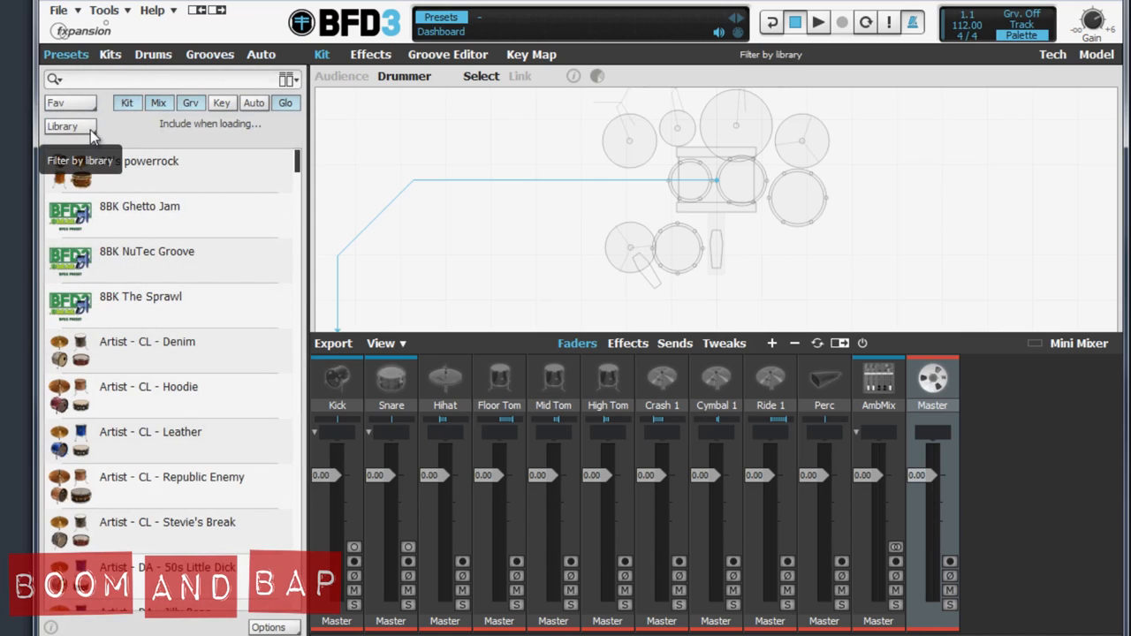
click(69, 126)
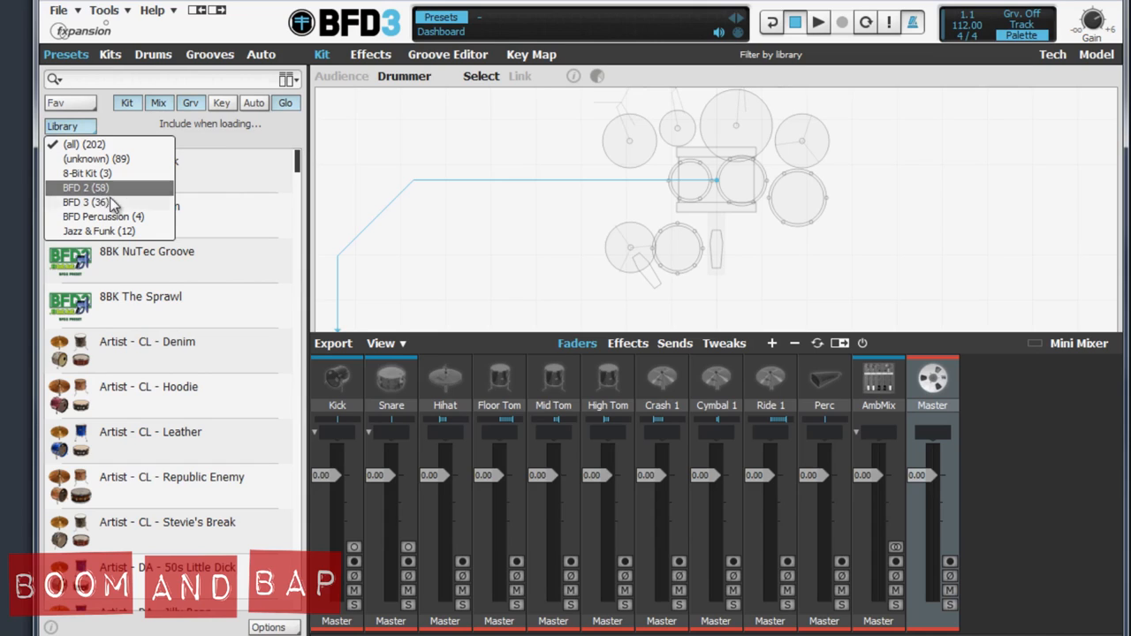
mouse_move(120, 203)
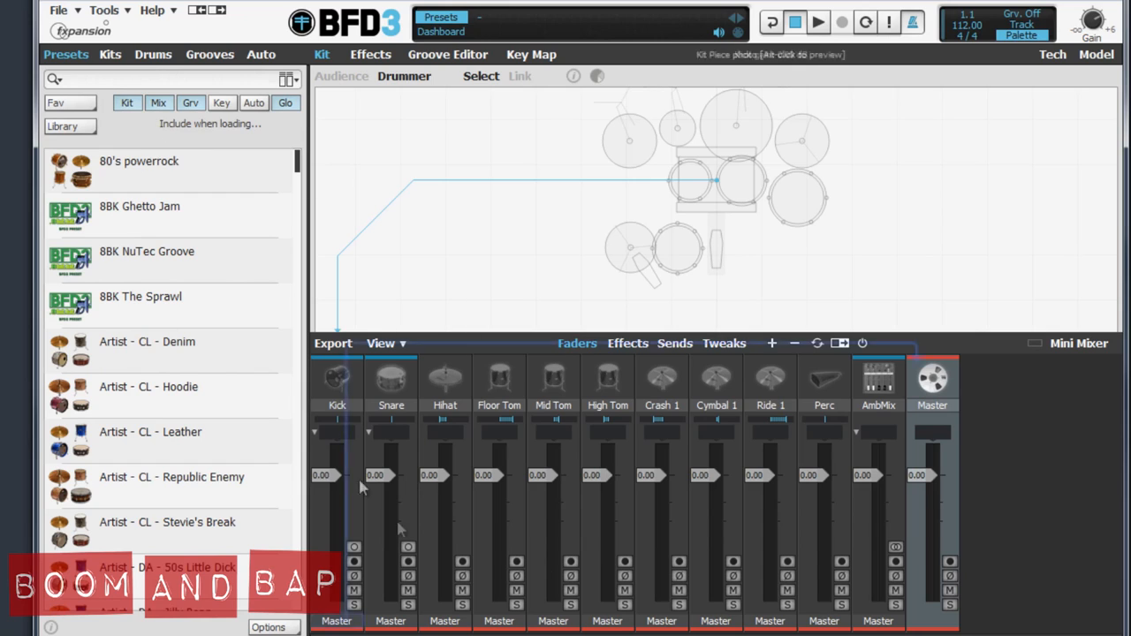
Audition two kit drums and the high tom, then show the Hihat channel's first effect slot
click(628, 141)
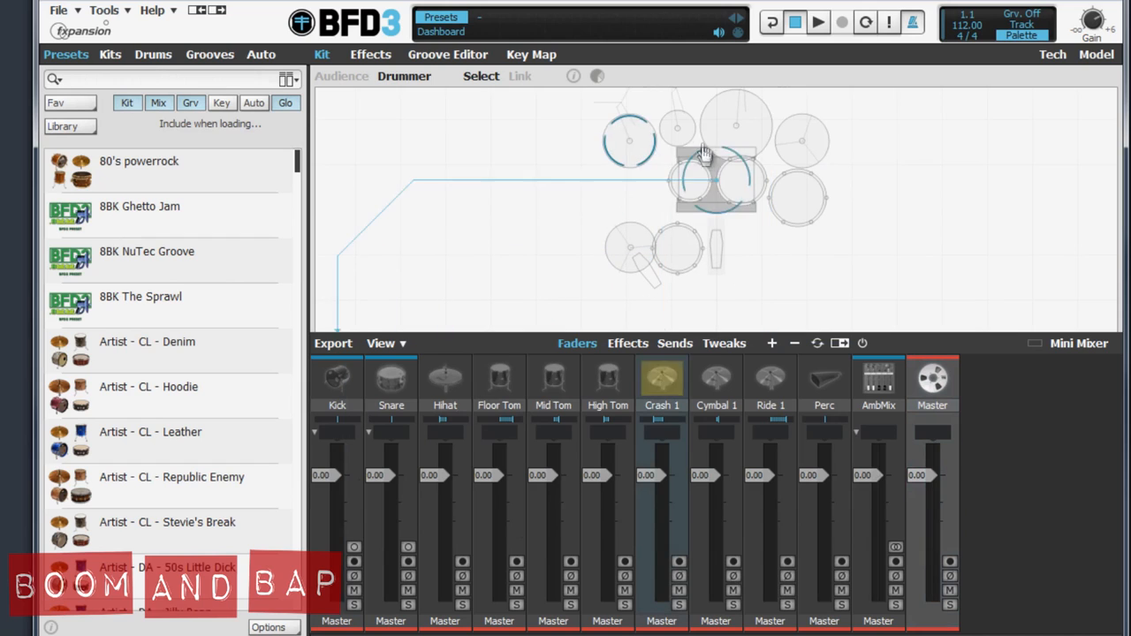
click(801, 139)
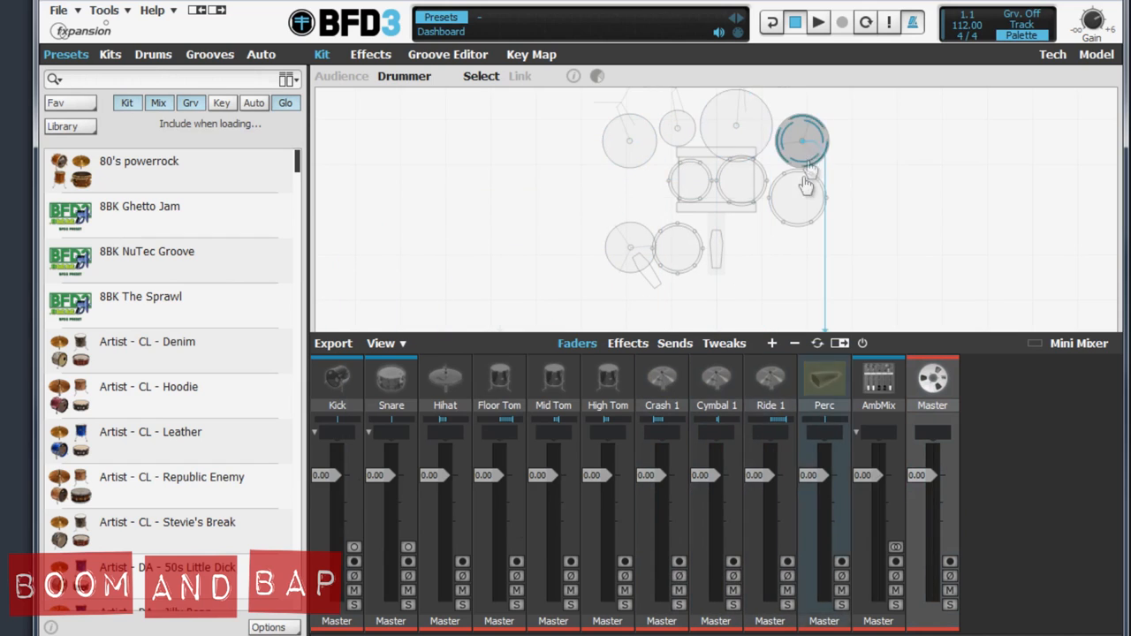
click(680, 251)
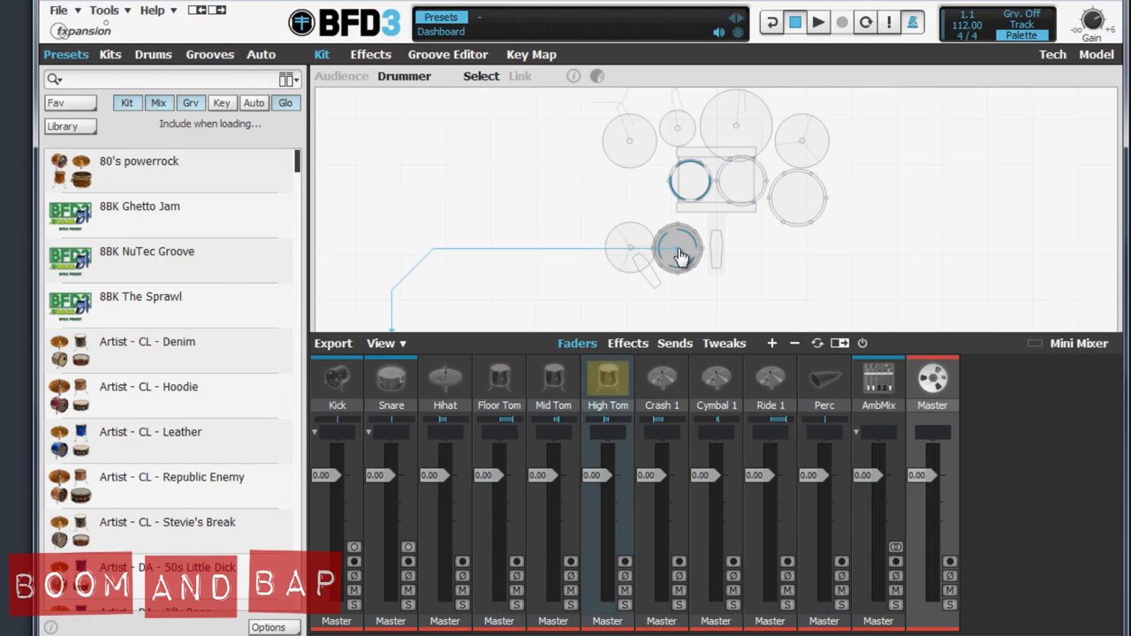
click(370, 54)
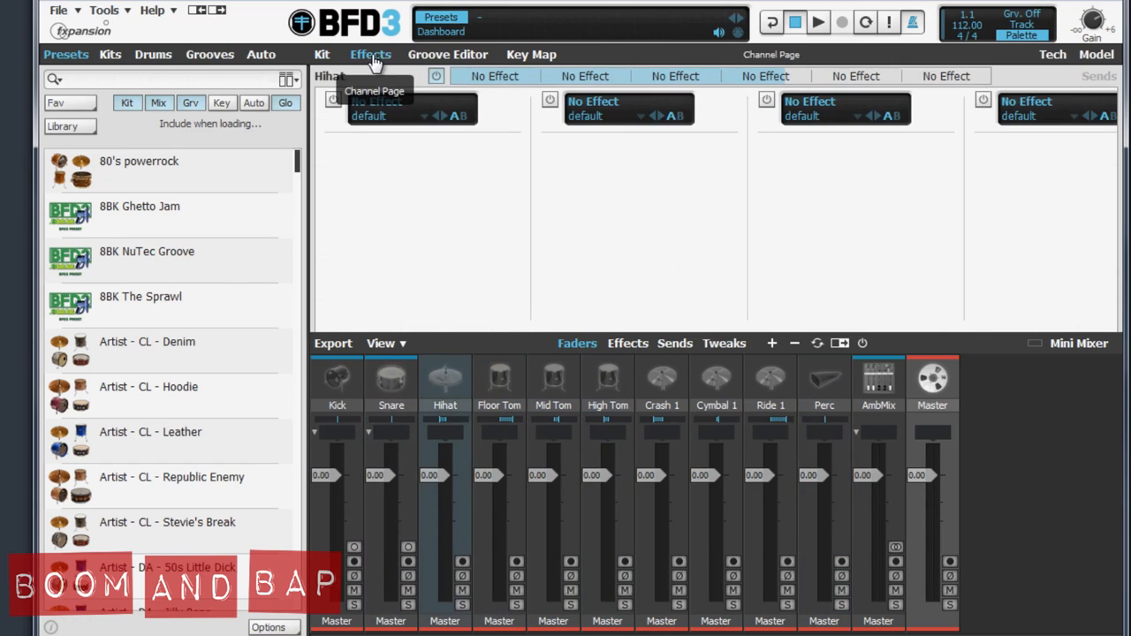
mouse_move(526, 89)
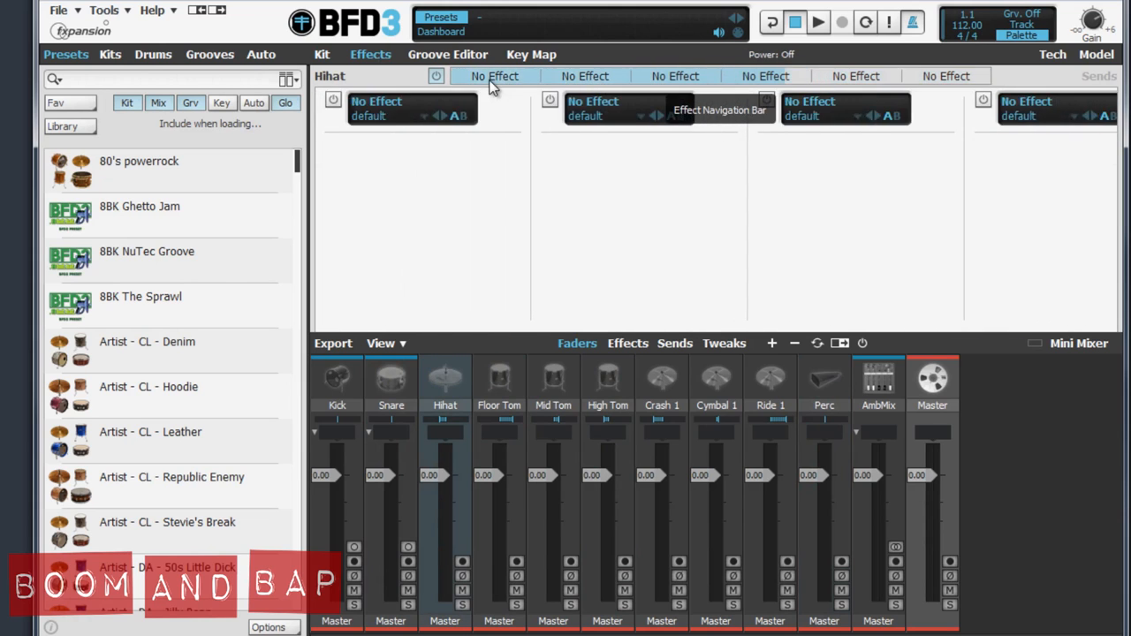
click(447, 53)
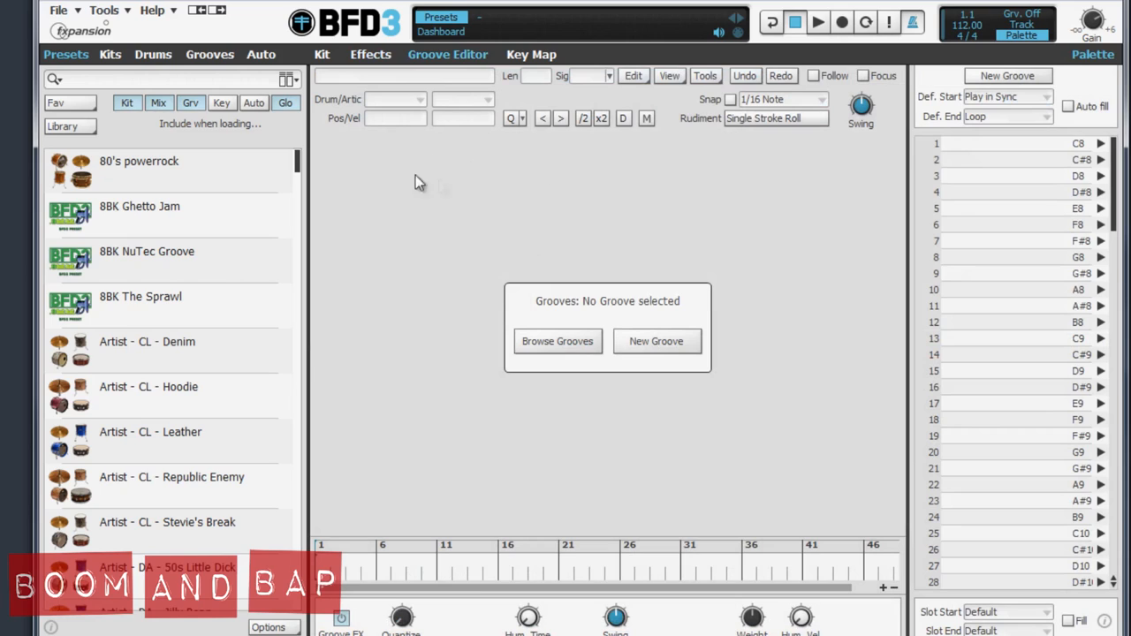
mouse_move(588, 289)
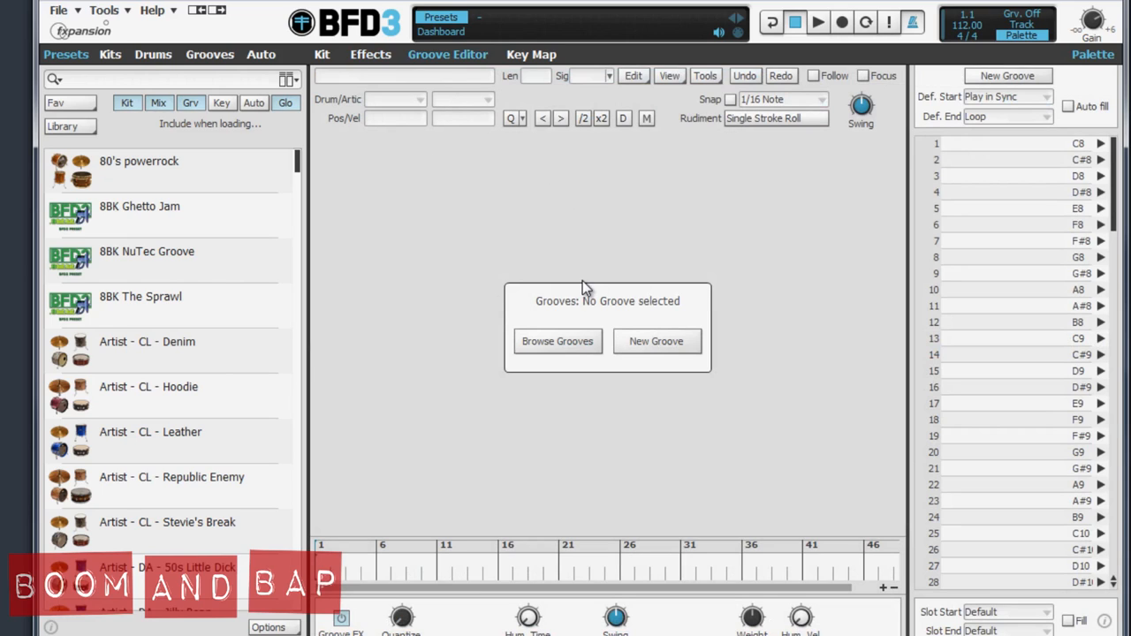
mouse_move(638, 281)
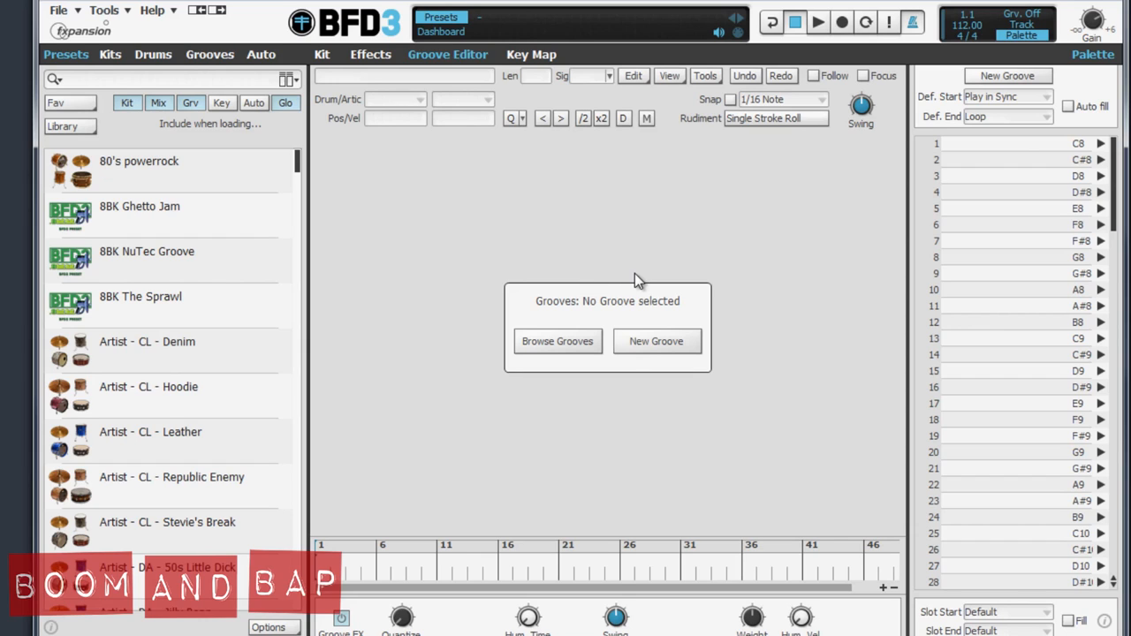
mouse_move(563, 69)
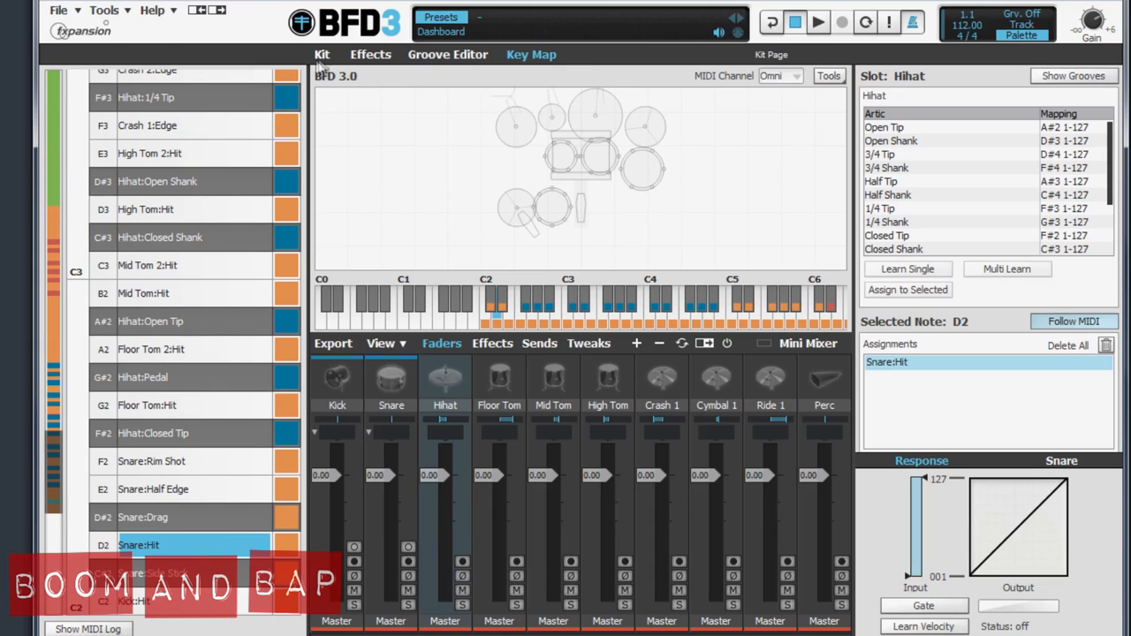
Return from the key map to the drum kit view
click(65, 54)
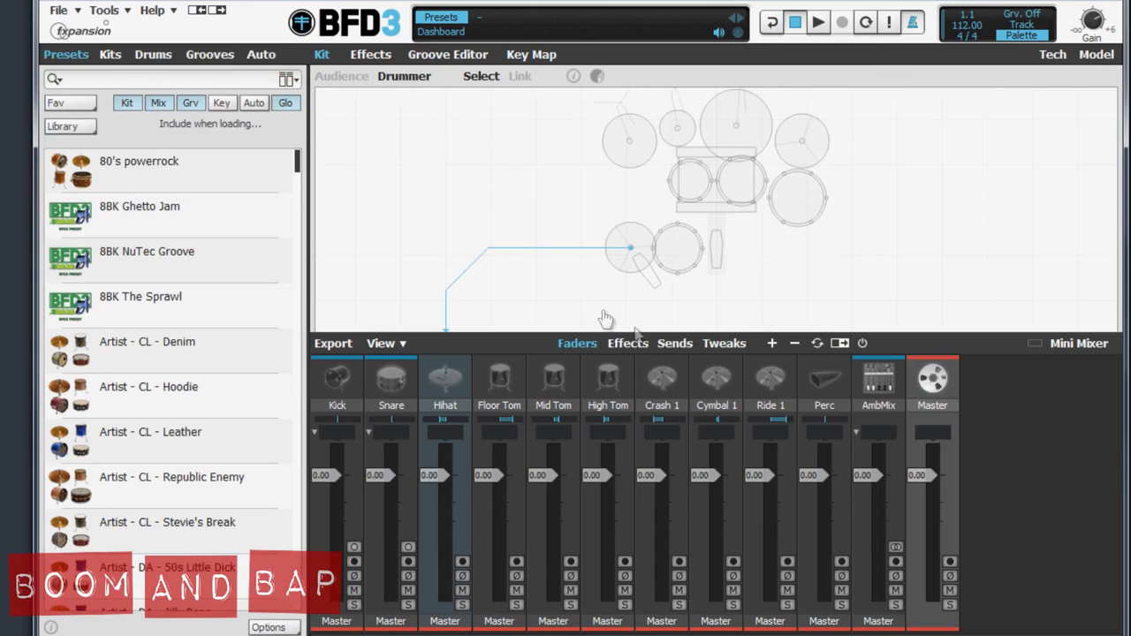
mouse_move(121, 144)
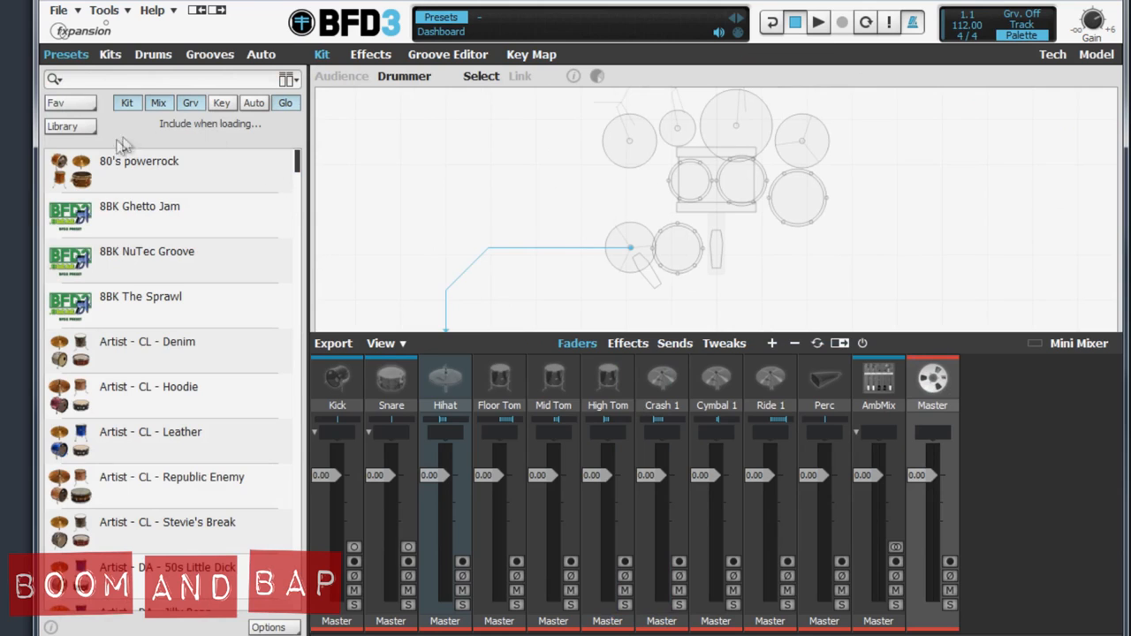
Show the drum kits list and set its Library filter to BFD 3
click(69, 126)
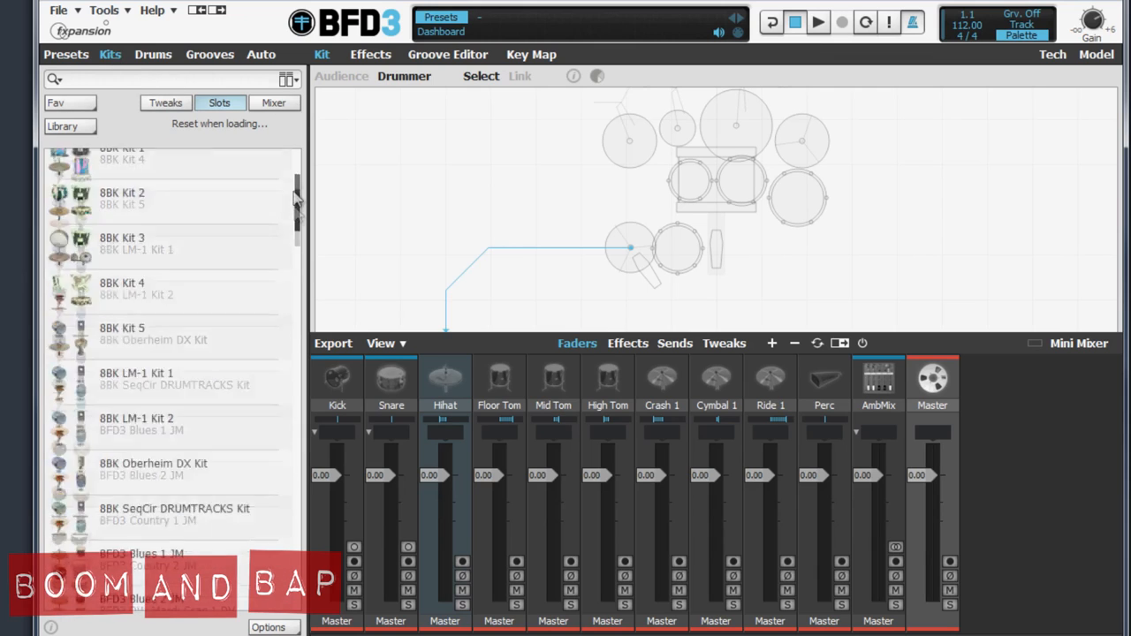
scroll(up, 3)
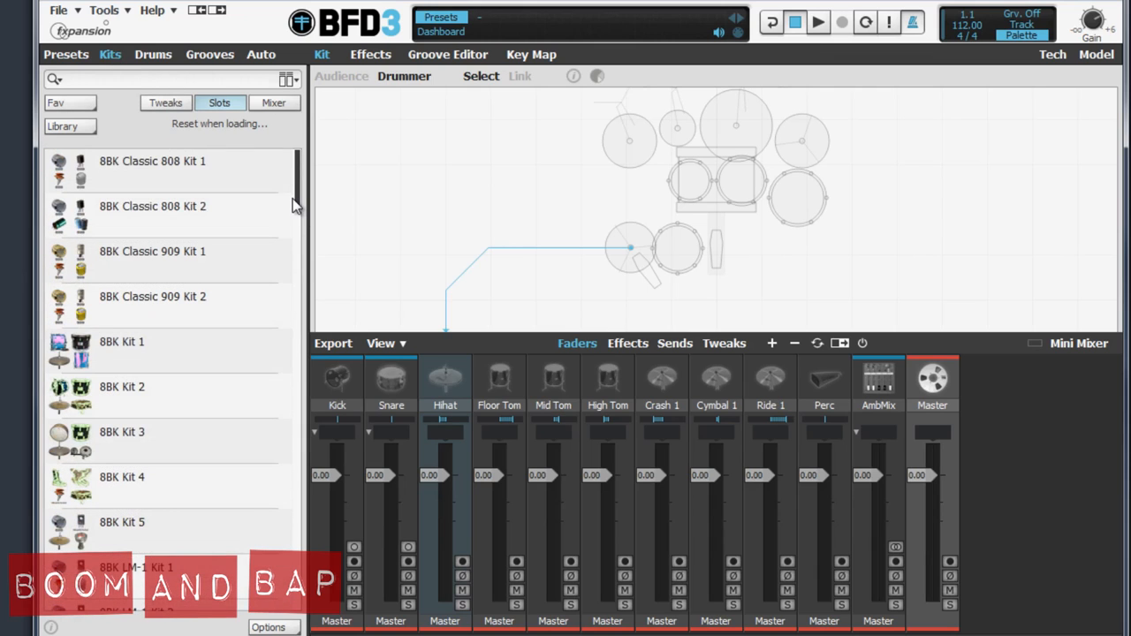
mouse_move(89, 139)
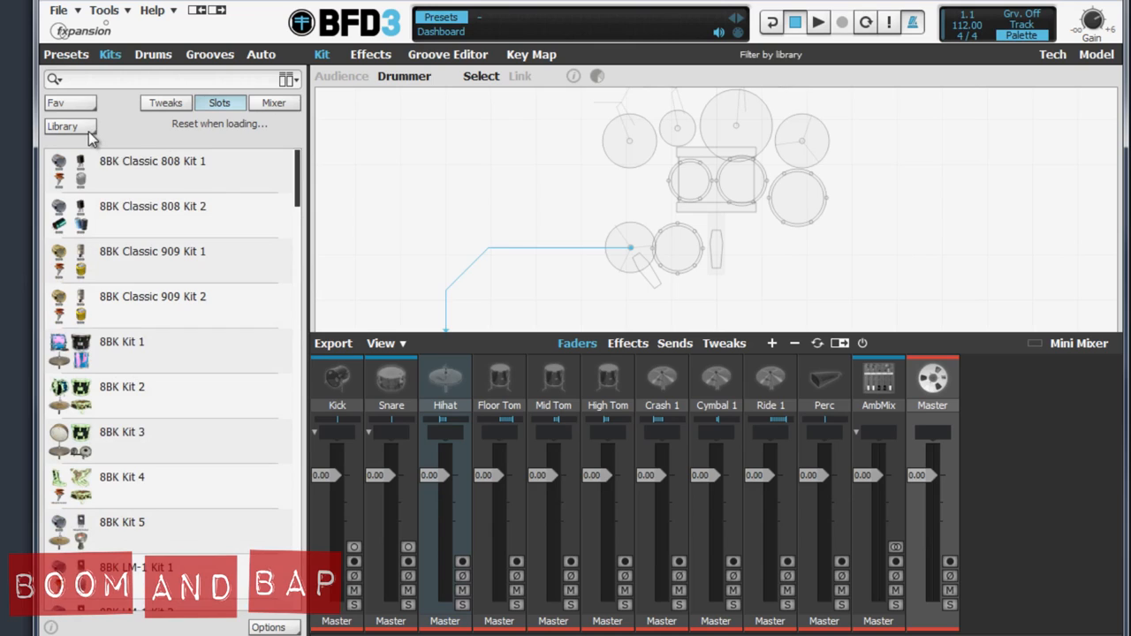
mouse_move(88, 135)
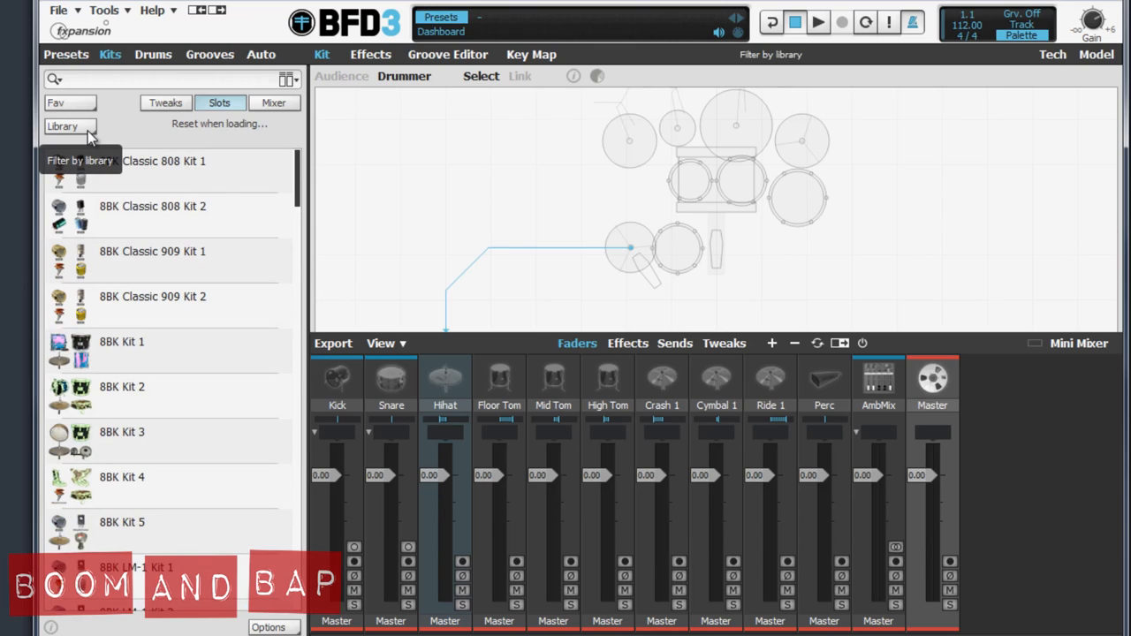
click(69, 125)
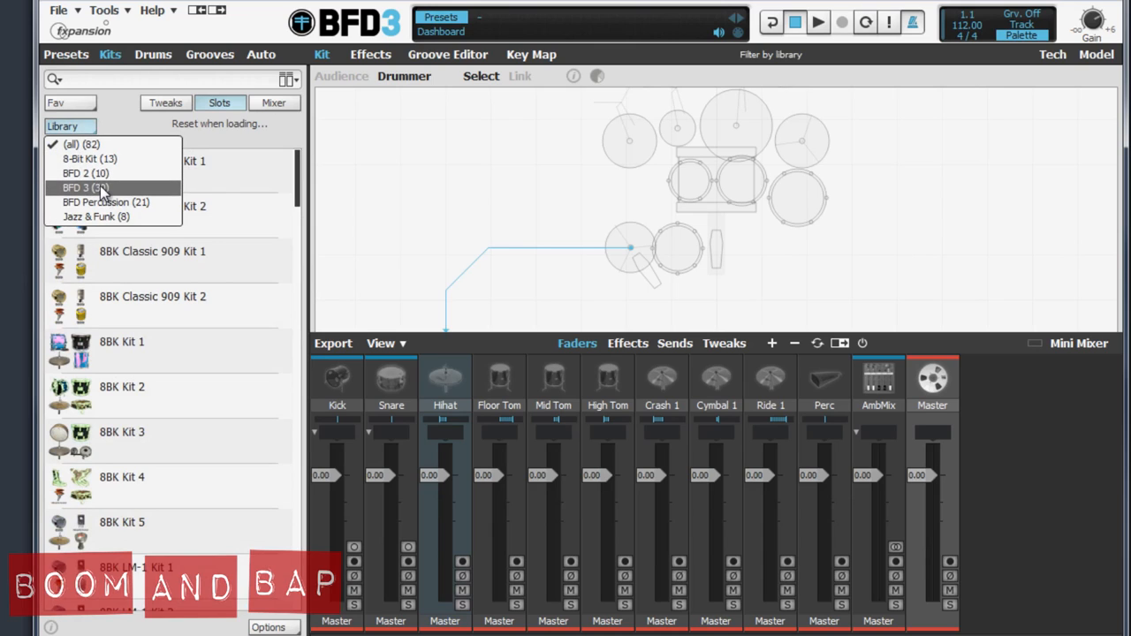
click(81, 188)
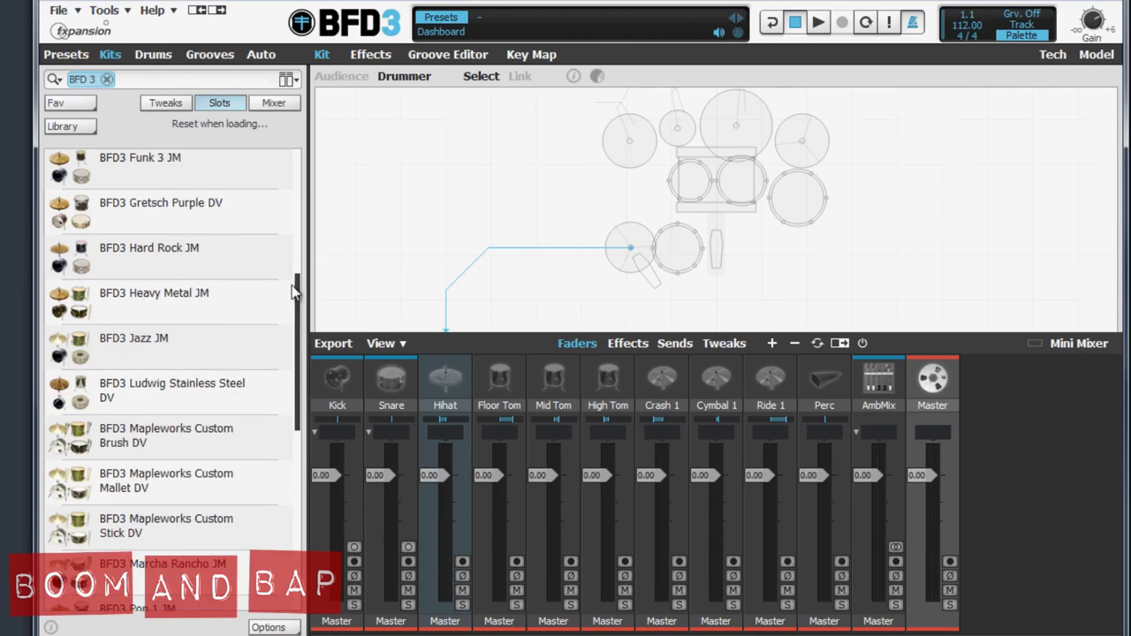
scroll(up, 3)
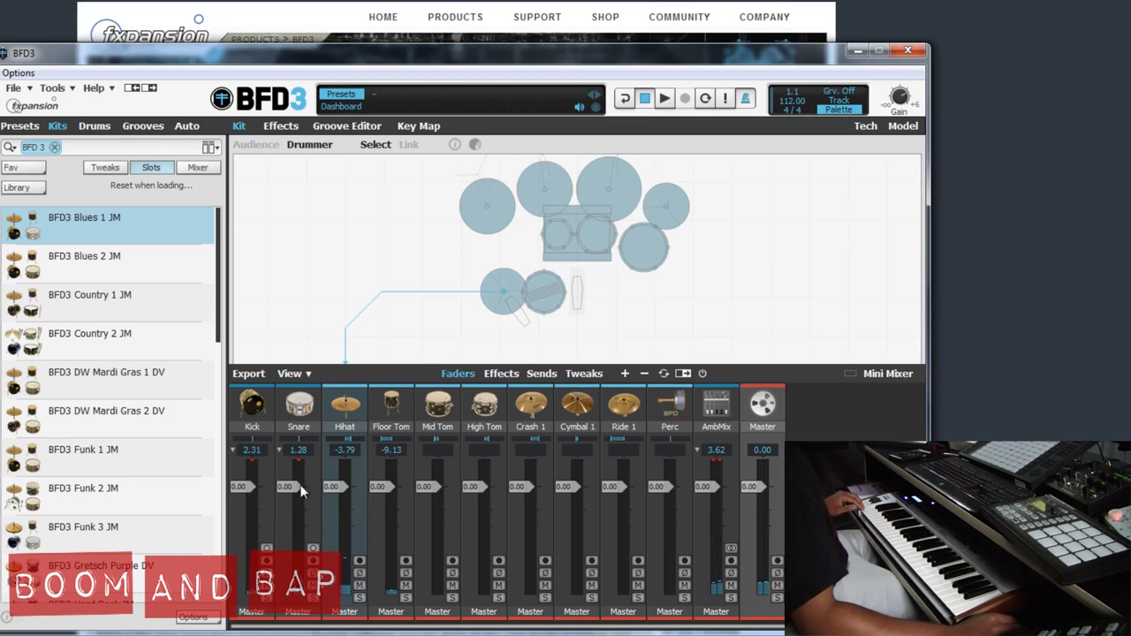
mouse_move(515, 444)
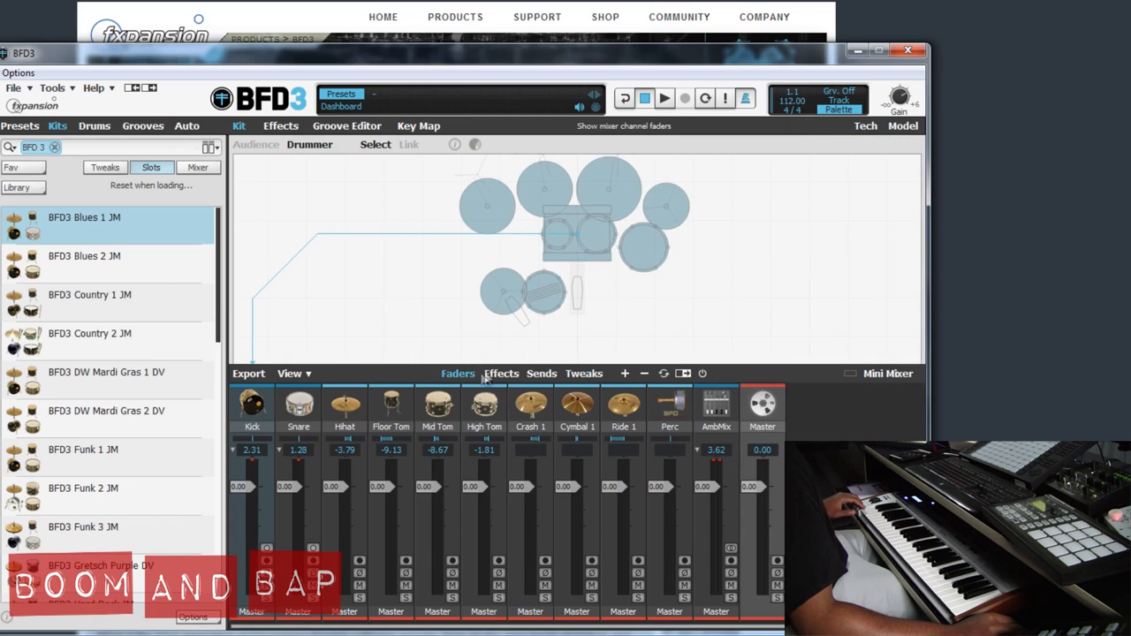
Review the mixer's Effects, Sends and Tweaks views, then set the AmbMix fader to -2.62 dB
click(501, 373)
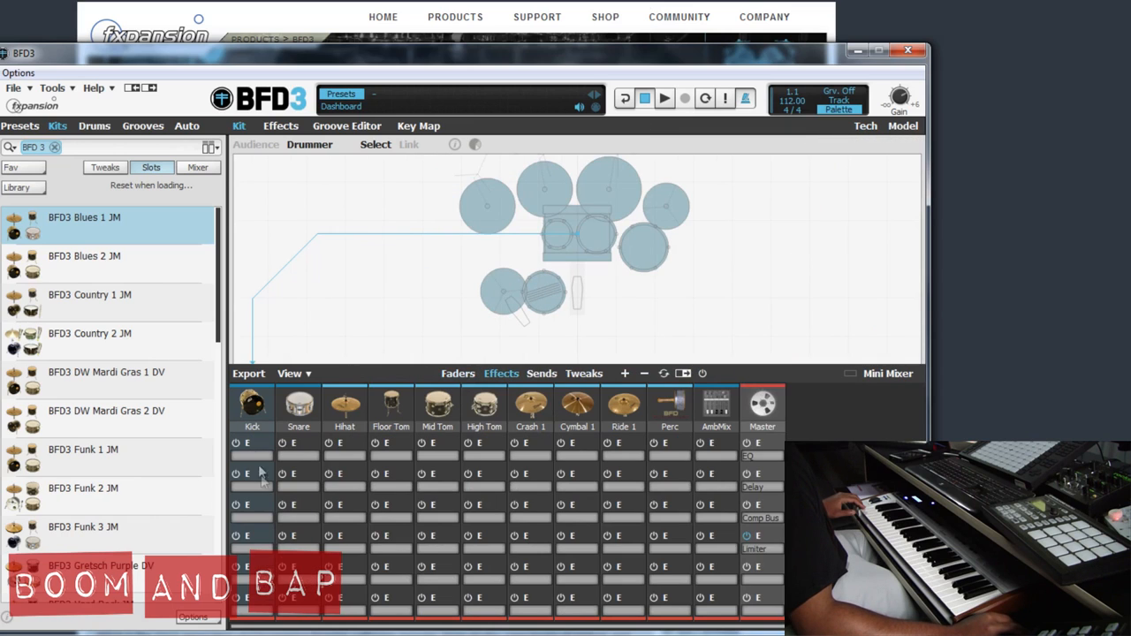
click(540, 373)
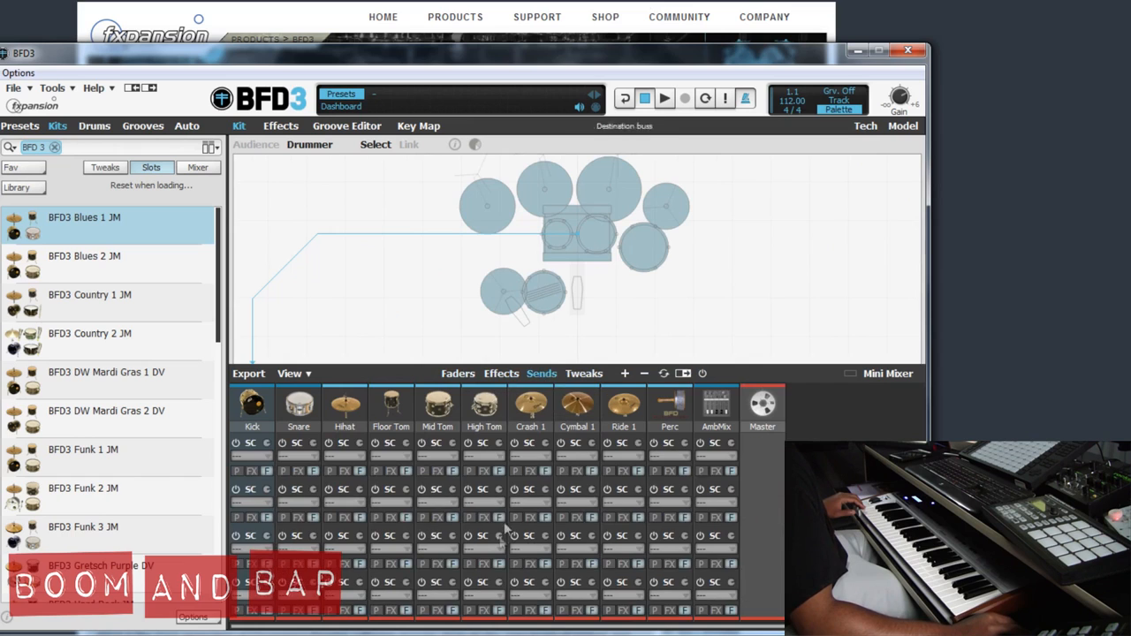
click(583, 373)
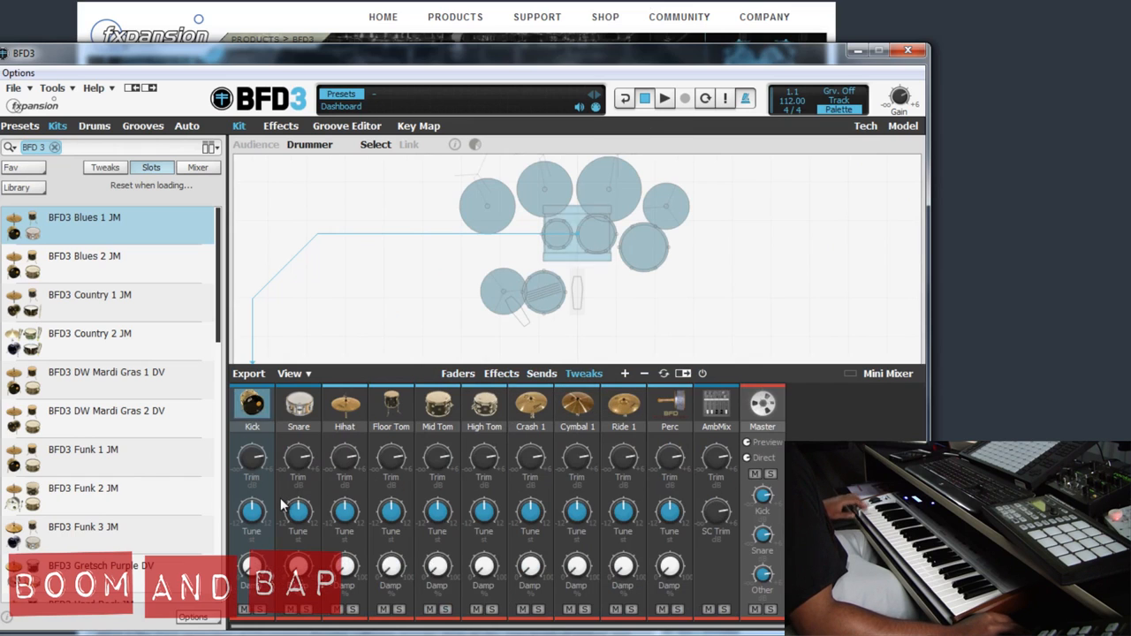
click(457, 373)
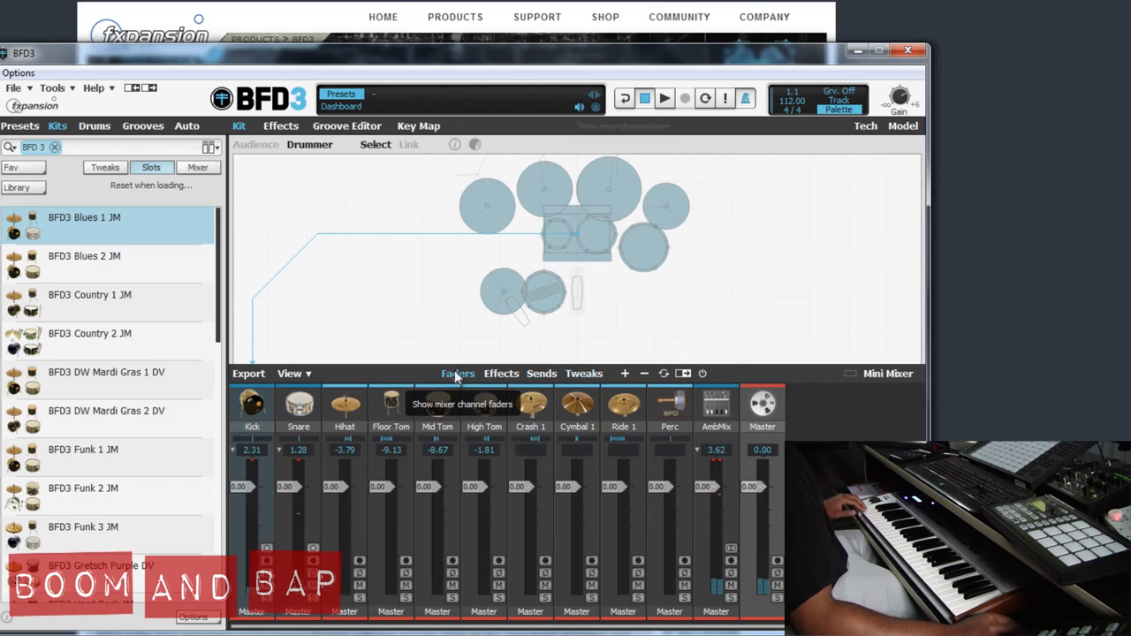
mouse_move(432, 355)
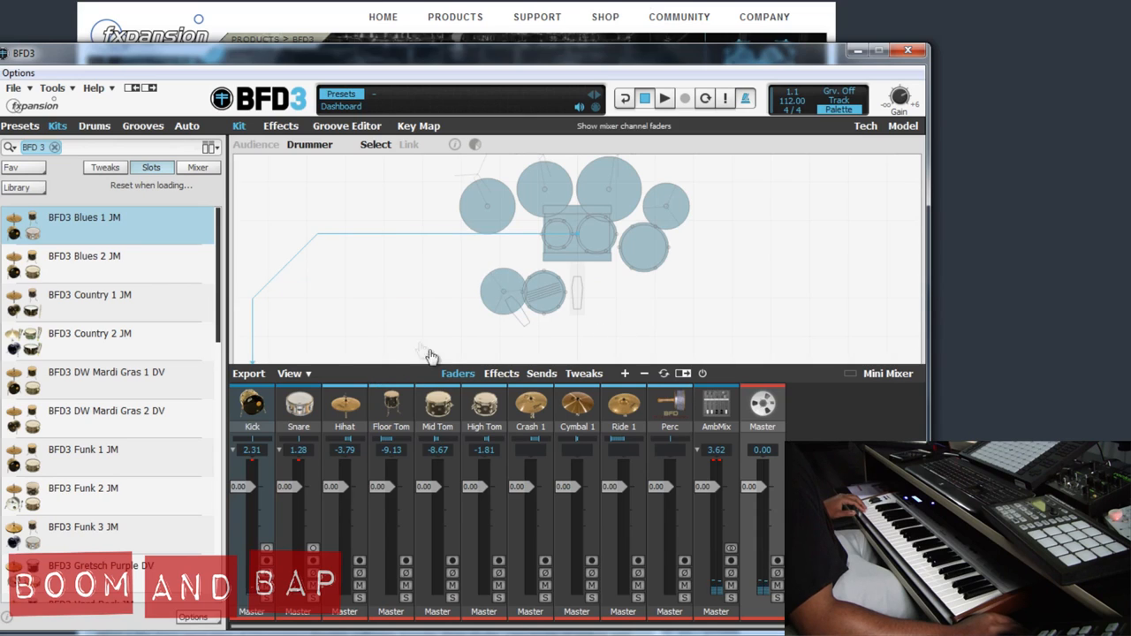
mouse_move(704, 493)
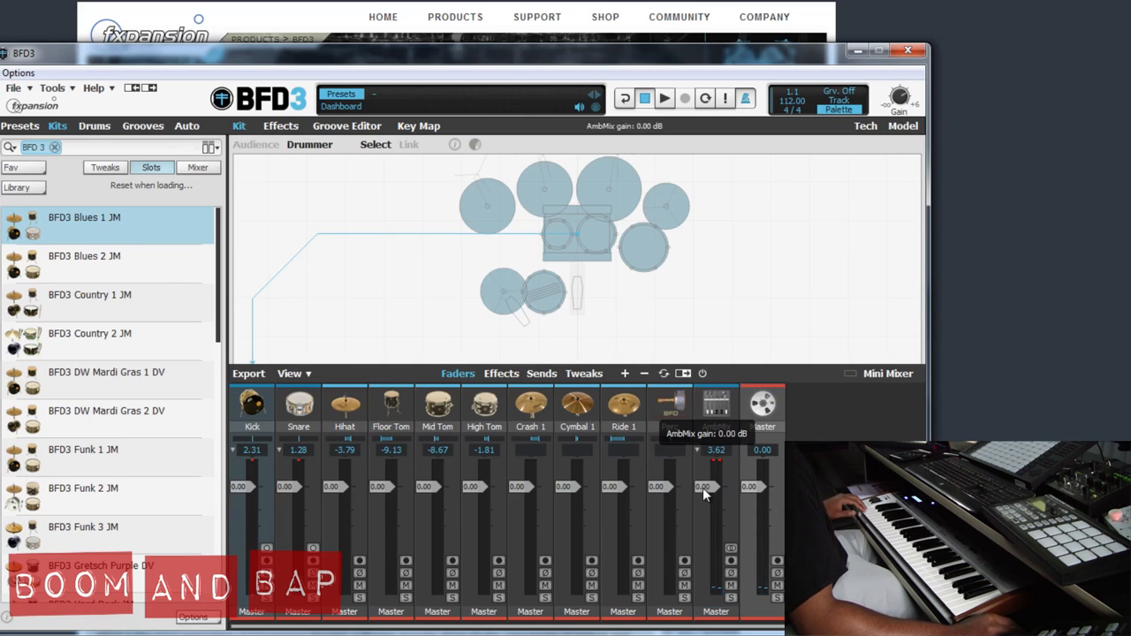
drag(702, 490, 702, 600)
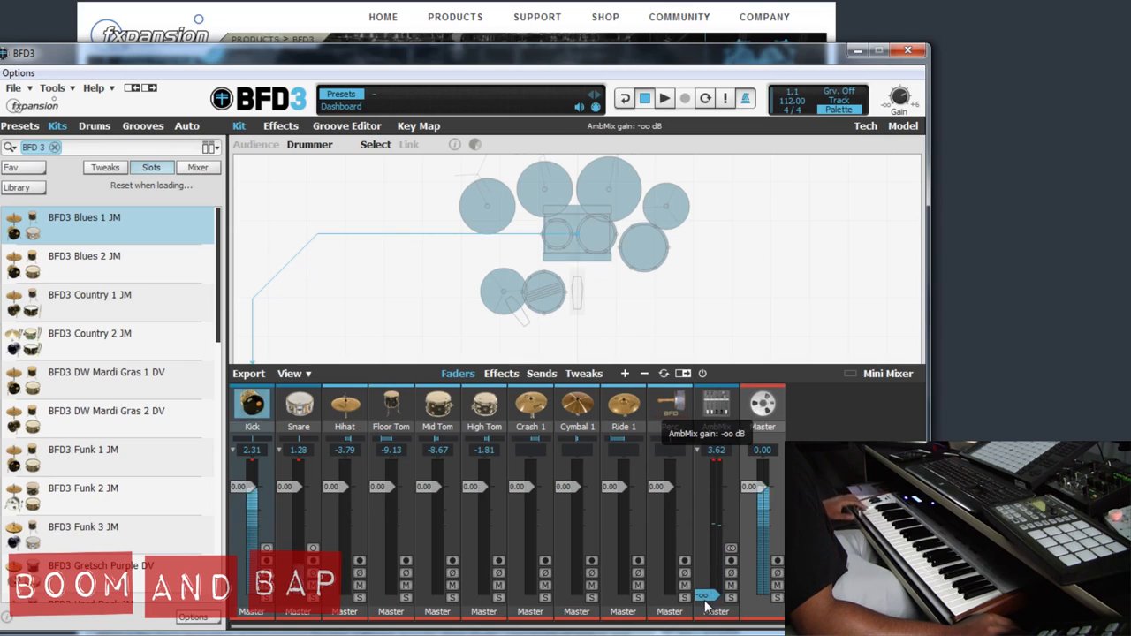
drag(704, 596, 704, 528)
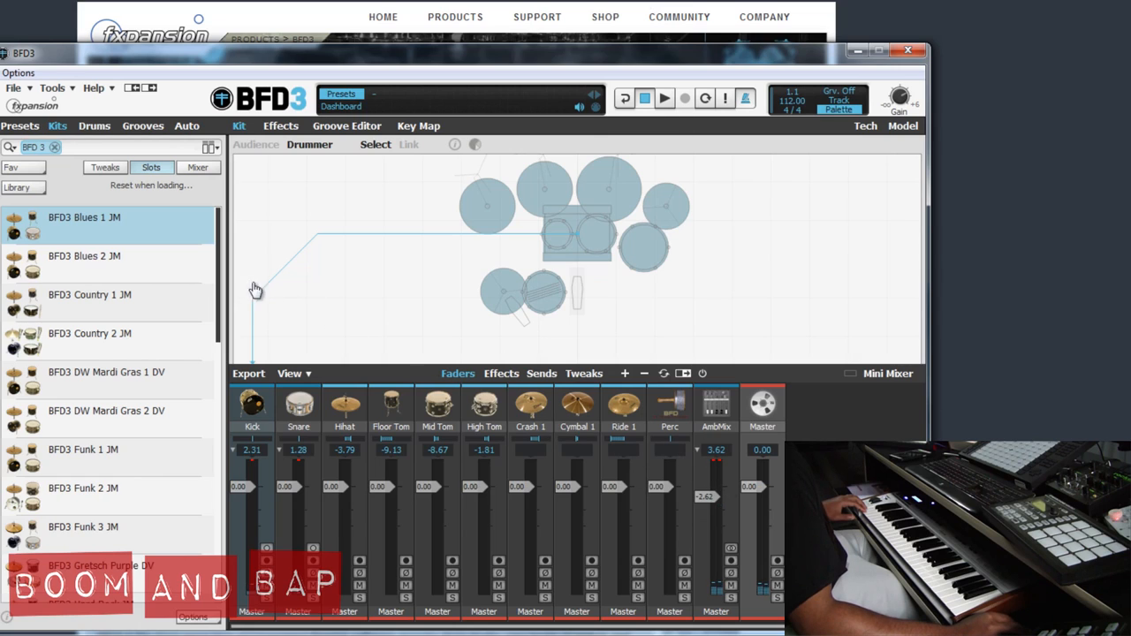
mouse_move(151, 311)
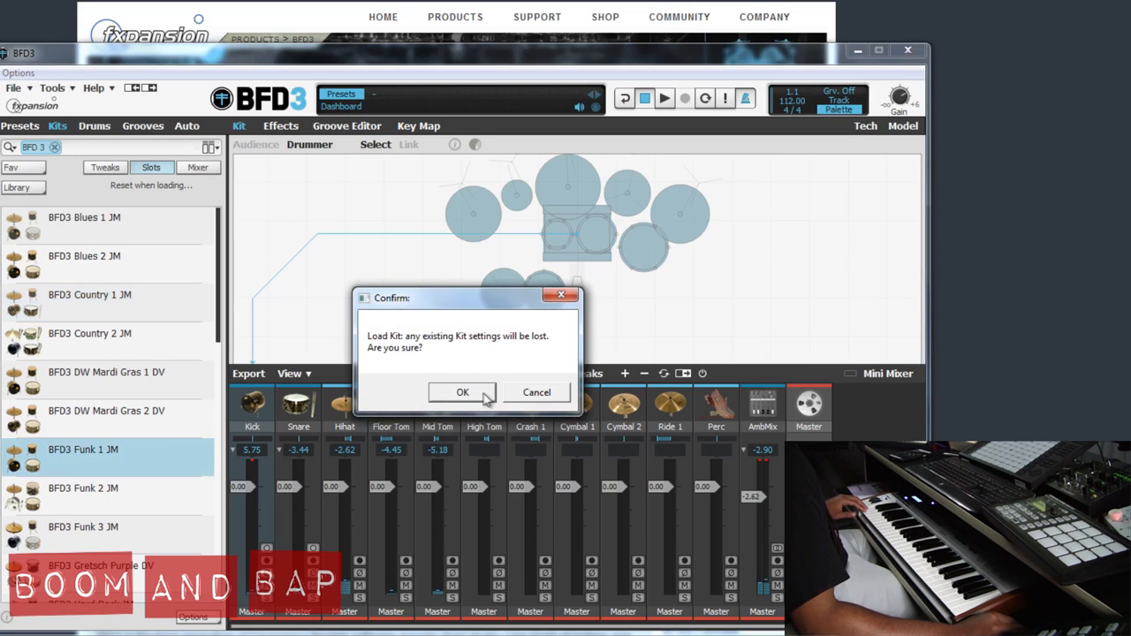
Confirm loading the BFD3 Funk 1 JM kit and show the mixer faders
click(462, 392)
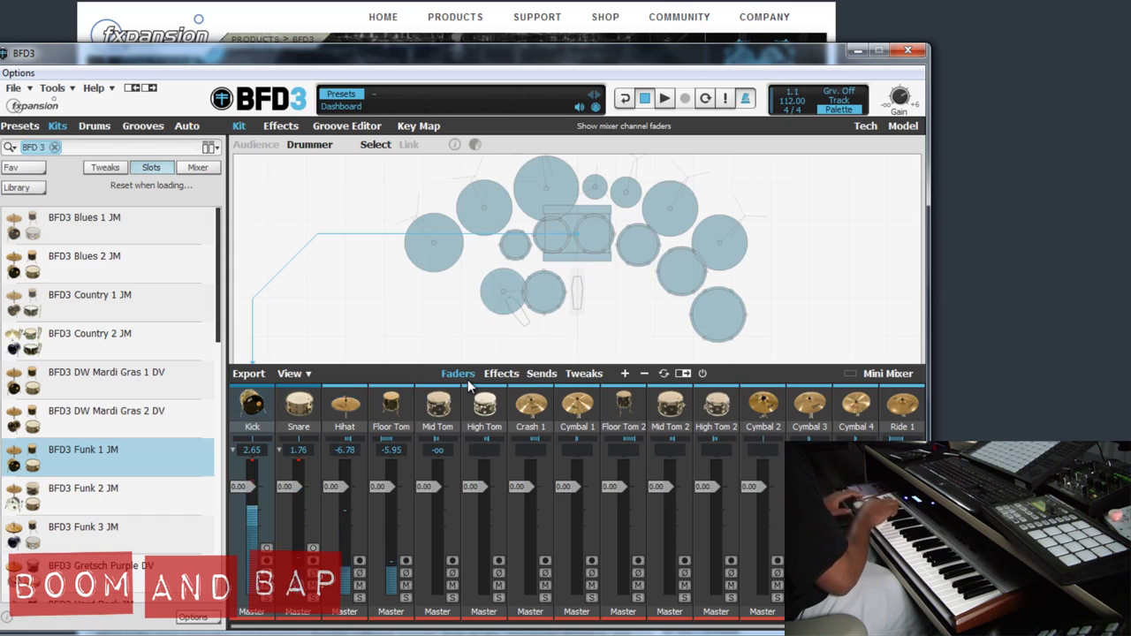
click(345, 406)
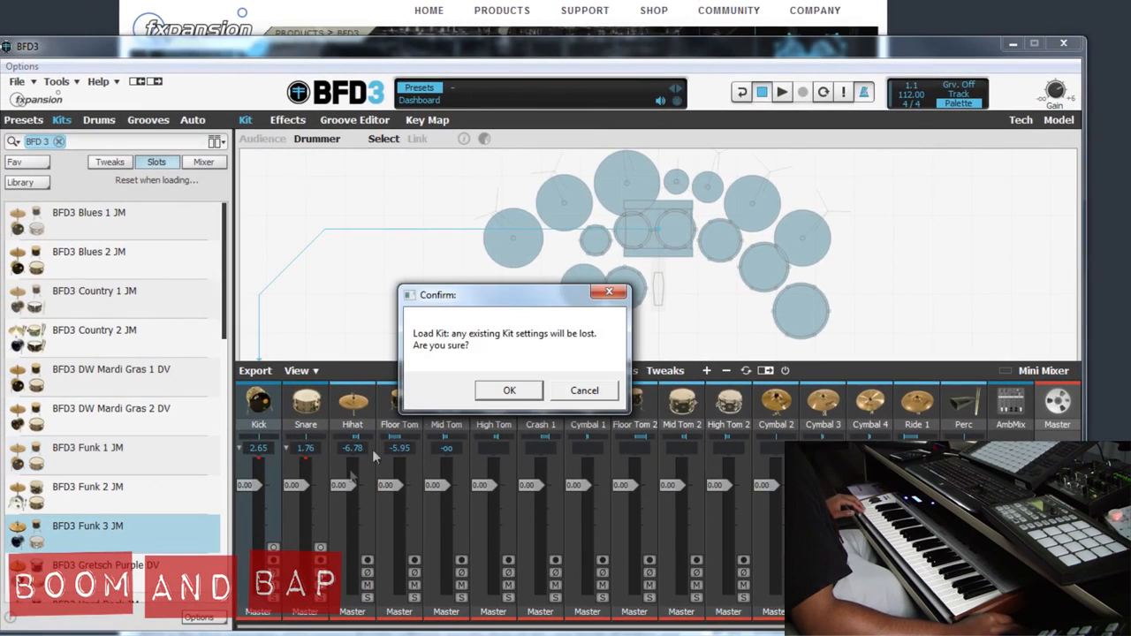
Confirm the Load Kit prompt for BFD3 Funk 3 JM
click(509, 390)
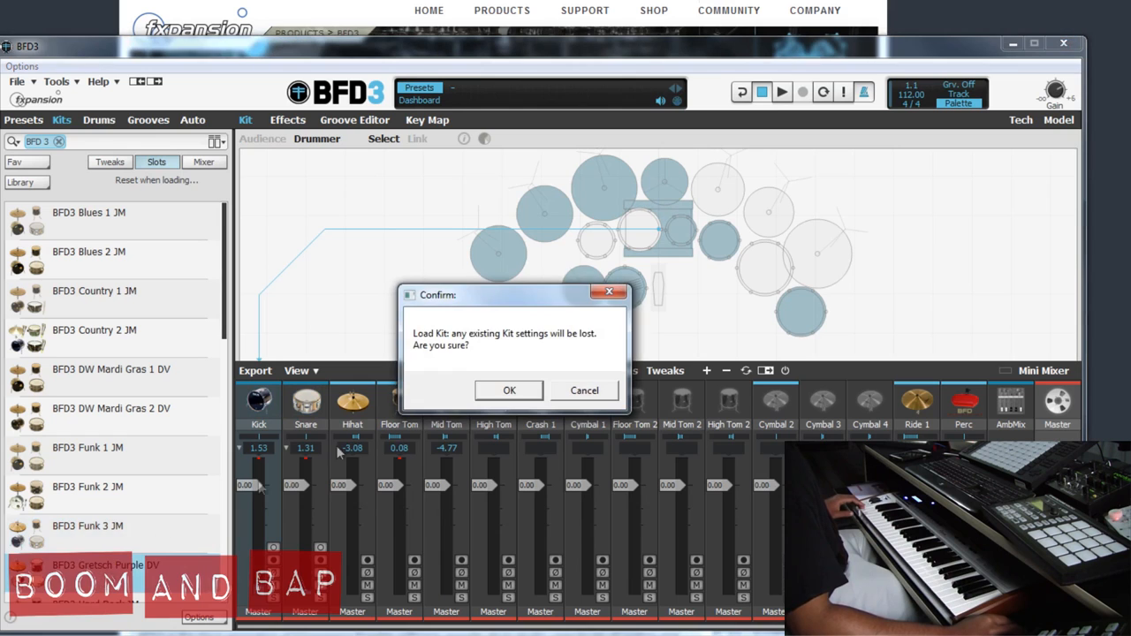
Confirm replacing the current kit with BFD3 Heavy Metal JM
click(509, 391)
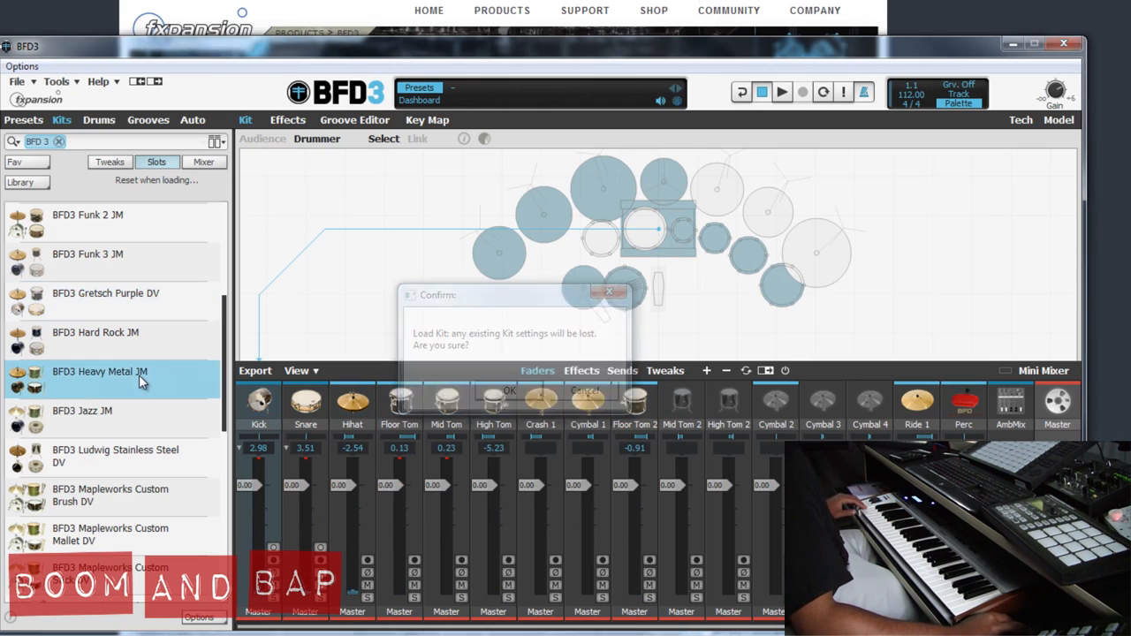
Confirm successive kit loads including Mapleworks Custom Stick DV, then scroll the Kits list to Smooth Jazz JM
click(510, 390)
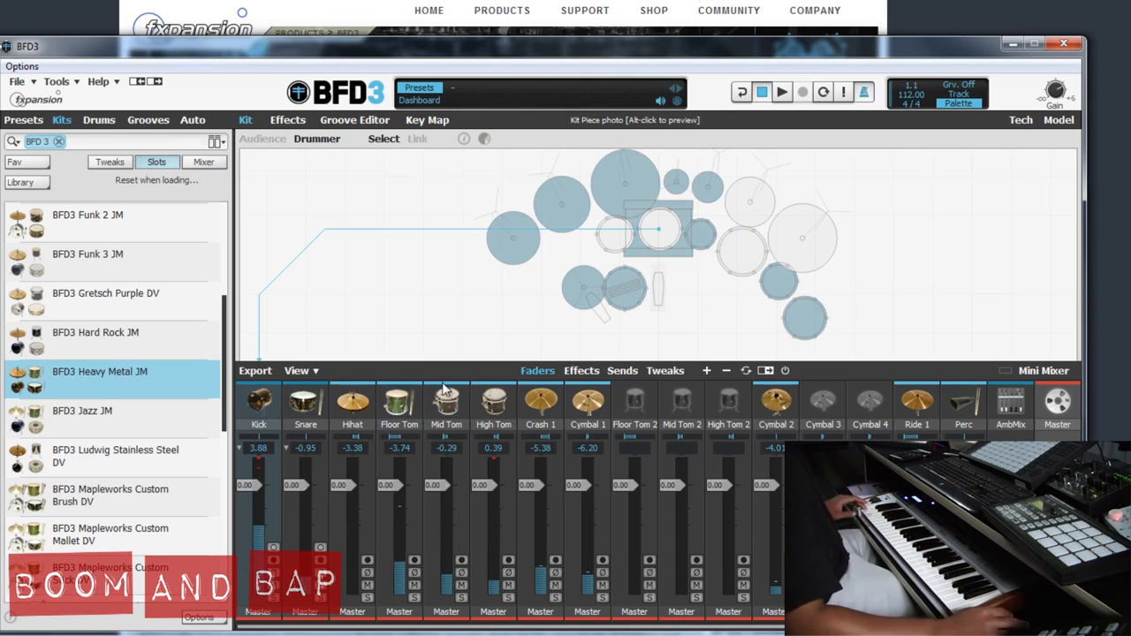
mouse_move(150, 501)
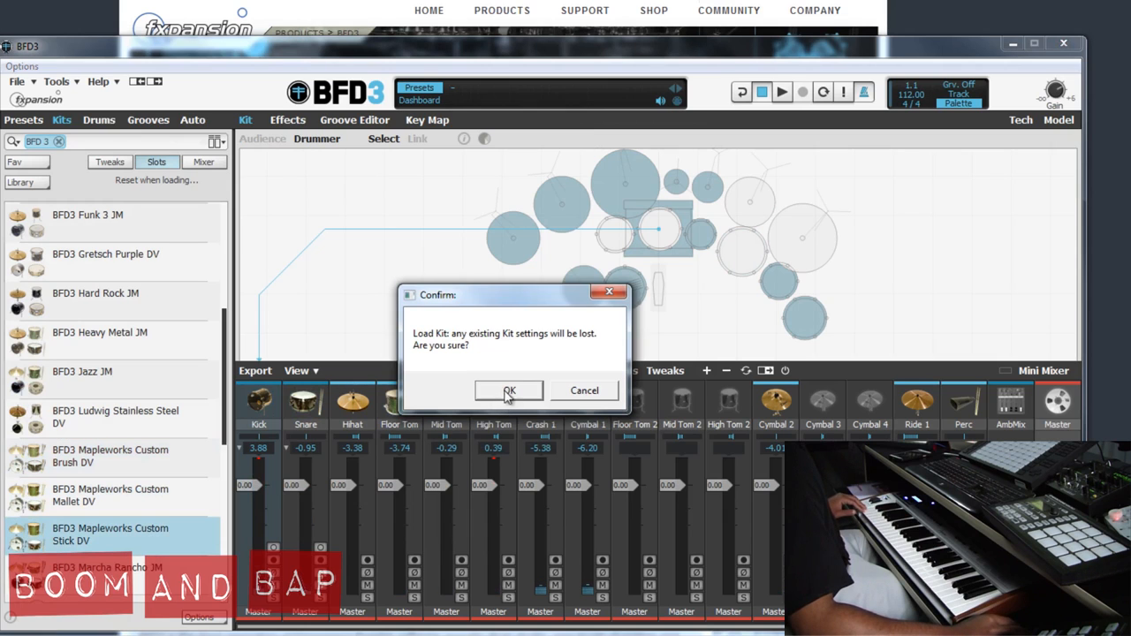
click(509, 391)
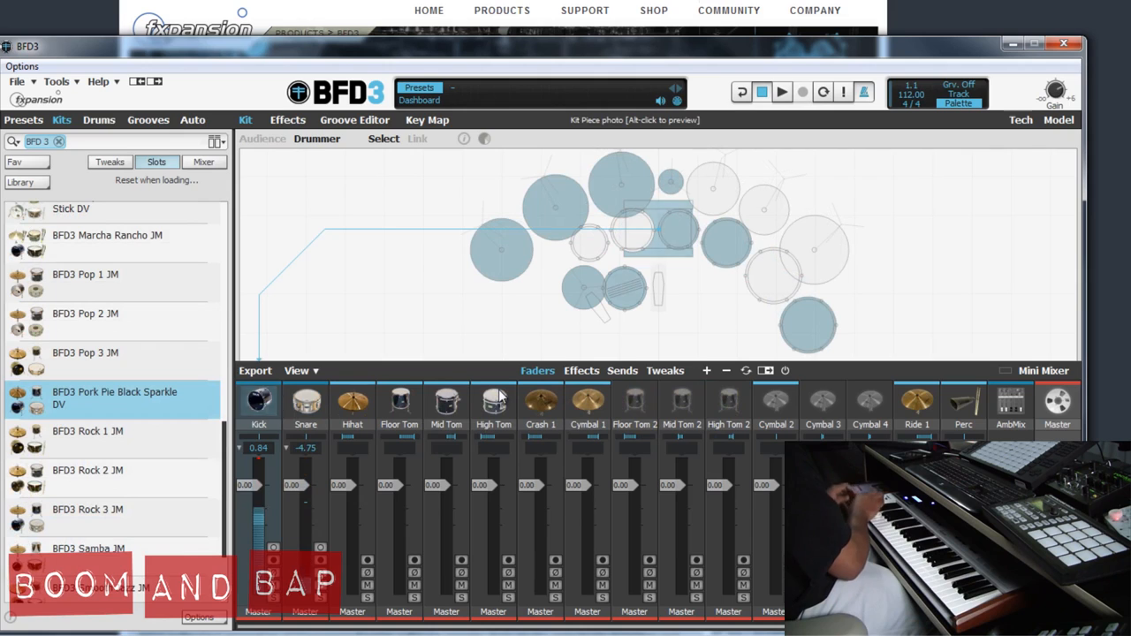
drag(304, 531, 305, 495)
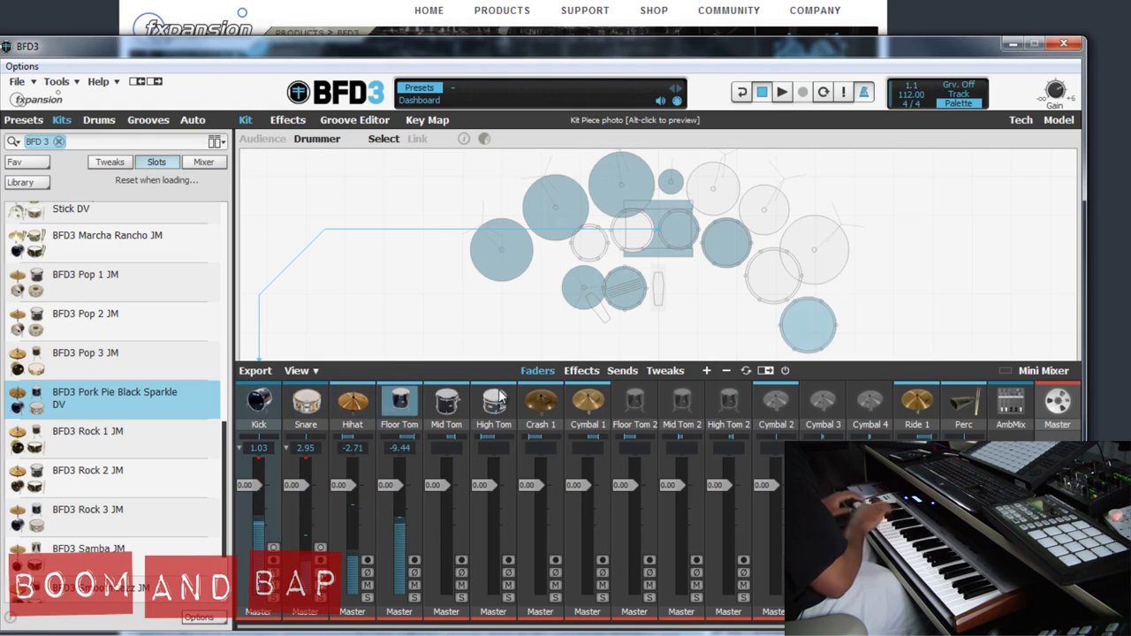
mouse_move(195, 486)
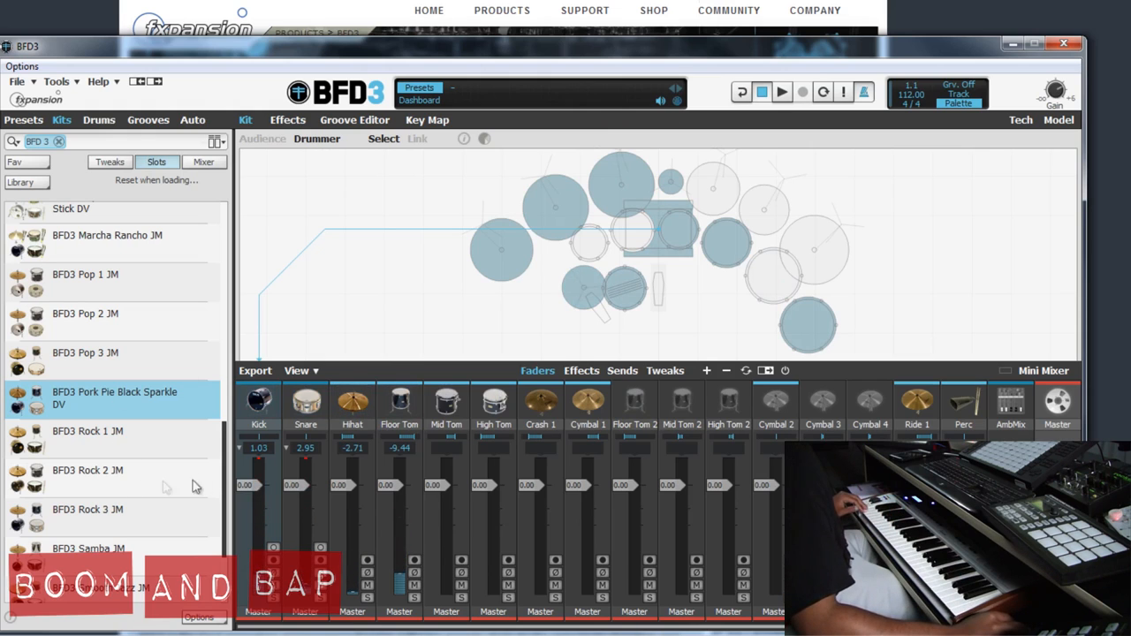
scroll(down, 3)
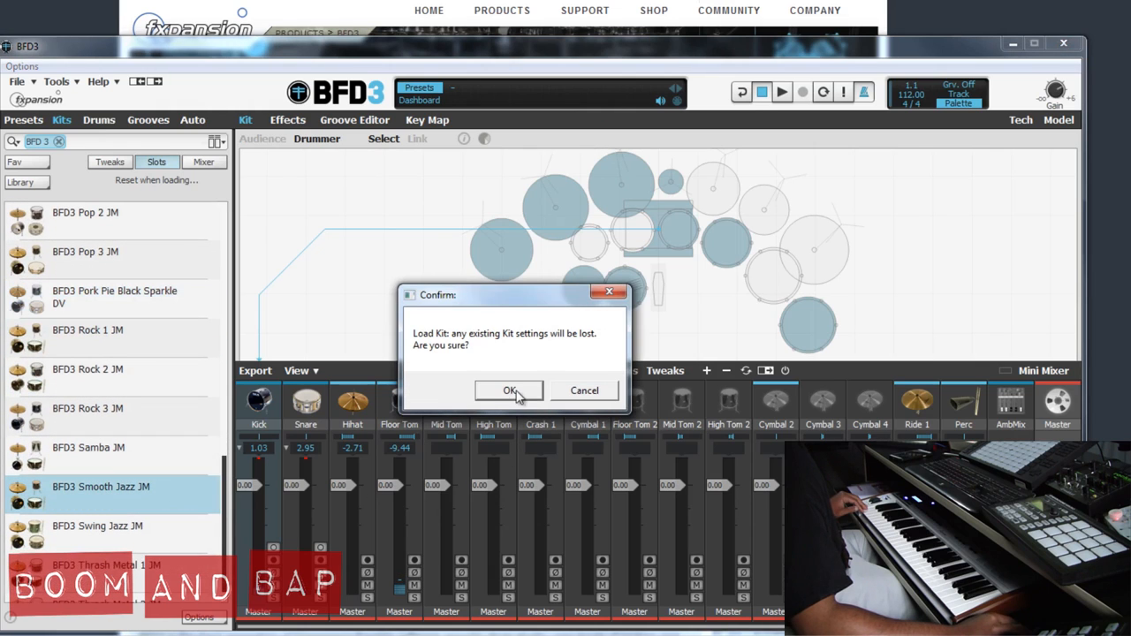
Confirm the Load Kit prompt for BFD3 Smooth Jazz JM
click(509, 391)
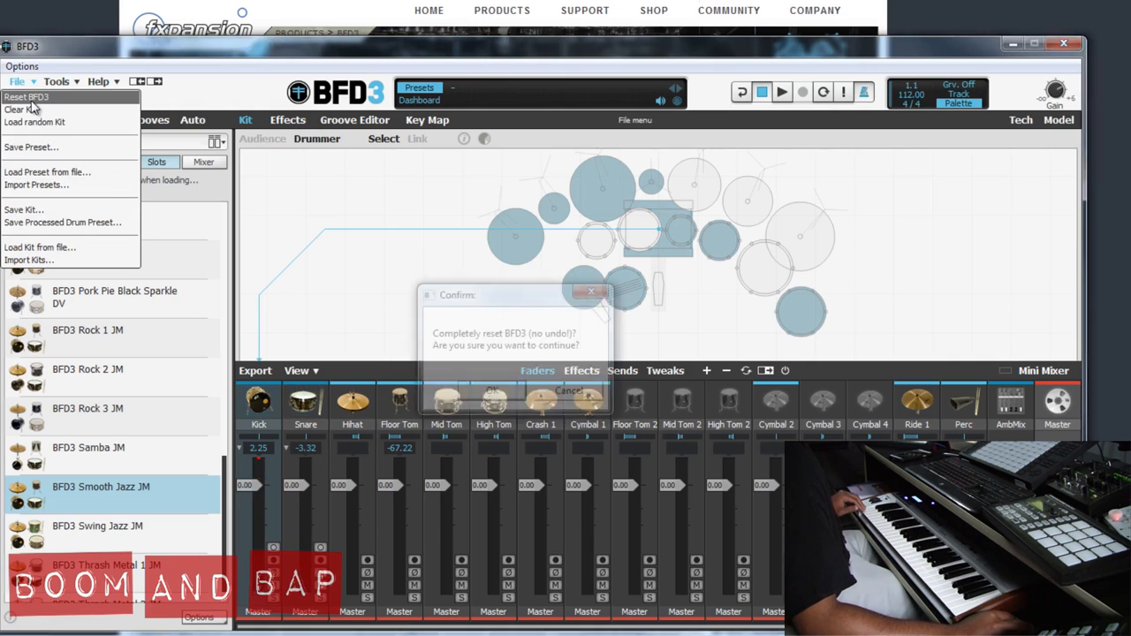
Confirm the complete reset of BFD3 to its default kit
click(565, 390)
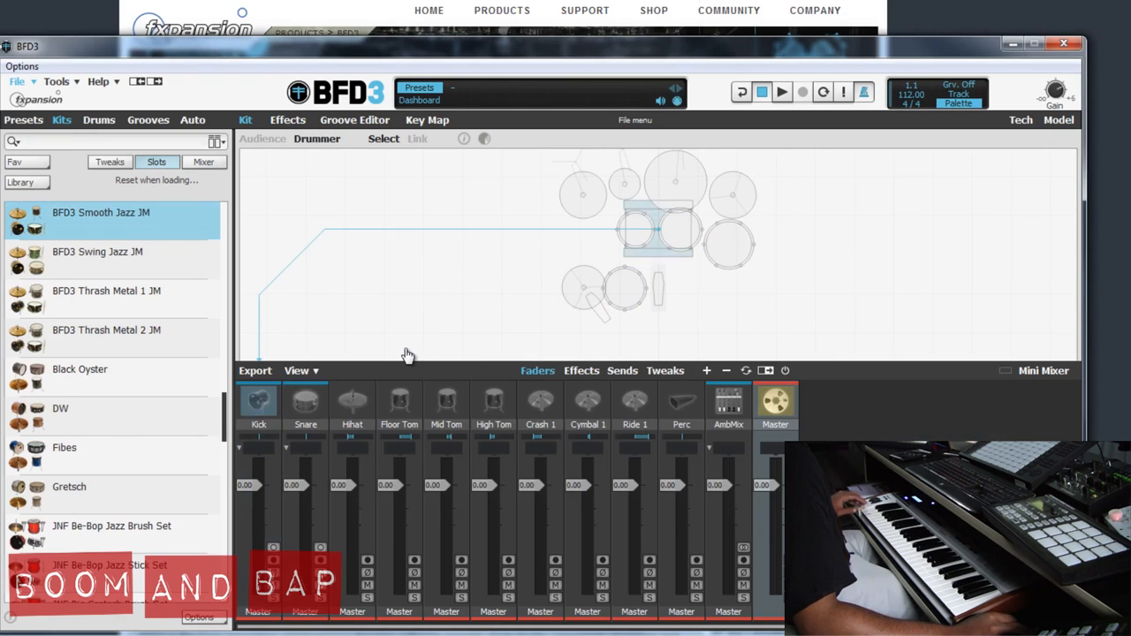
mouse_move(99, 120)
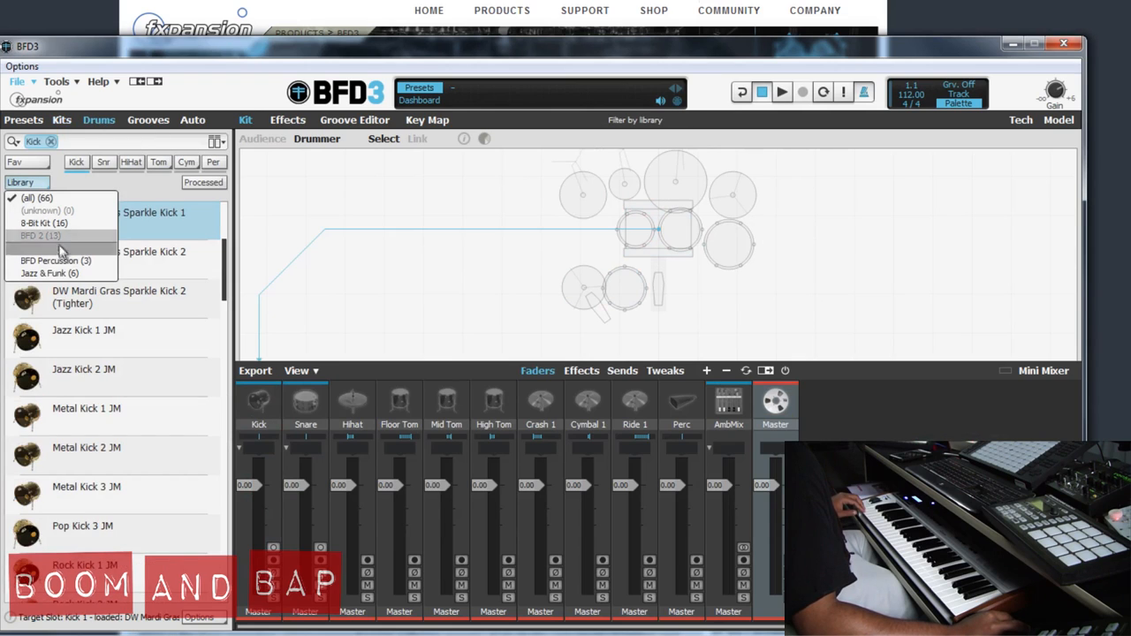
Filter kicks to the BFD3 library and preview Country, DW Mardi Gras, Jazz and Metal kicks
click(41, 236)
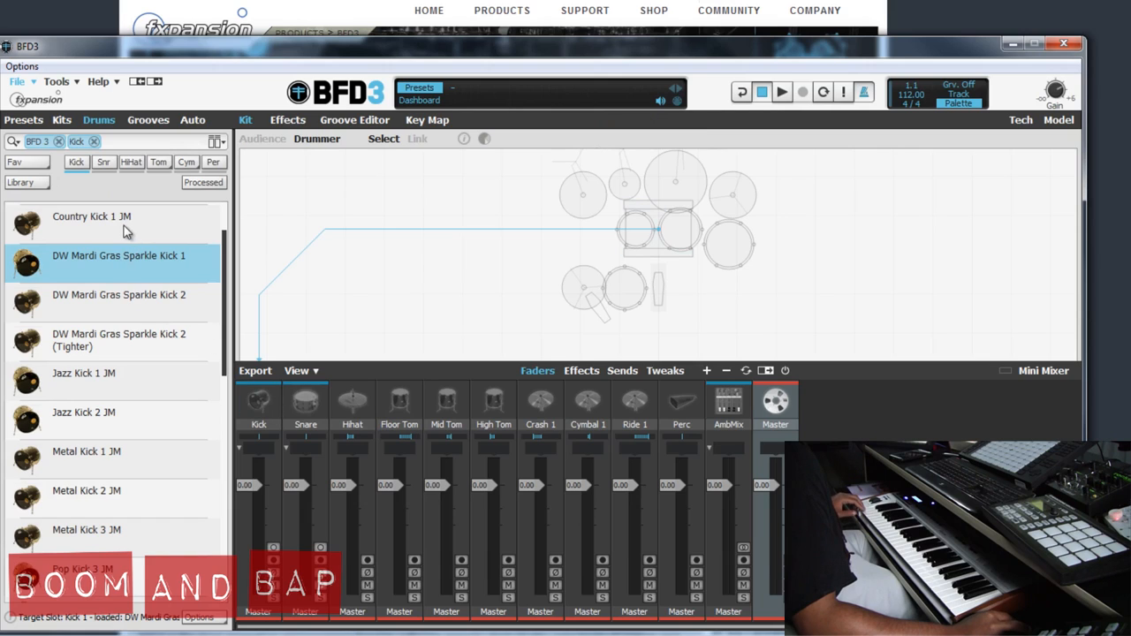
click(92, 216)
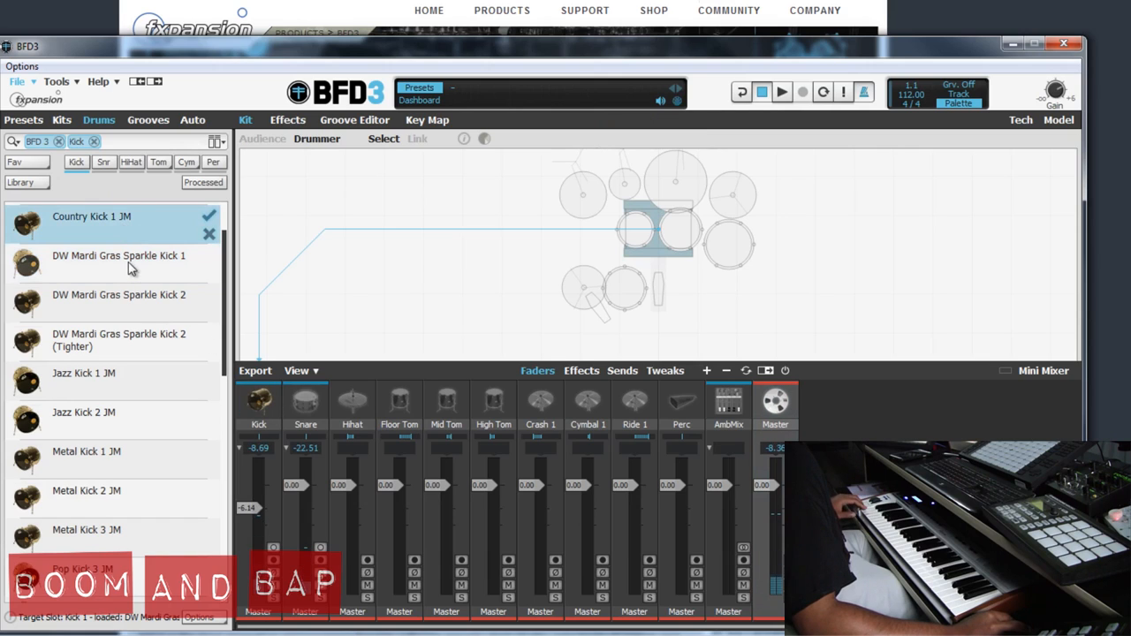
click(118, 295)
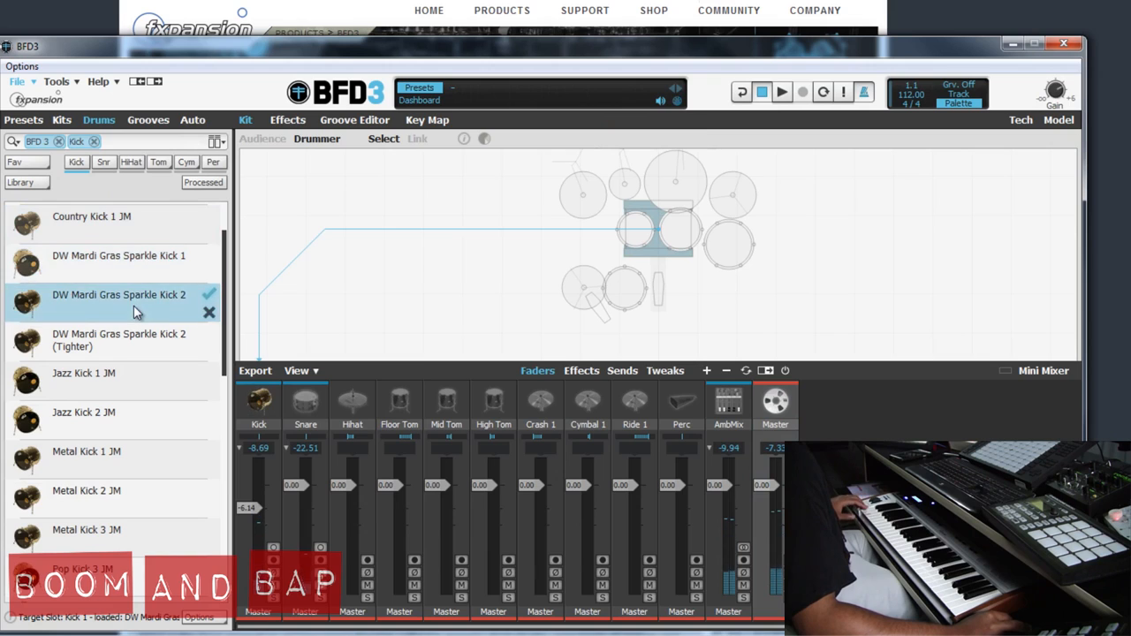
click(118, 340)
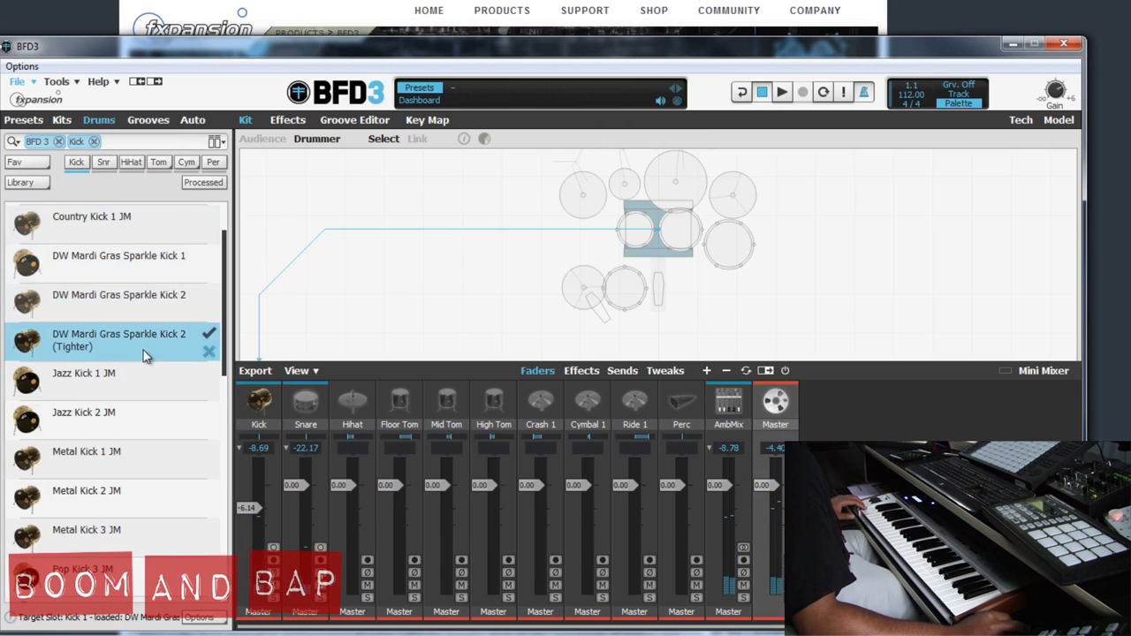
click(84, 373)
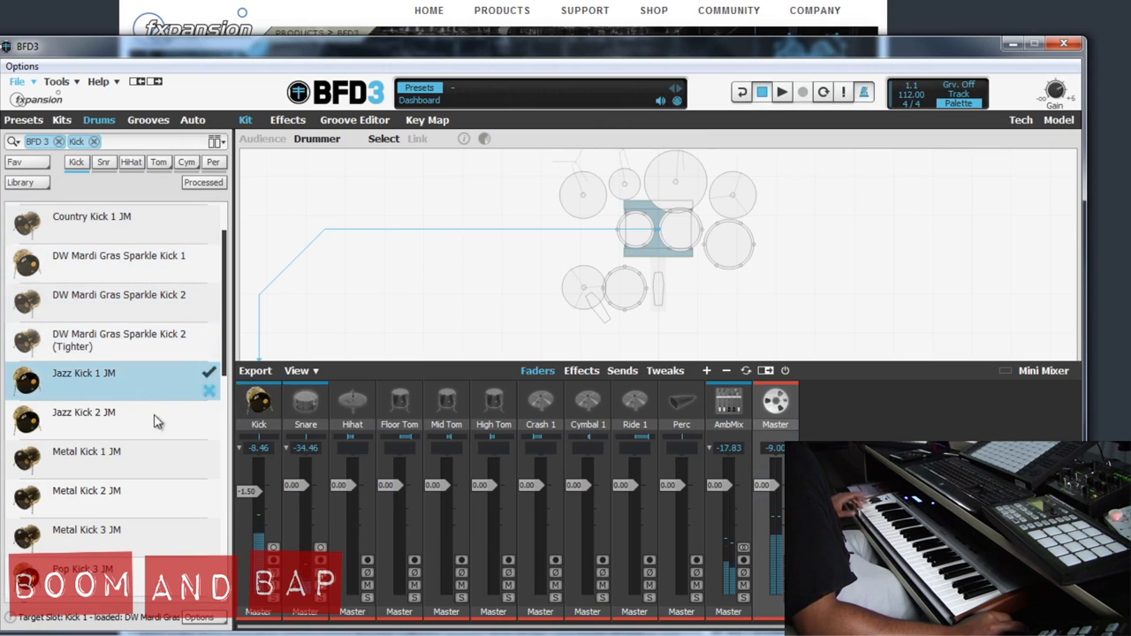
click(84, 412)
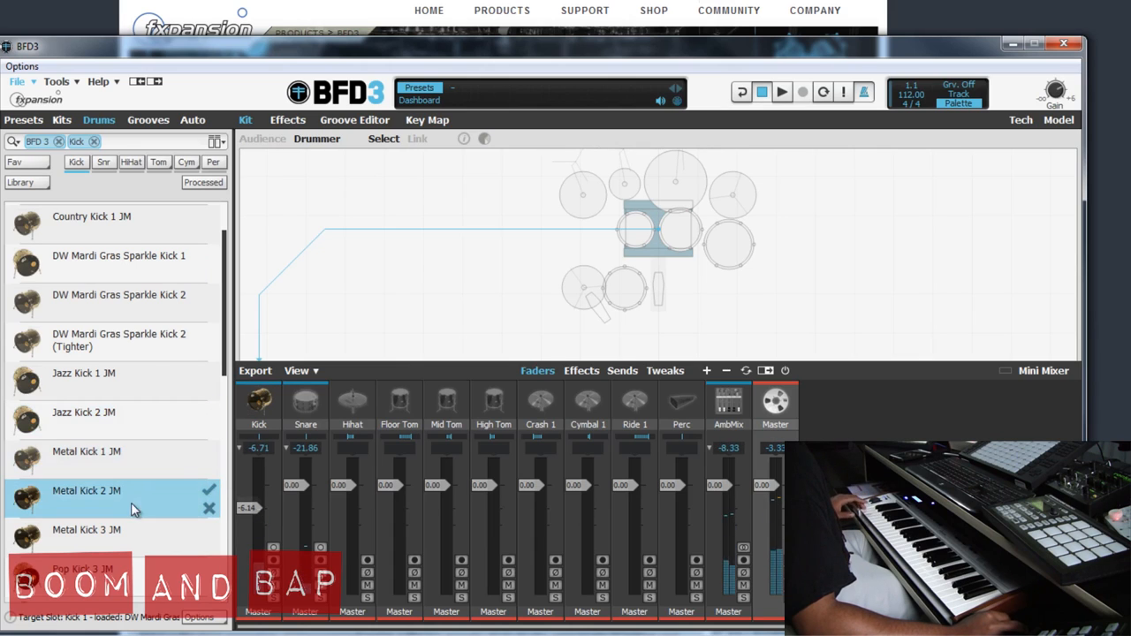
Scroll further through the kick list, previewing Pop Kick 3 JM and Gretsch Purple Kick
scroll(down, 3)
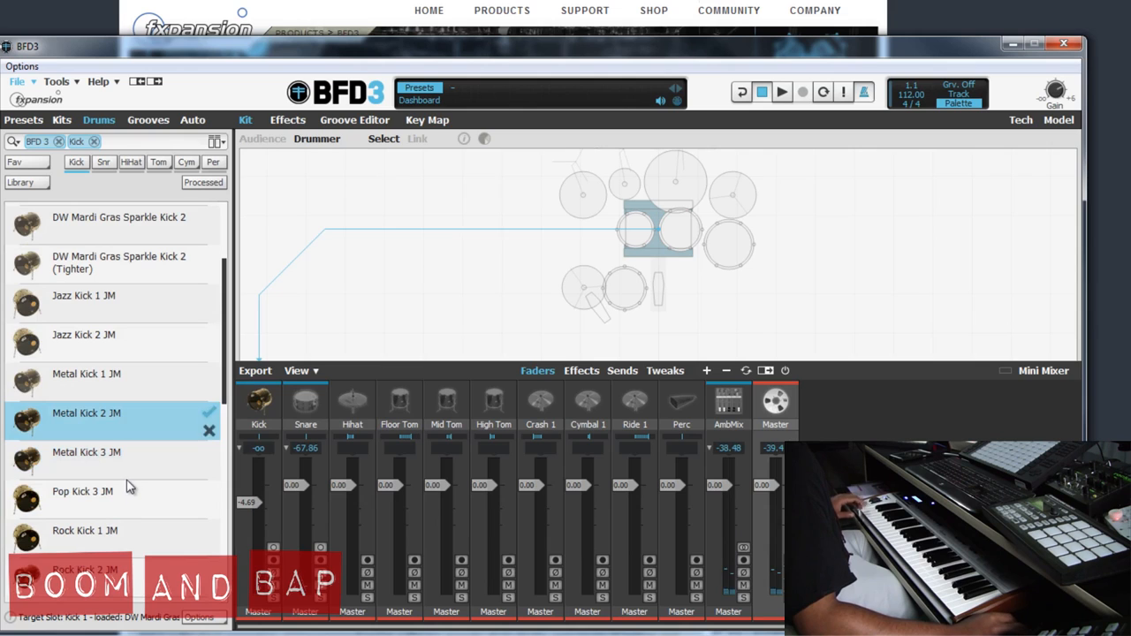
click(82, 491)
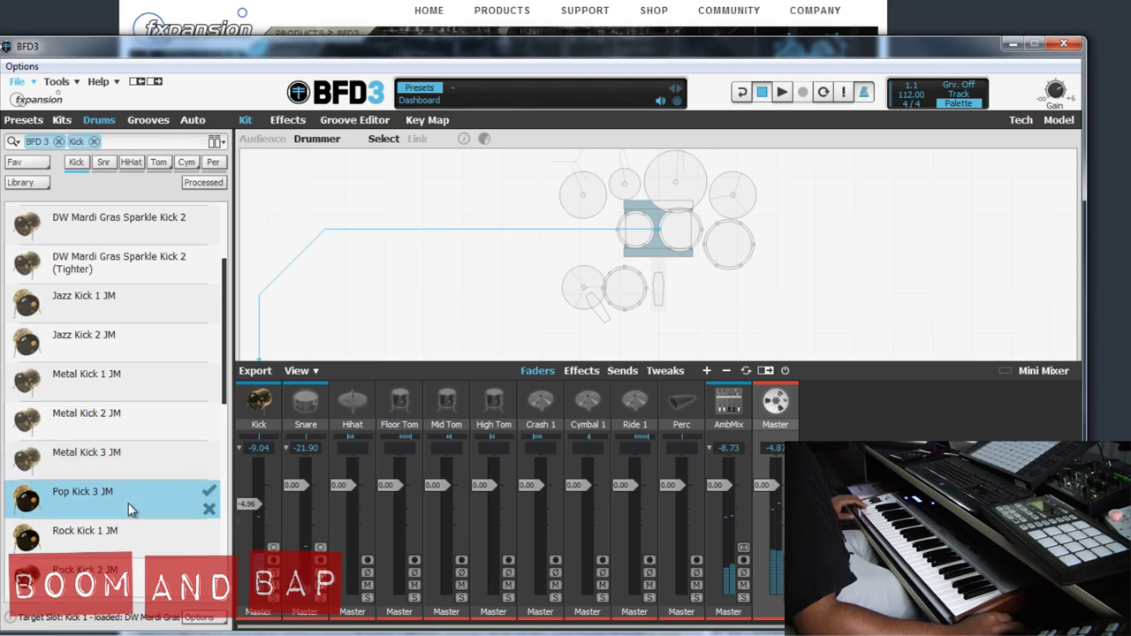
scroll(down, 3)
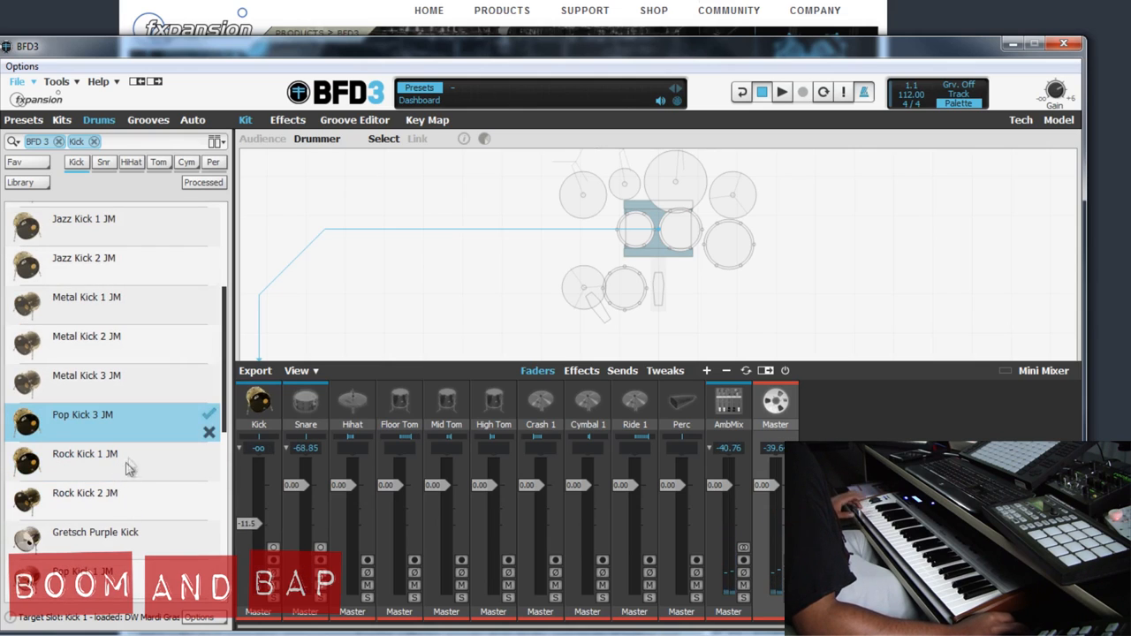
click(95, 531)
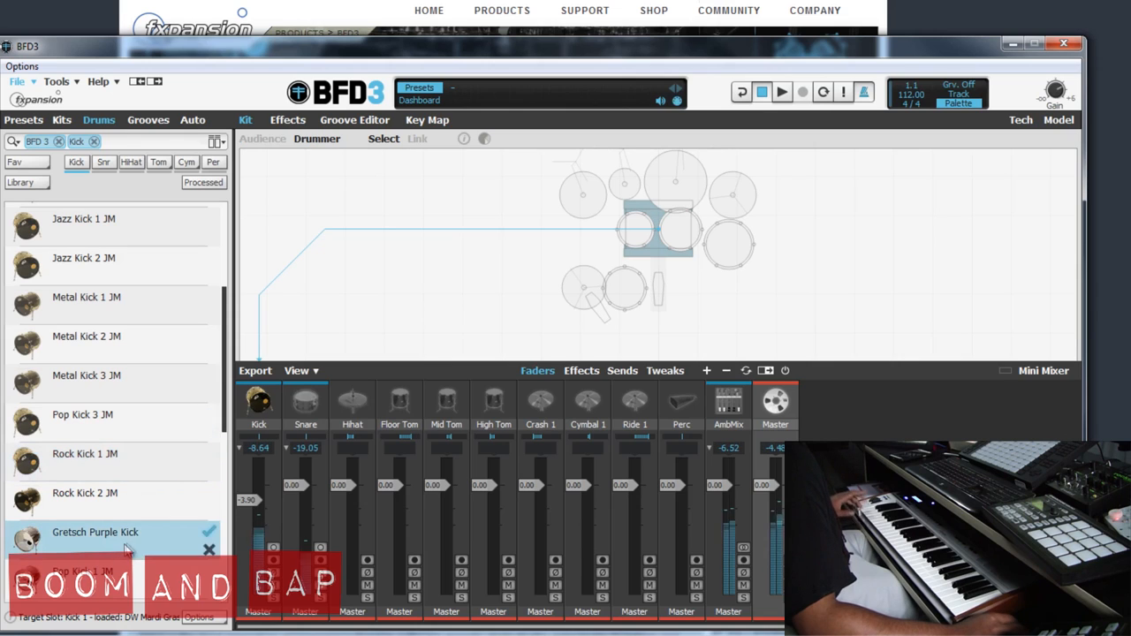
scroll(down, 3)
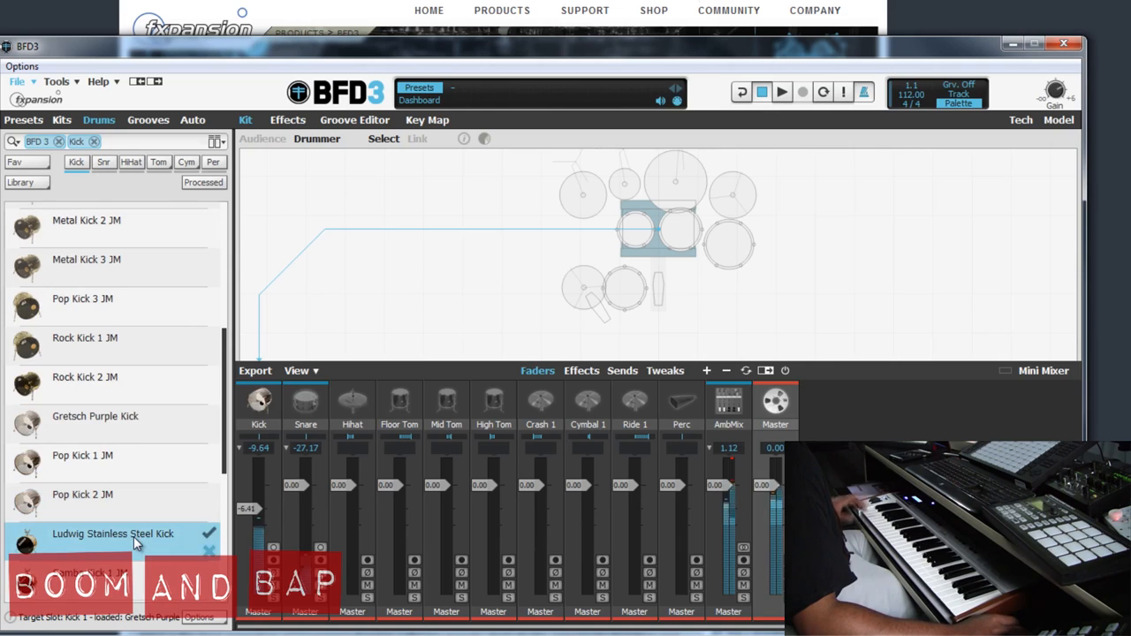
scroll(down, 3)
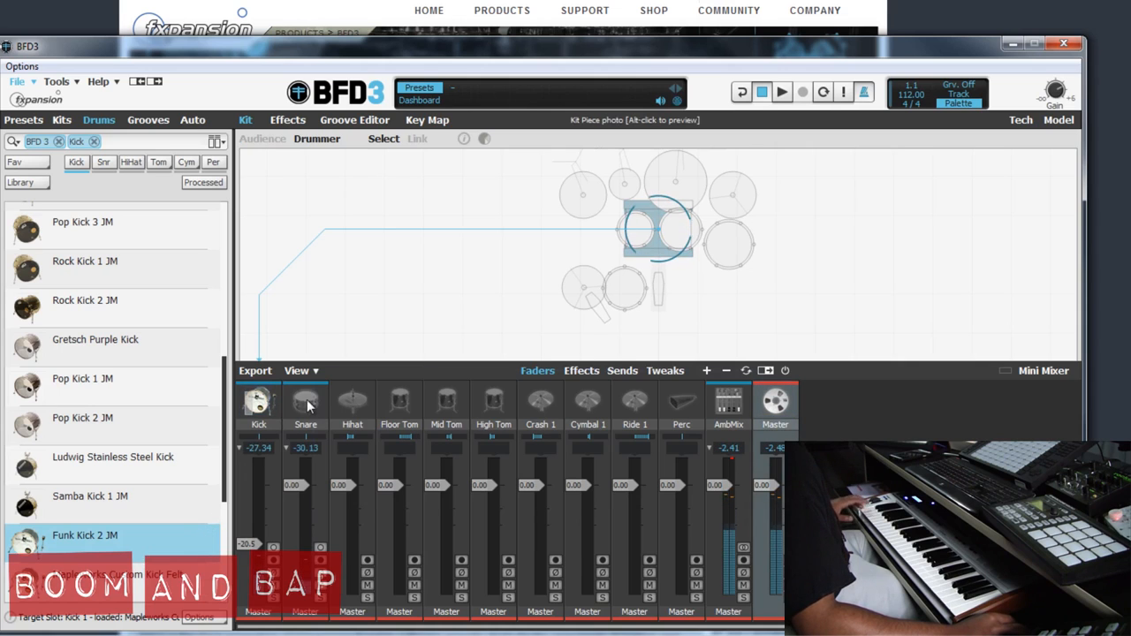
Preview Pop Snare 3 JM, Jazz Snare 3 JM and a Mapex snare, then browse hi-hats
click(104, 161)
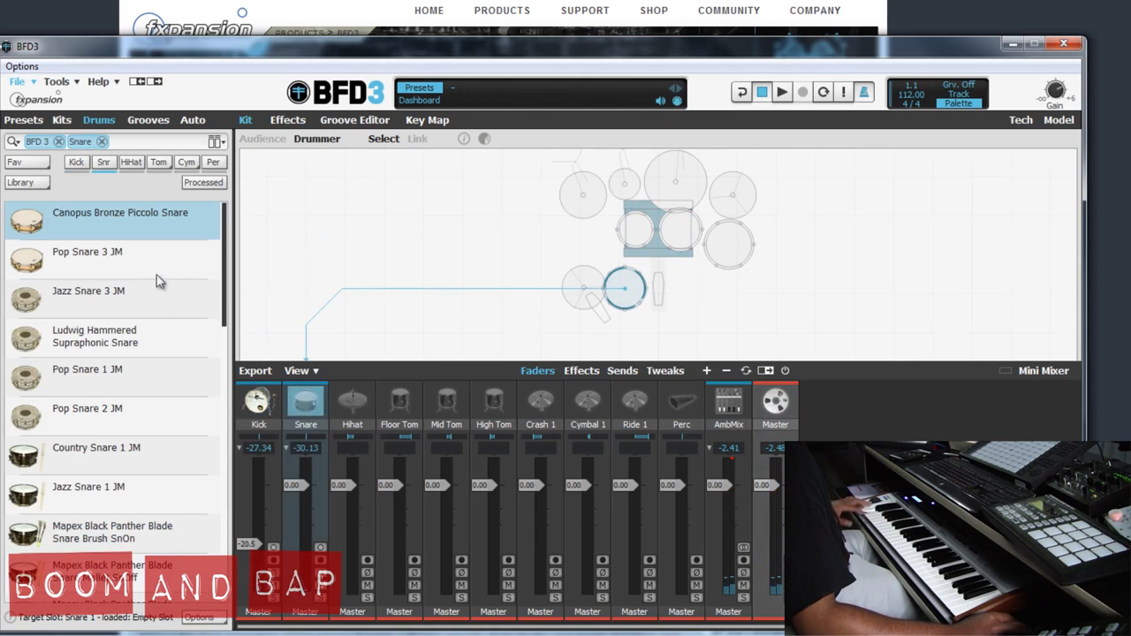
click(88, 251)
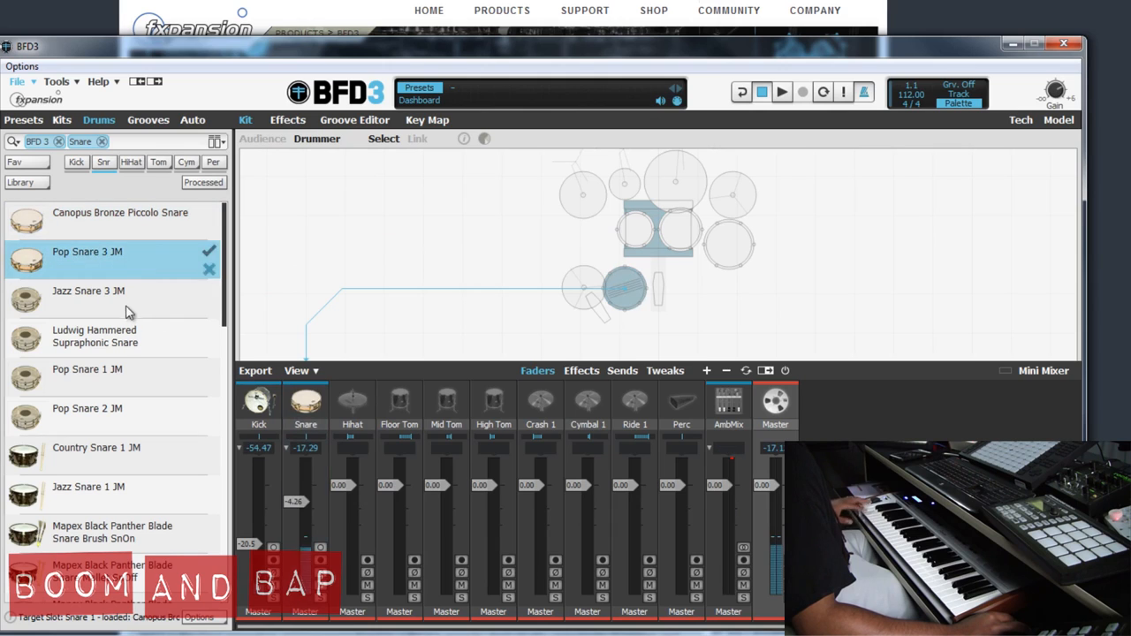
click(89, 298)
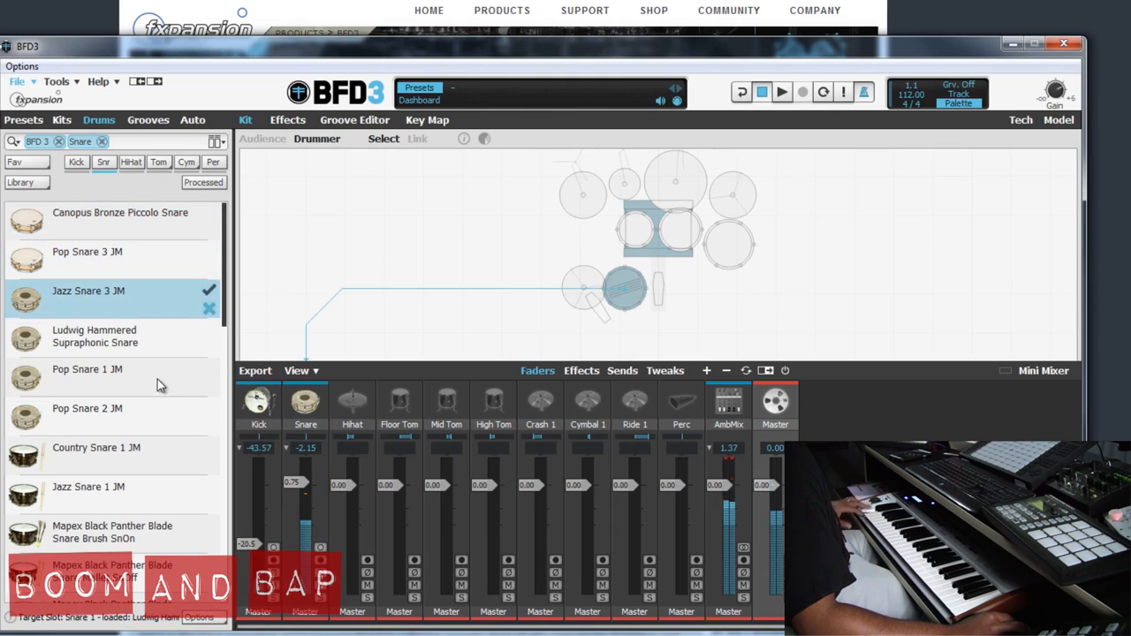
click(89, 487)
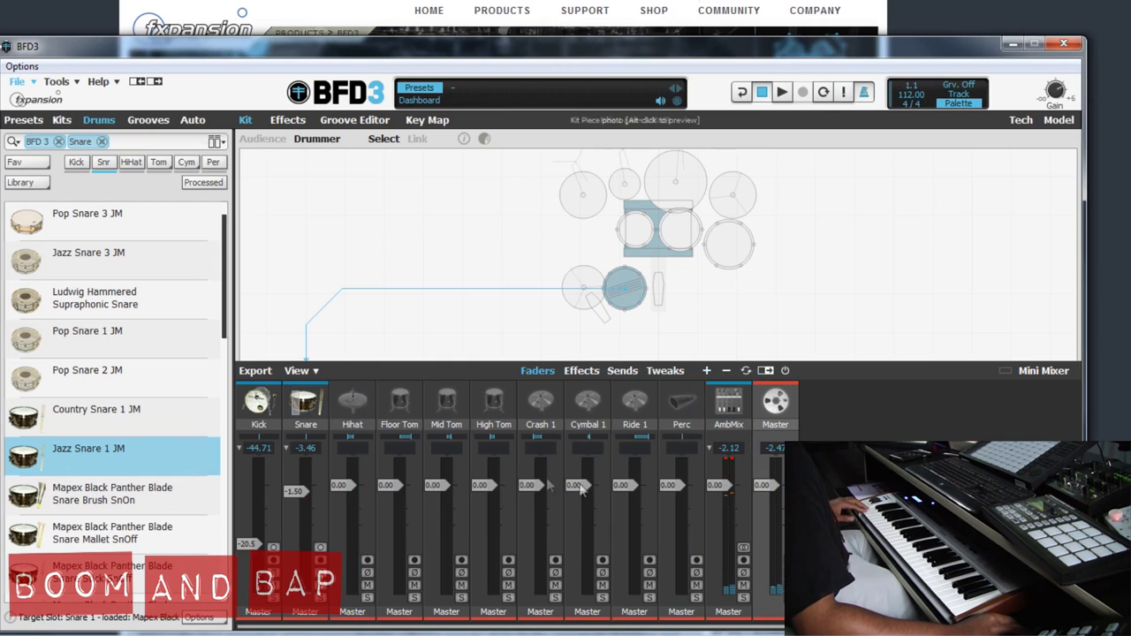
mouse_move(706, 371)
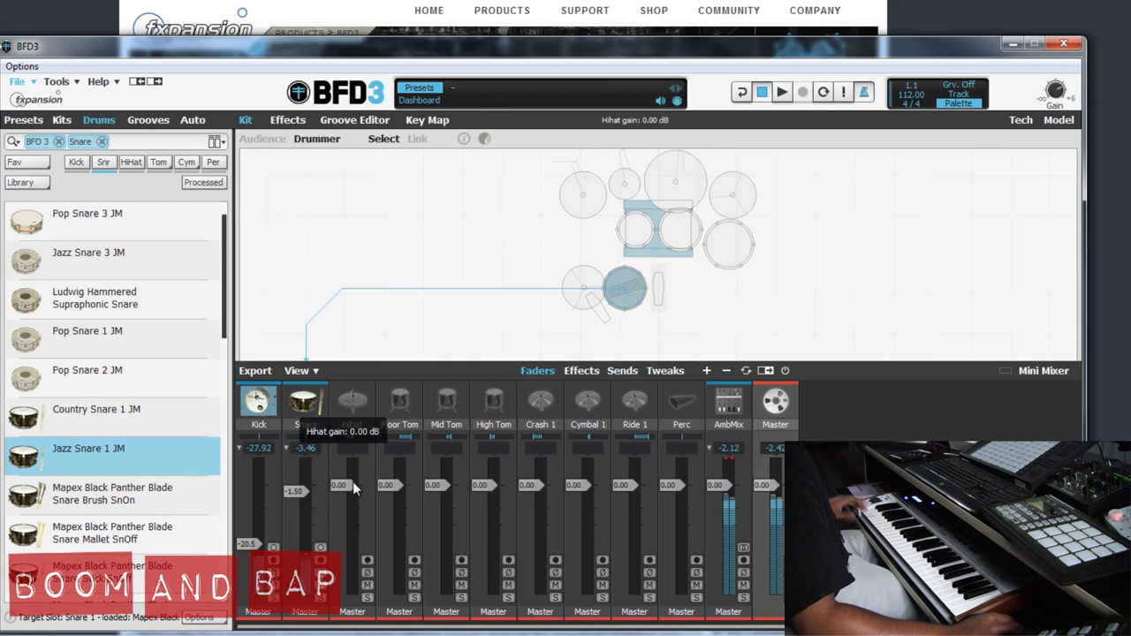
click(352, 402)
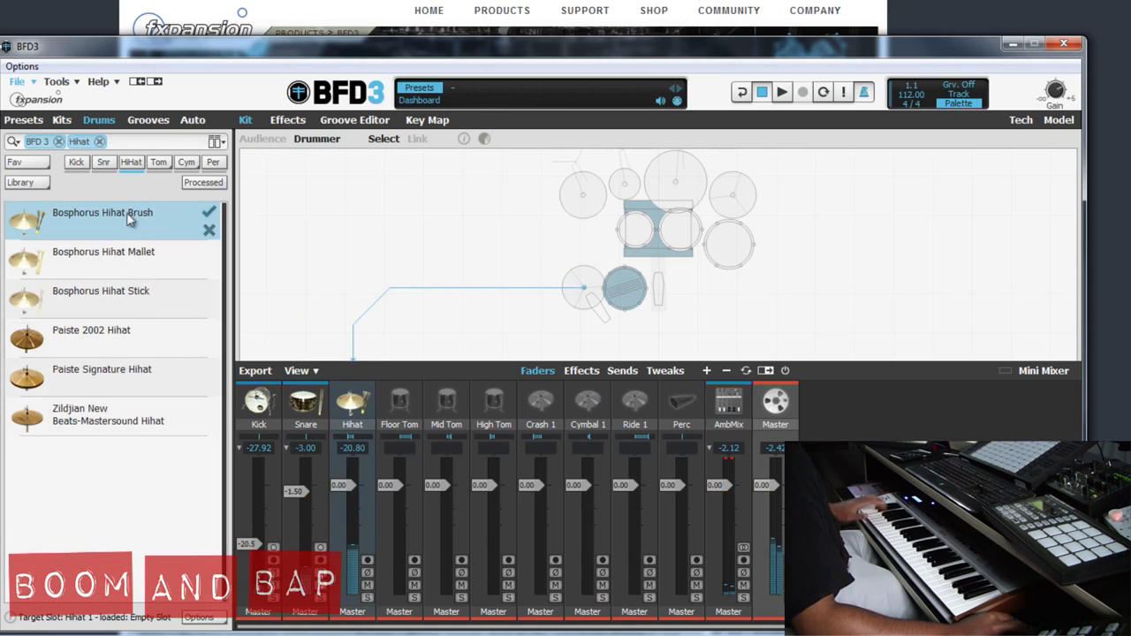
Preview the Bosphorus Hihat Stick, Paiste Signature and Zildjian New Beats-Mastersound hi-hats
click(101, 291)
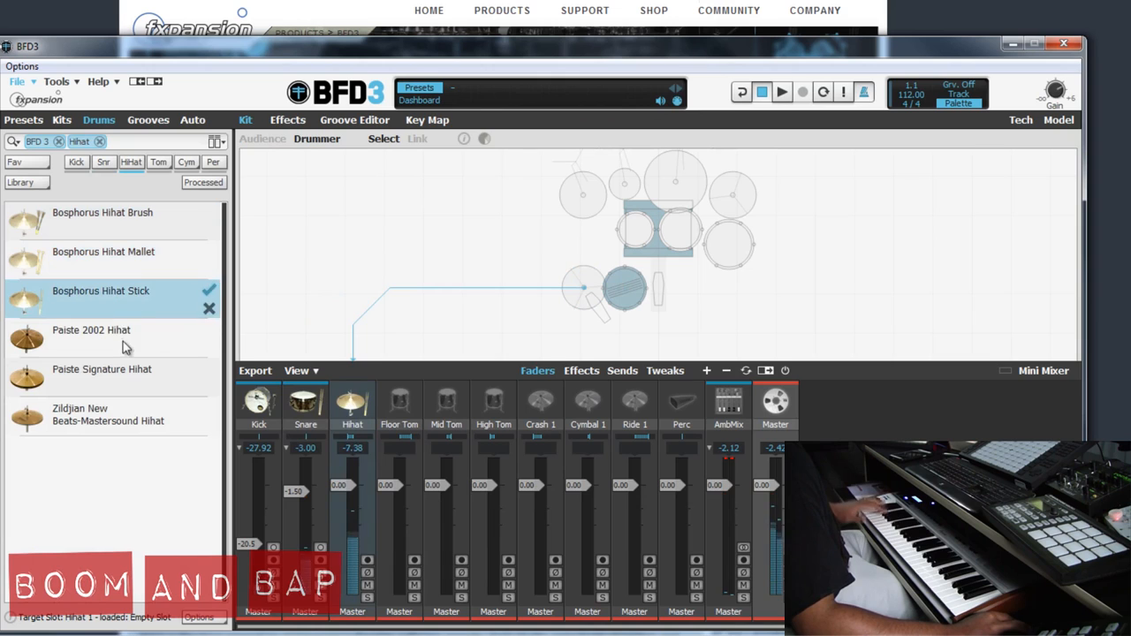
click(102, 370)
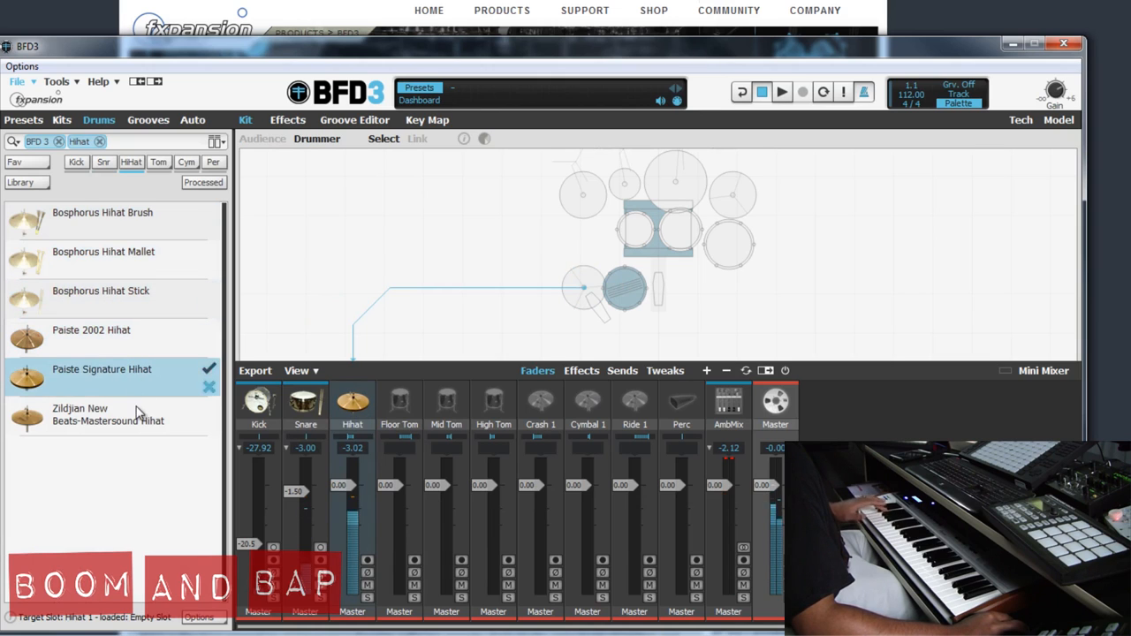
click(108, 415)
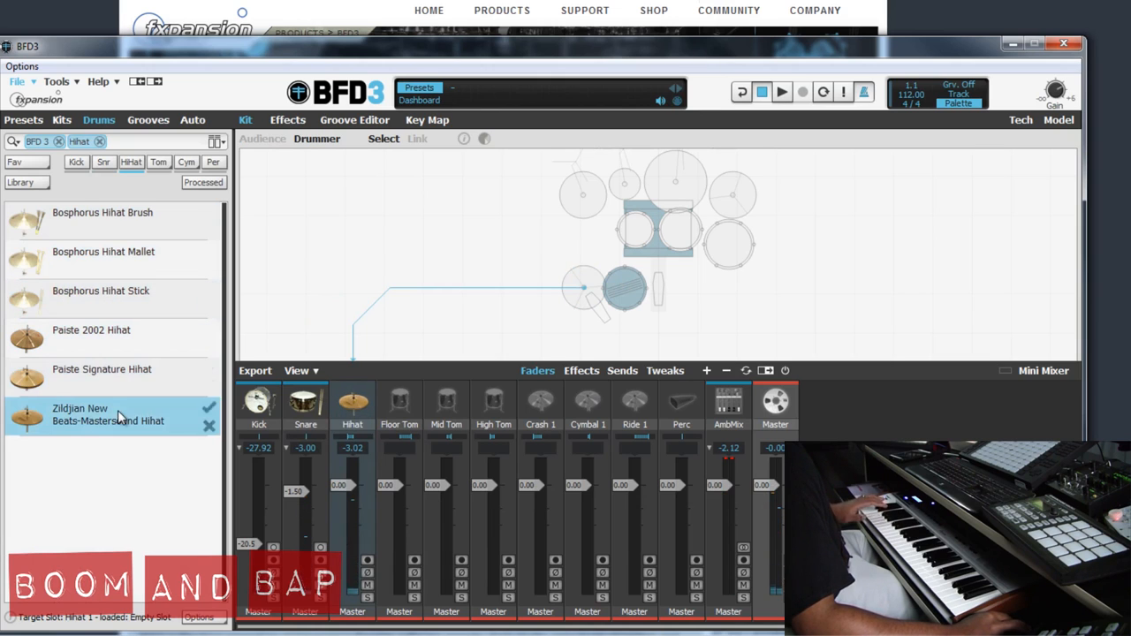
mouse_move(351, 406)
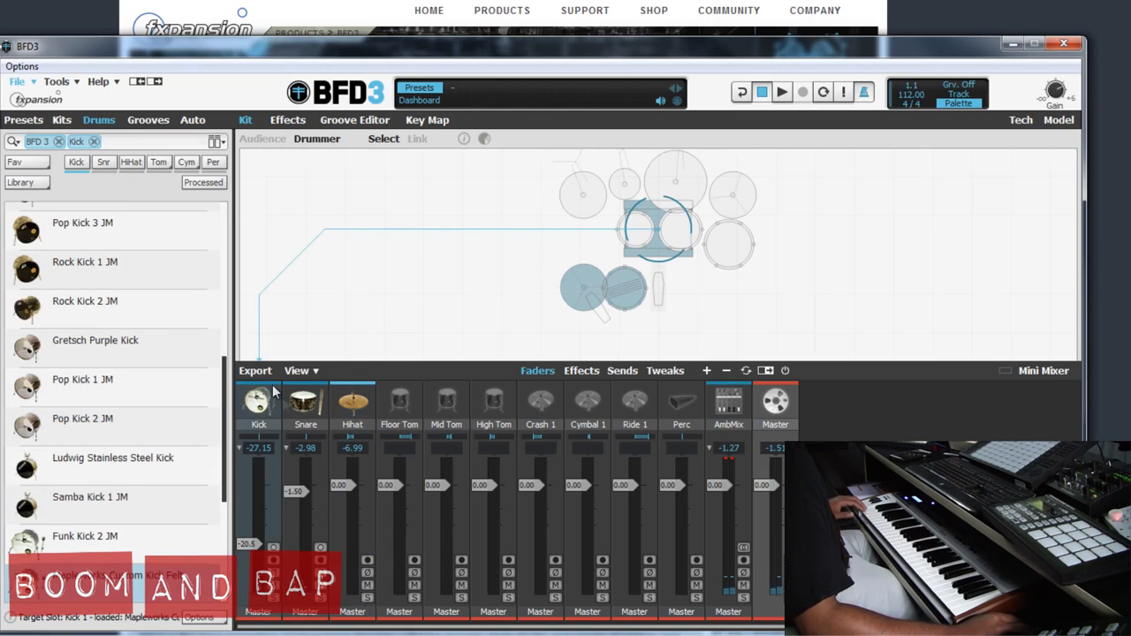
Add a Dynamics > DCAM EnvShaper to an empty slot on the kick channel
click(287, 119)
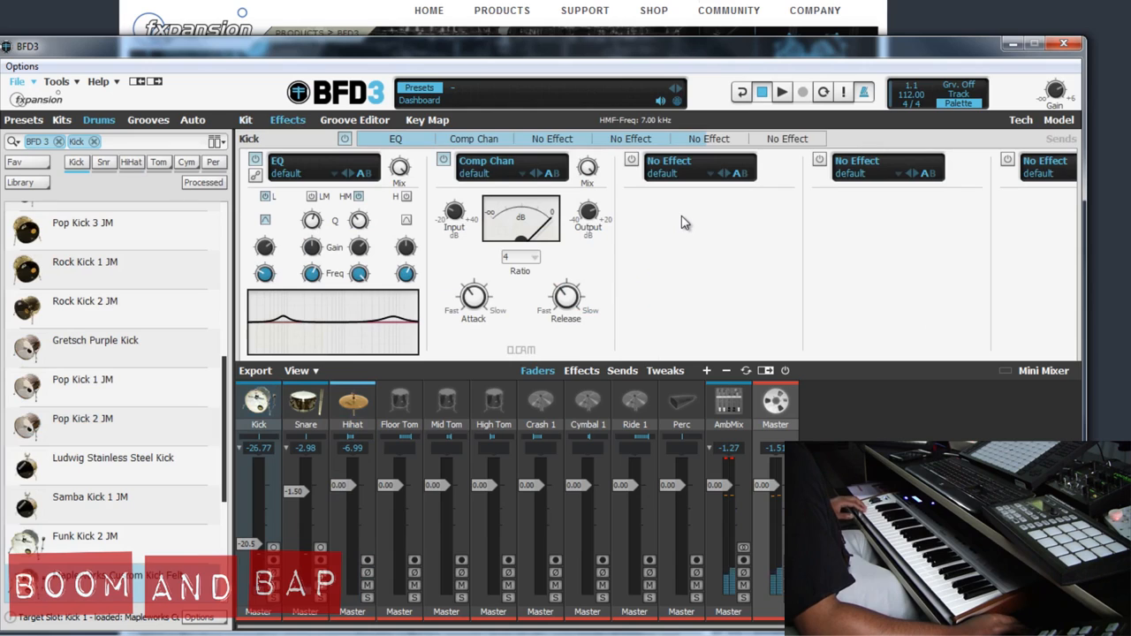
click(698, 173)
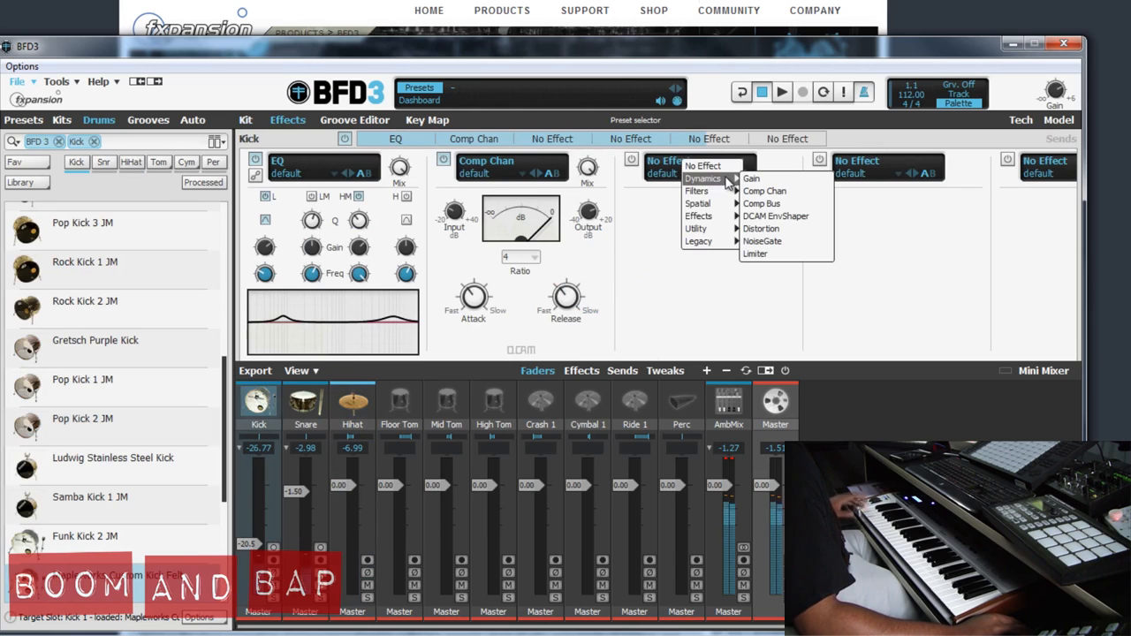
mouse_move(761, 203)
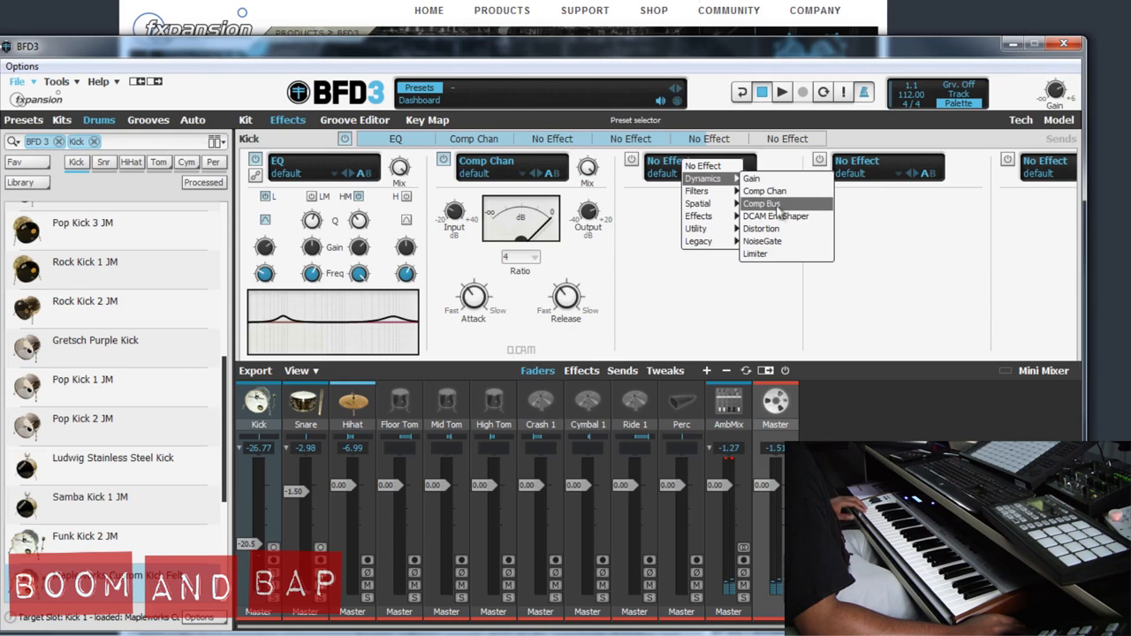
click(776, 217)
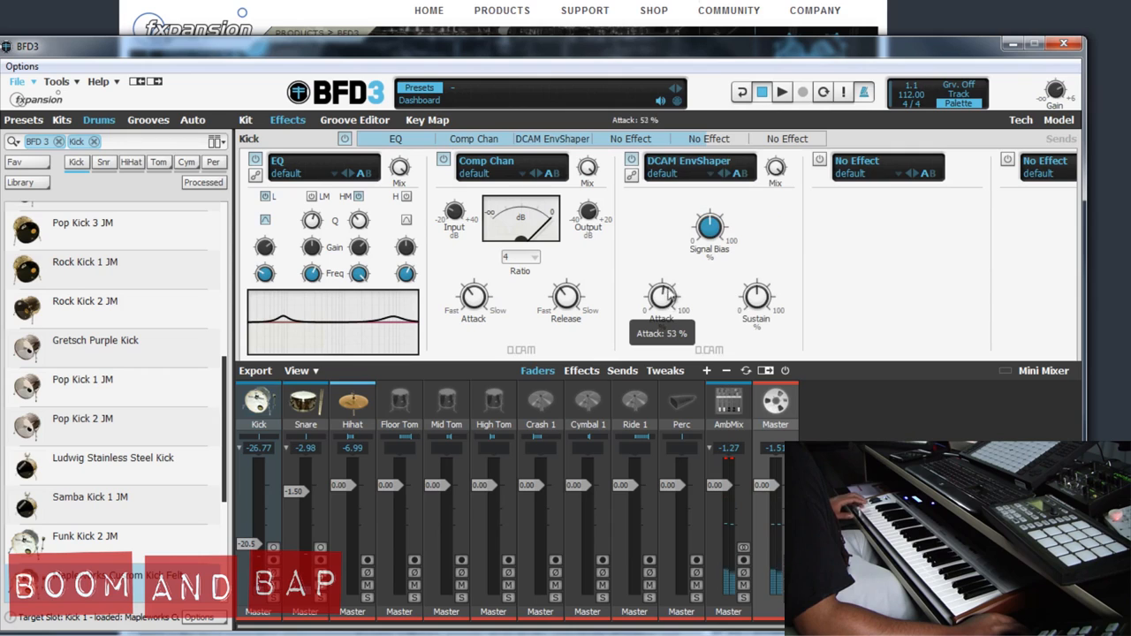
Raise the envelope shaper's sustain and level to about -16.6 dB, choosing the More Sustain preset
drag(661, 300, 672, 283)
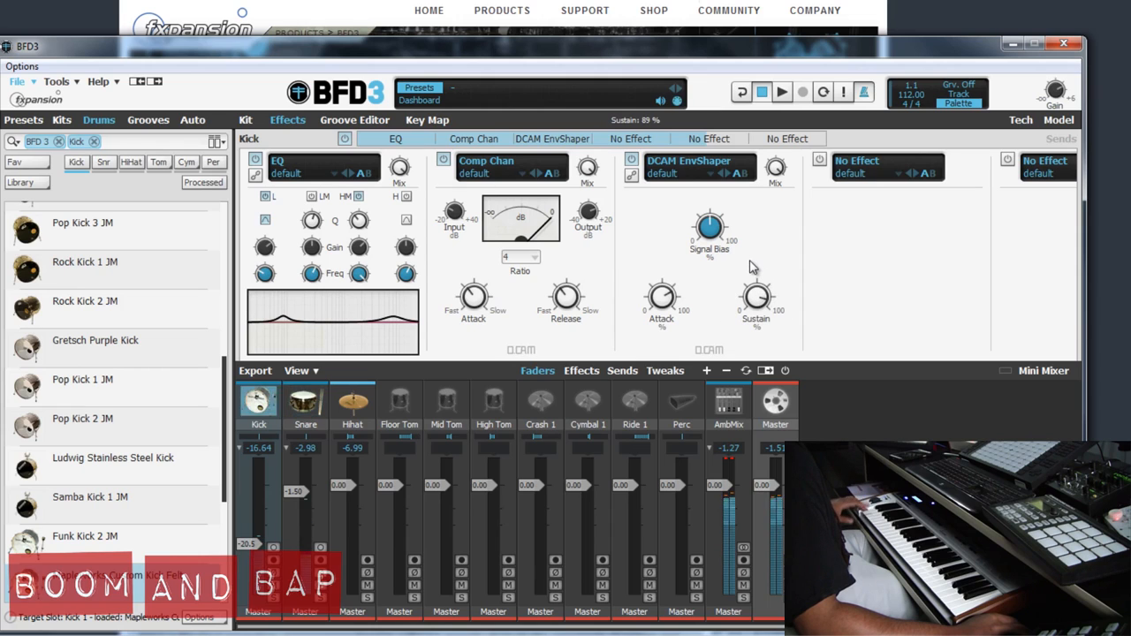
drag(709, 228, 712, 221)
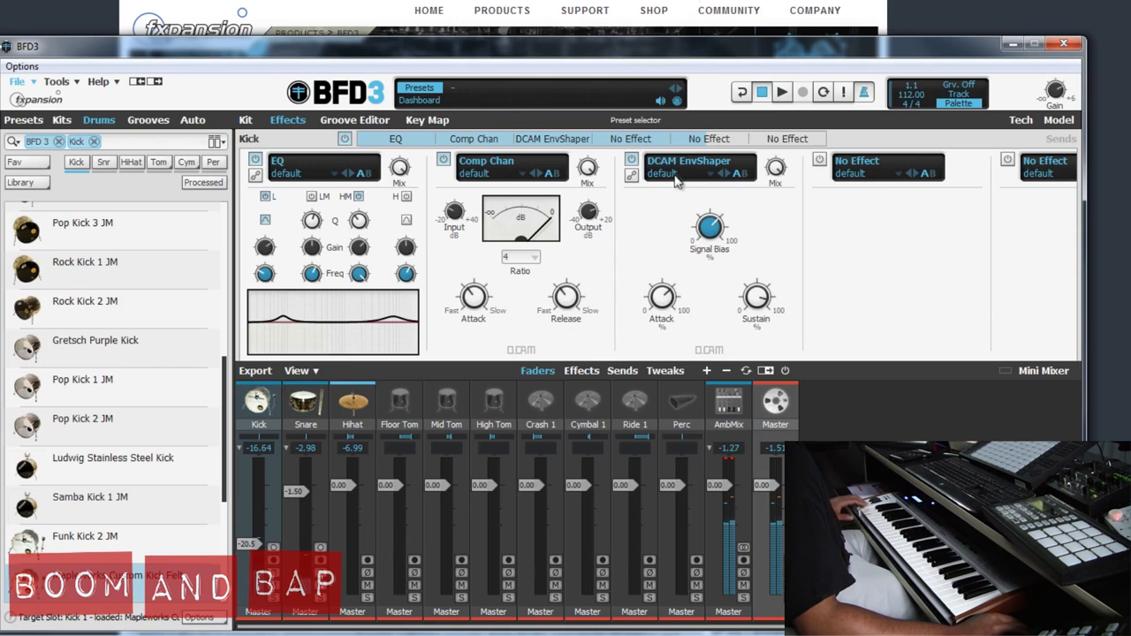
click(680, 173)
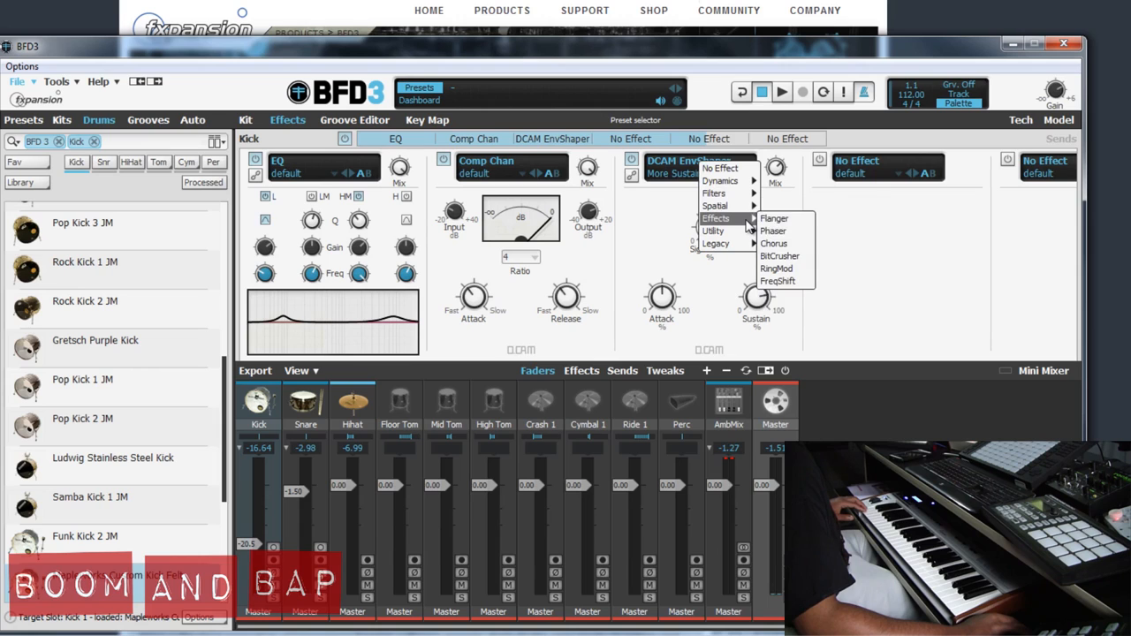
Swap the kick's effect for a BitCrusher with lower bits and more drive, then view snare effects
click(780, 255)
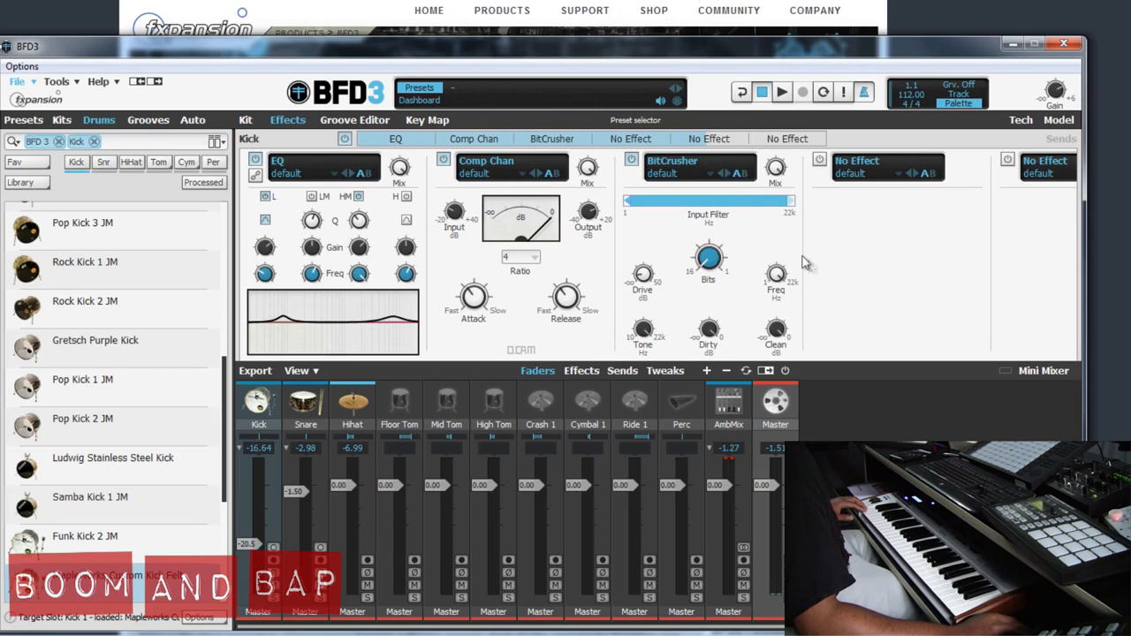
mouse_move(650, 250)
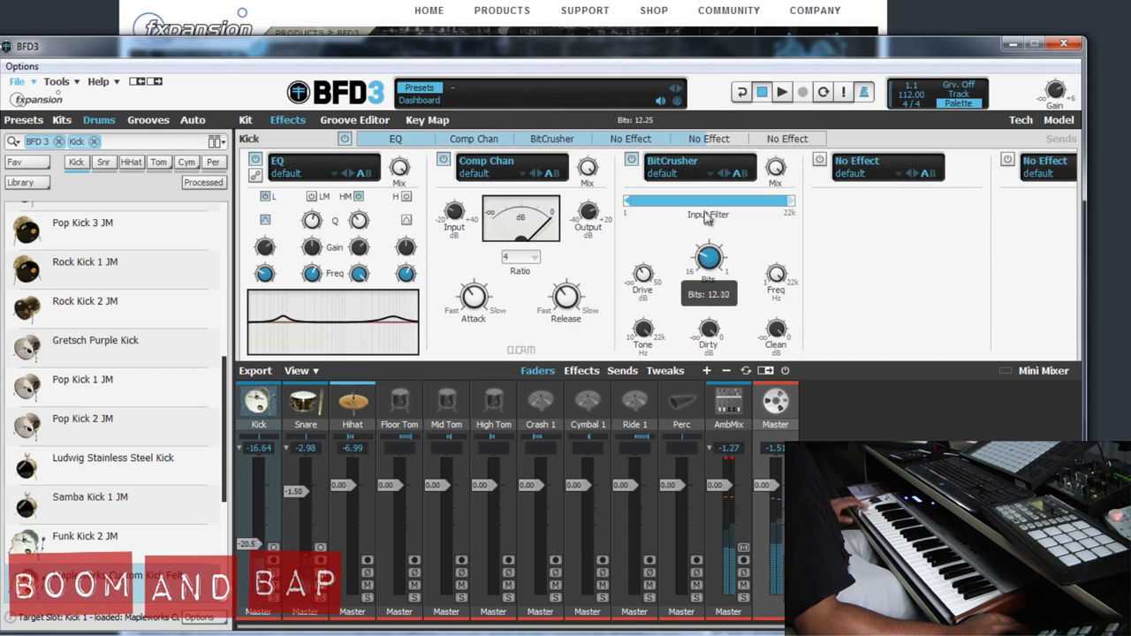
mouse_move(643, 274)
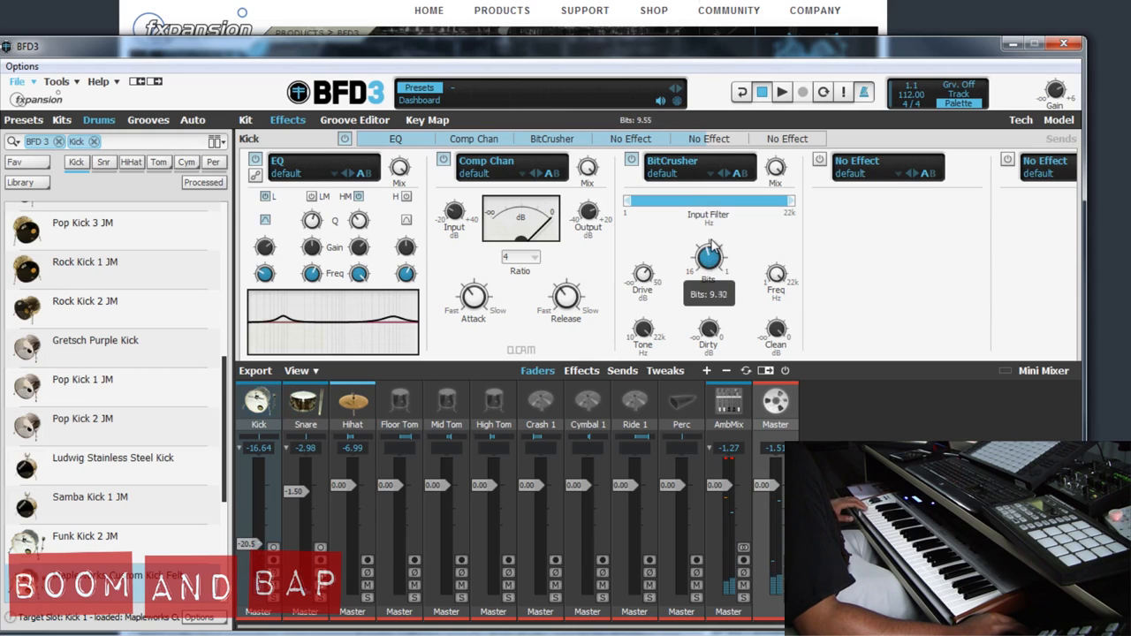
drag(708, 257, 711, 249)
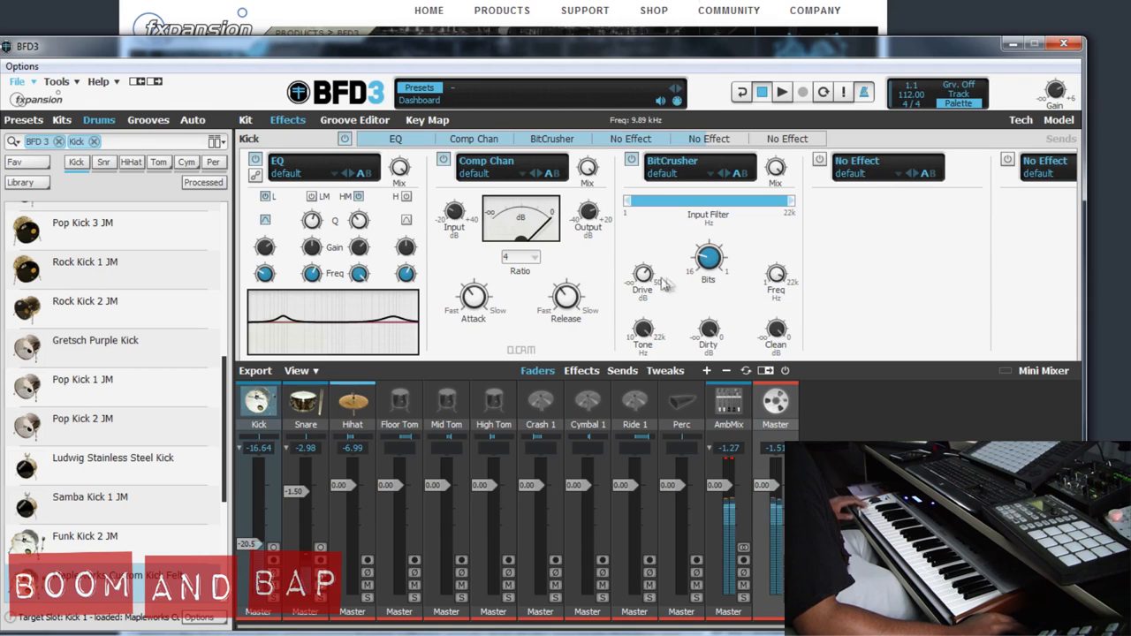
mouse_move(643, 279)
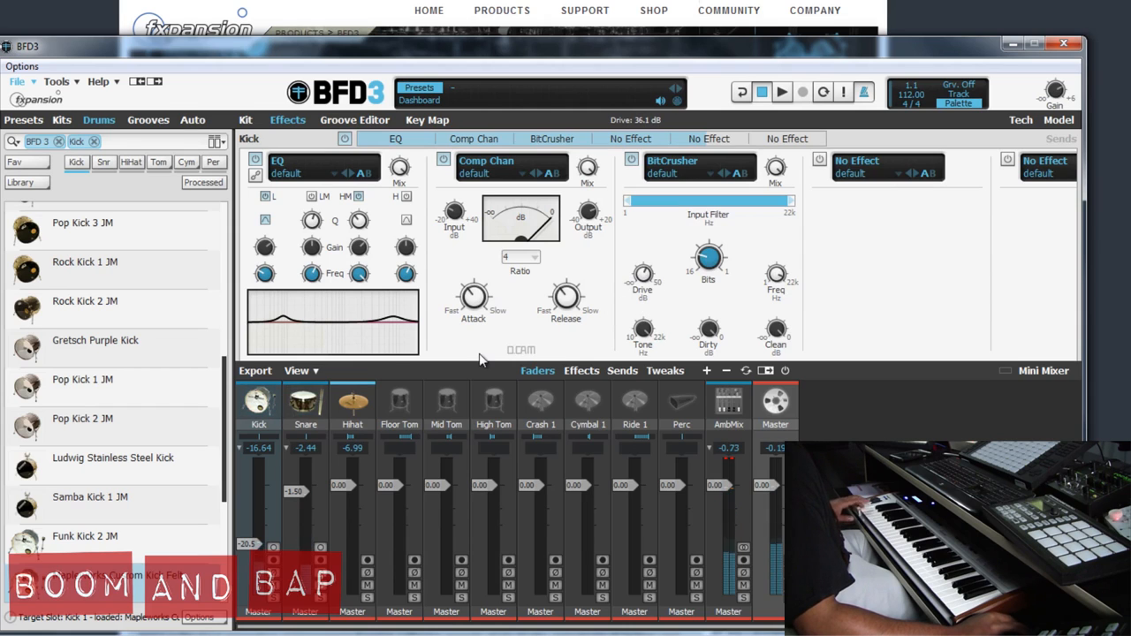
click(305, 402)
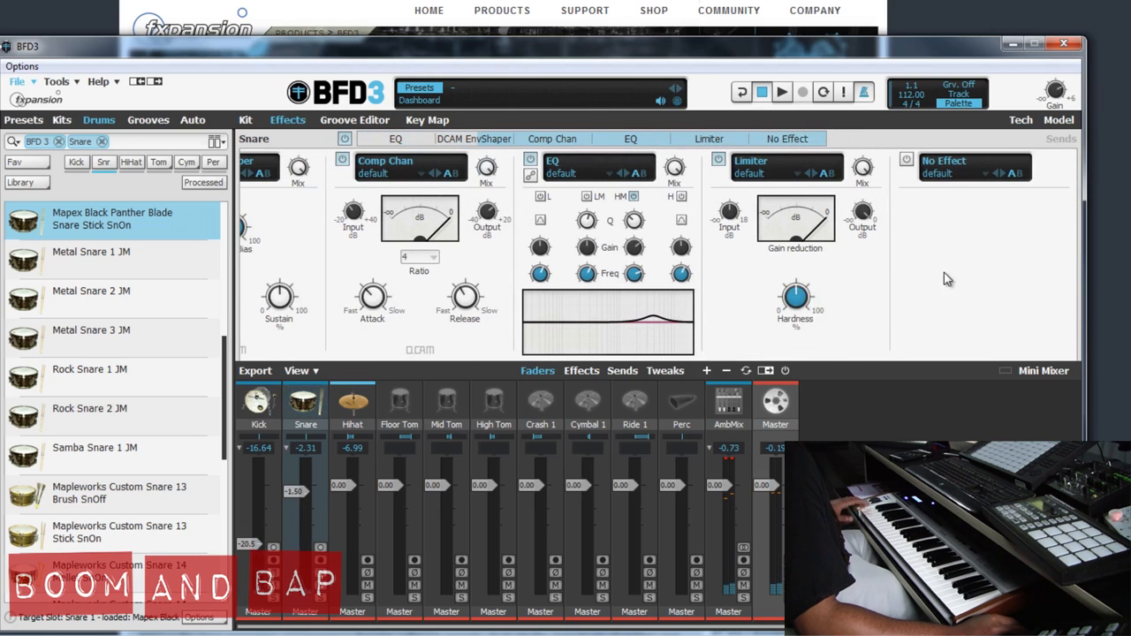
Load RingMod into the snare's empty slot and raise its Pitch to +23.76 st
click(943, 161)
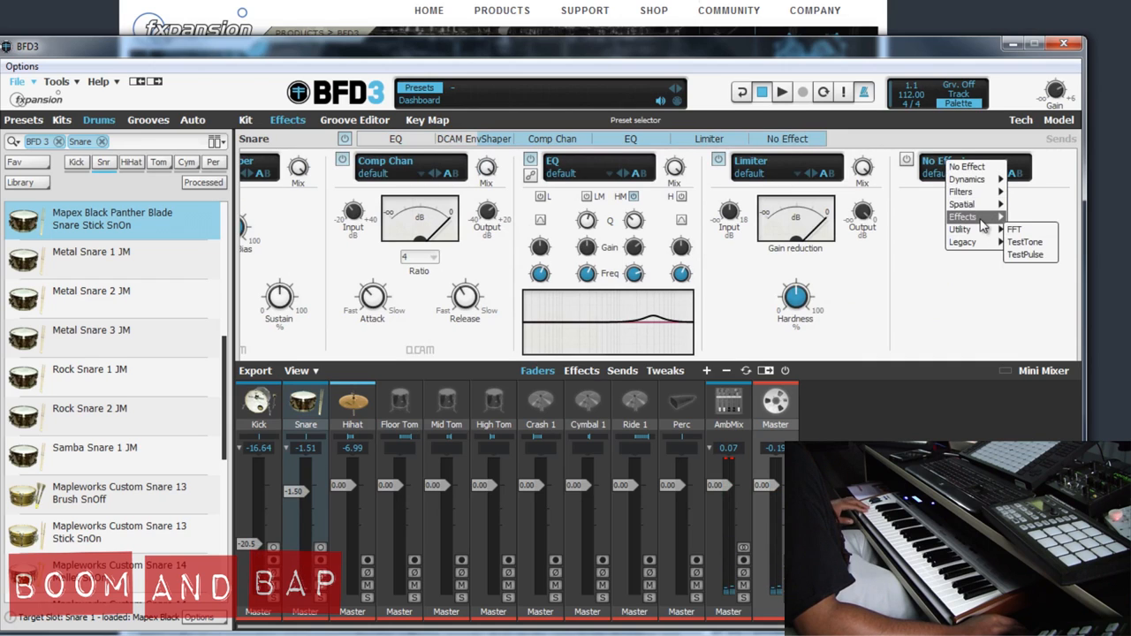
mouse_move(963, 217)
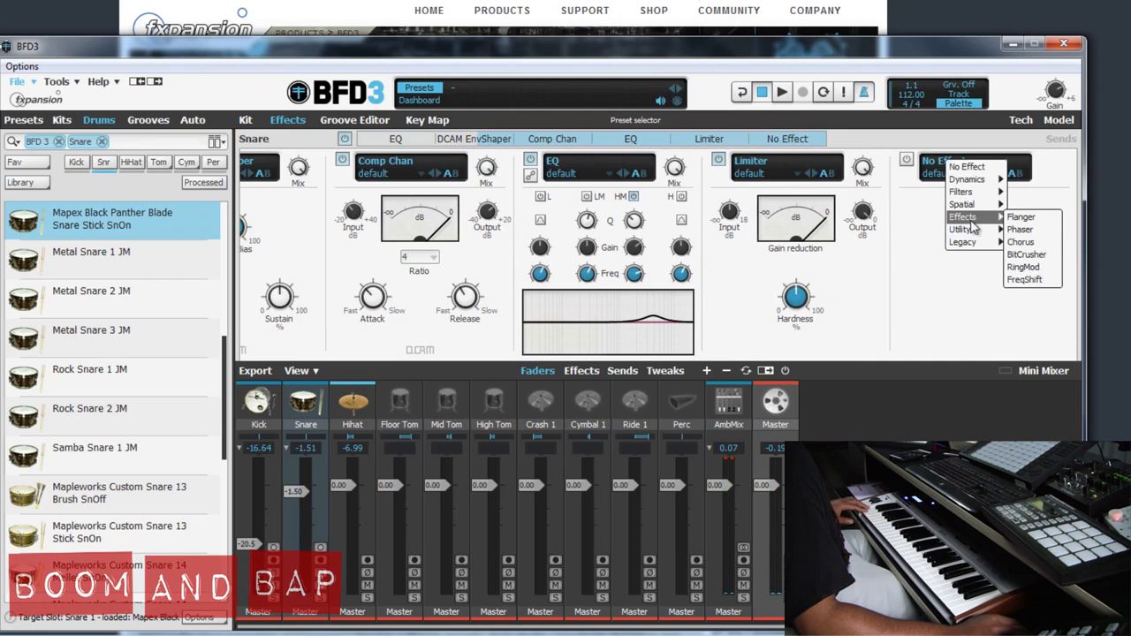
click(1023, 266)
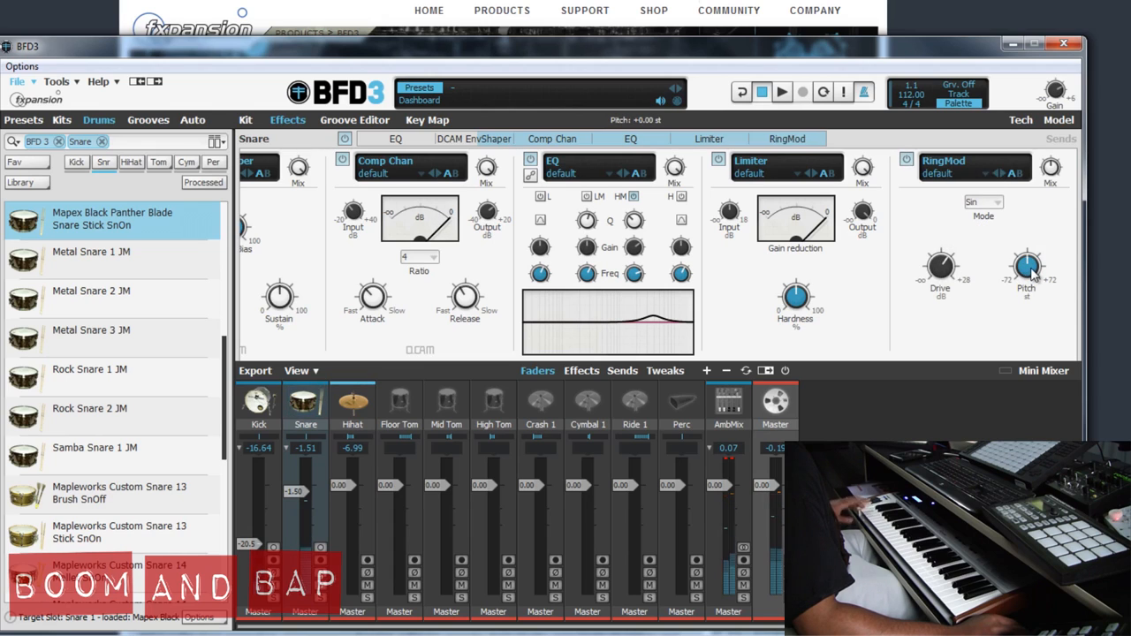
drag(1028, 267, 1032, 261)
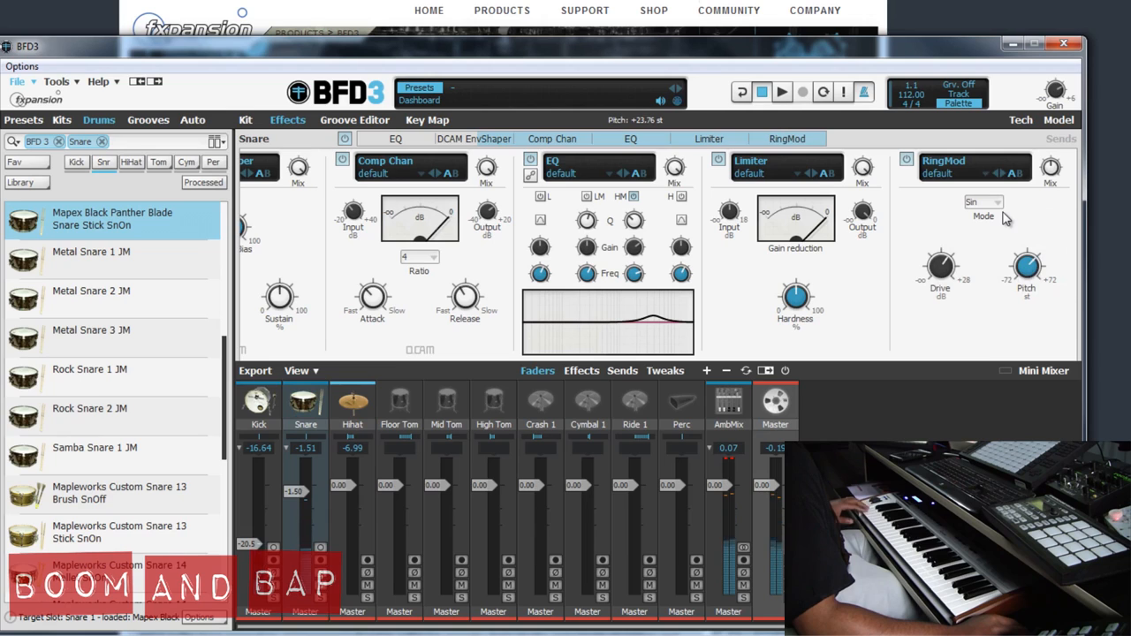
mouse_move(1002, 219)
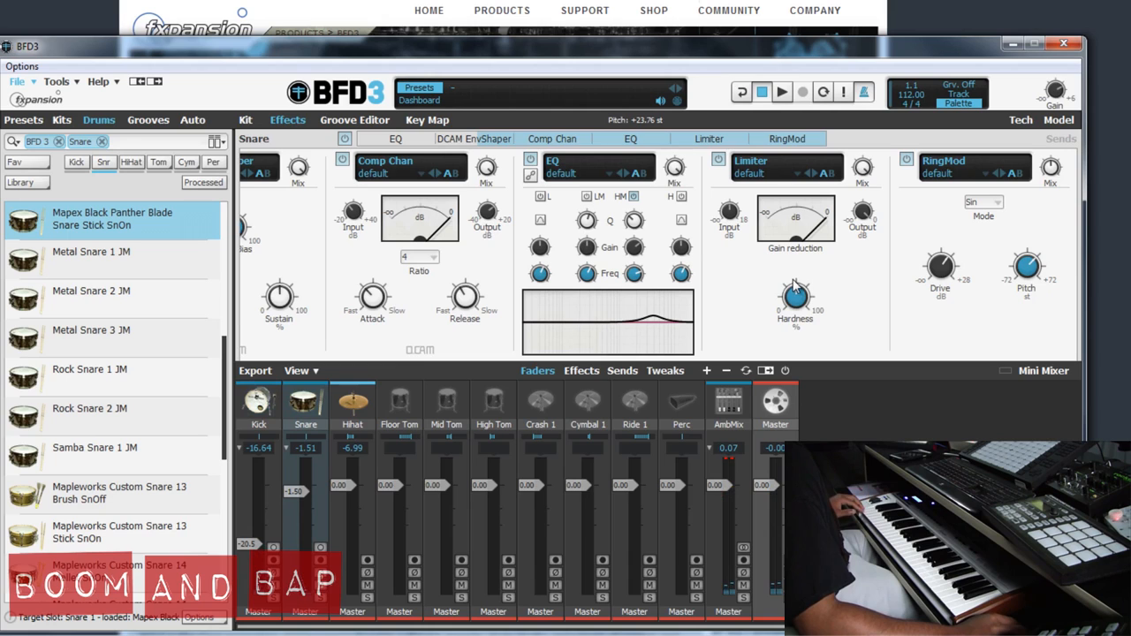
mouse_move(354, 128)
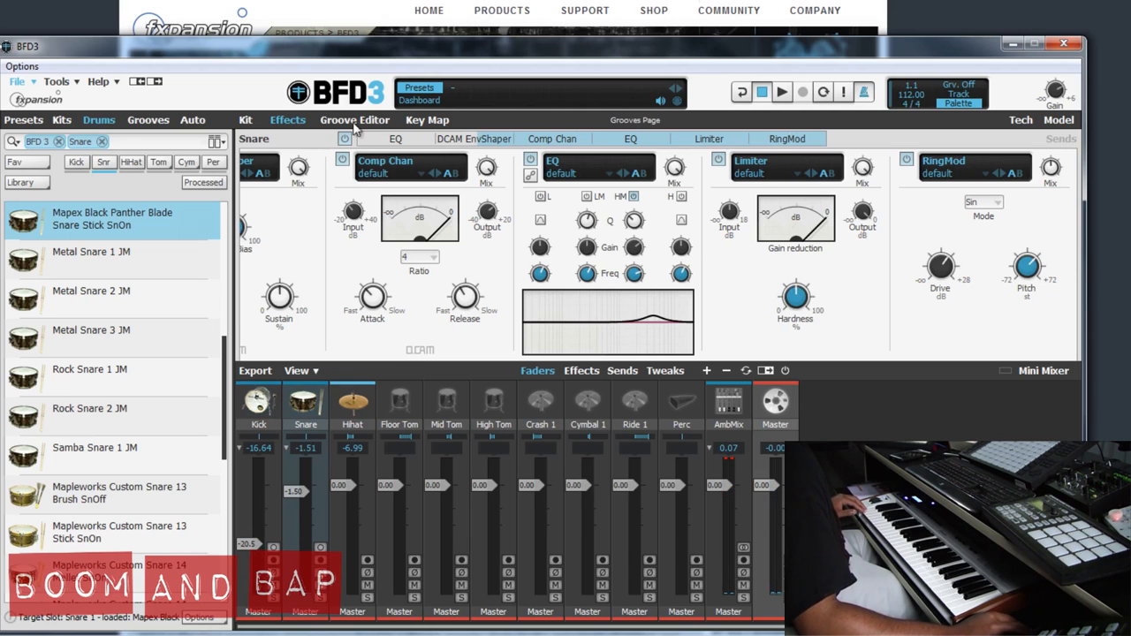
In the Groove Editor, create a new groove at 92 BPM with Len set to 2
click(355, 119)
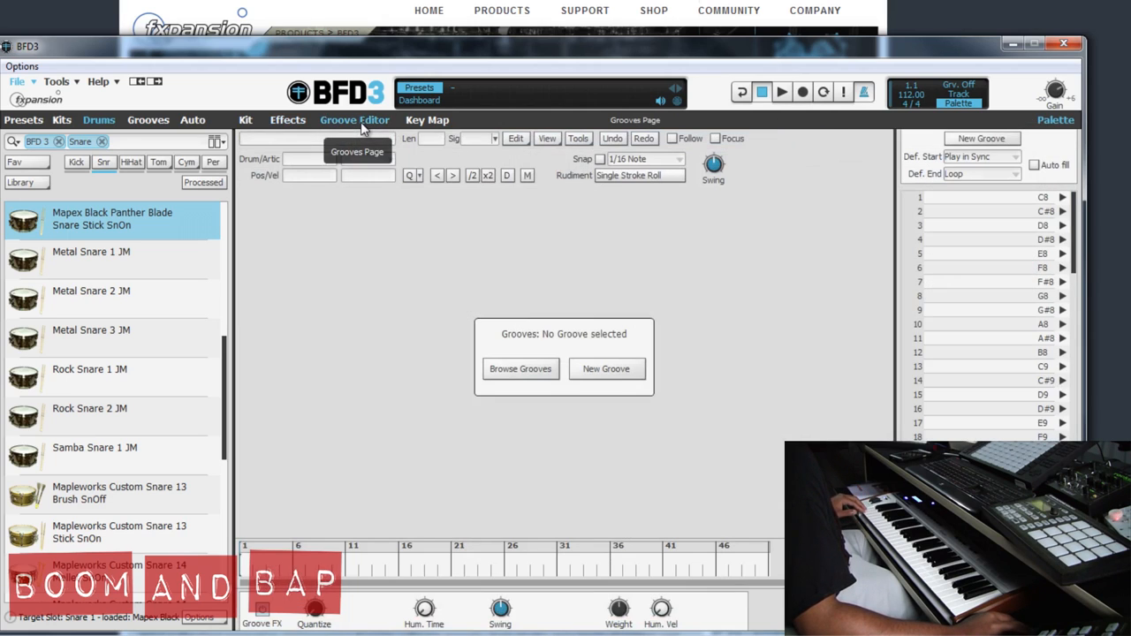
click(606, 368)
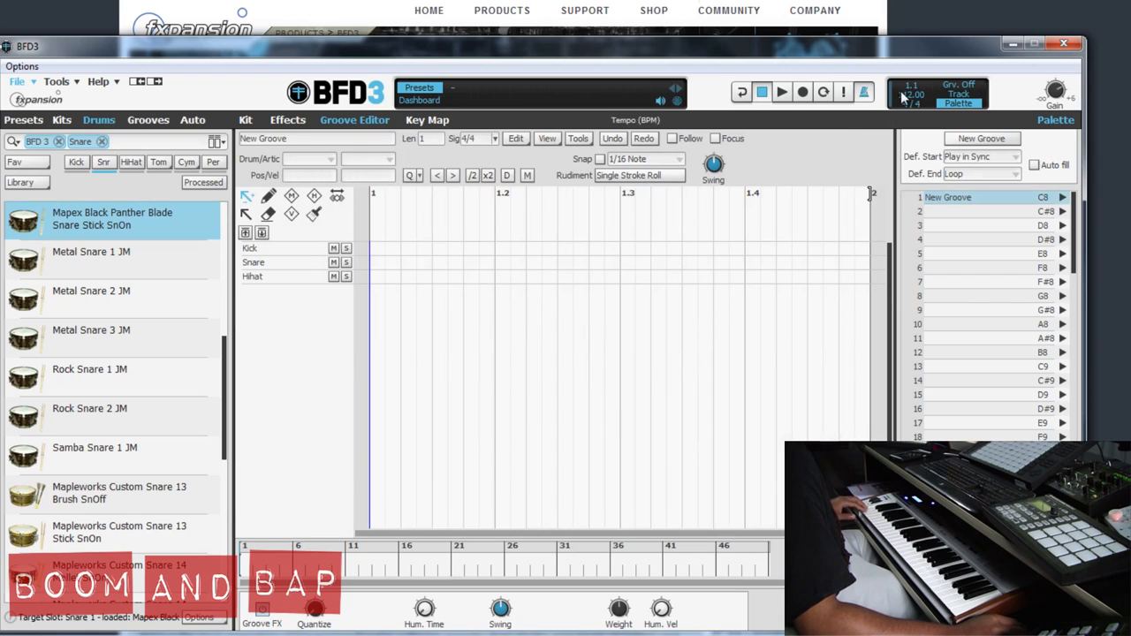
mouse_move(906, 99)
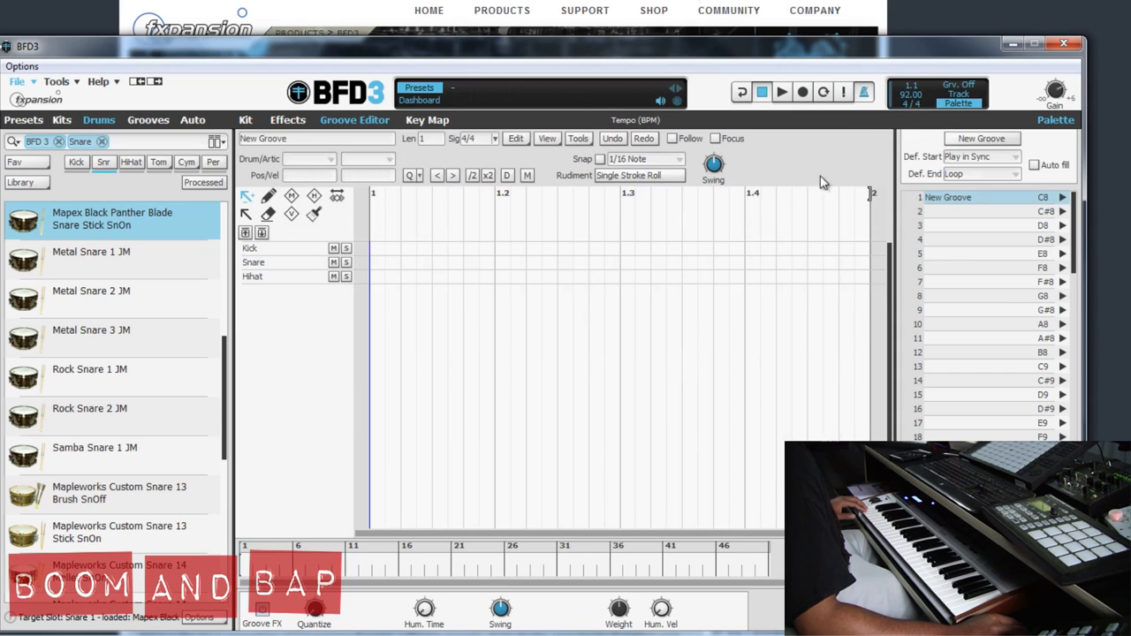
mouse_move(725, 264)
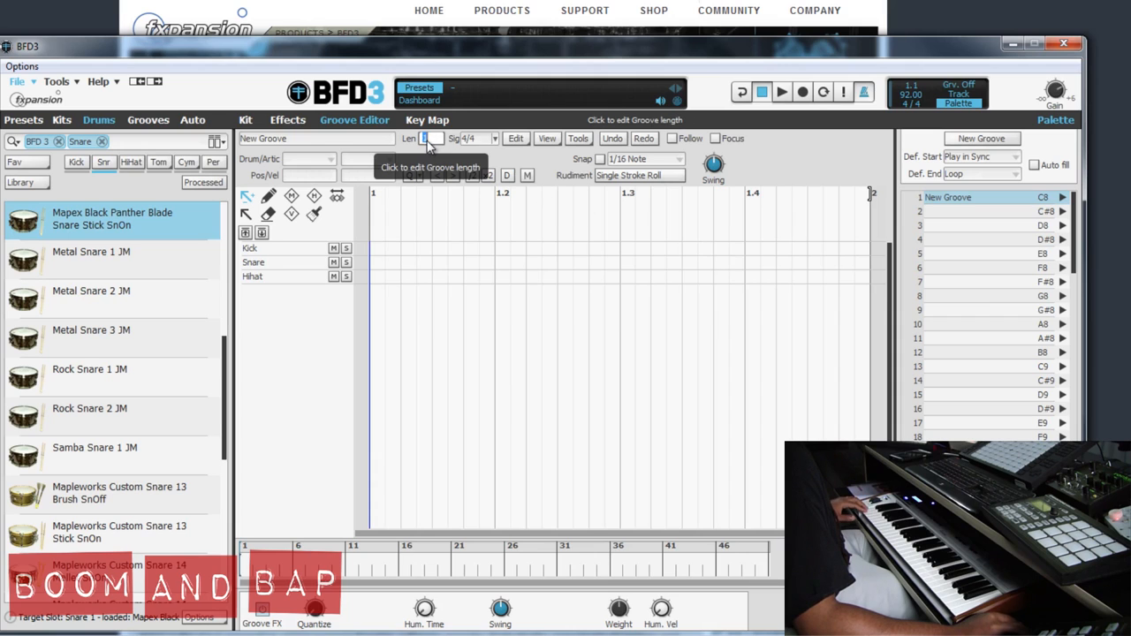
click(429, 138)
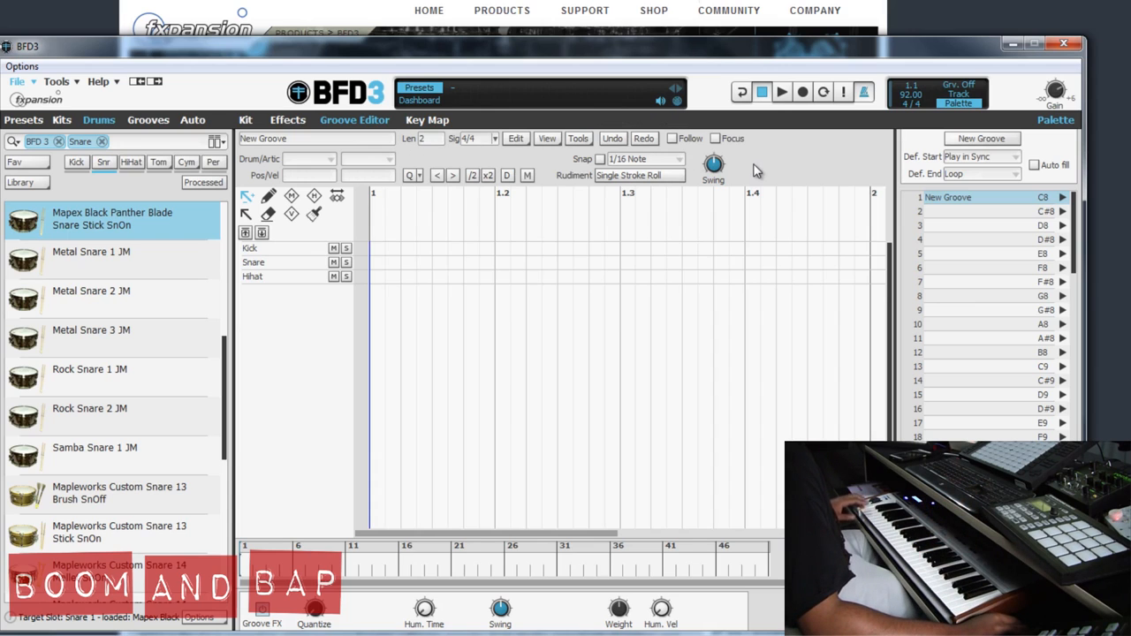
mouse_move(800, 137)
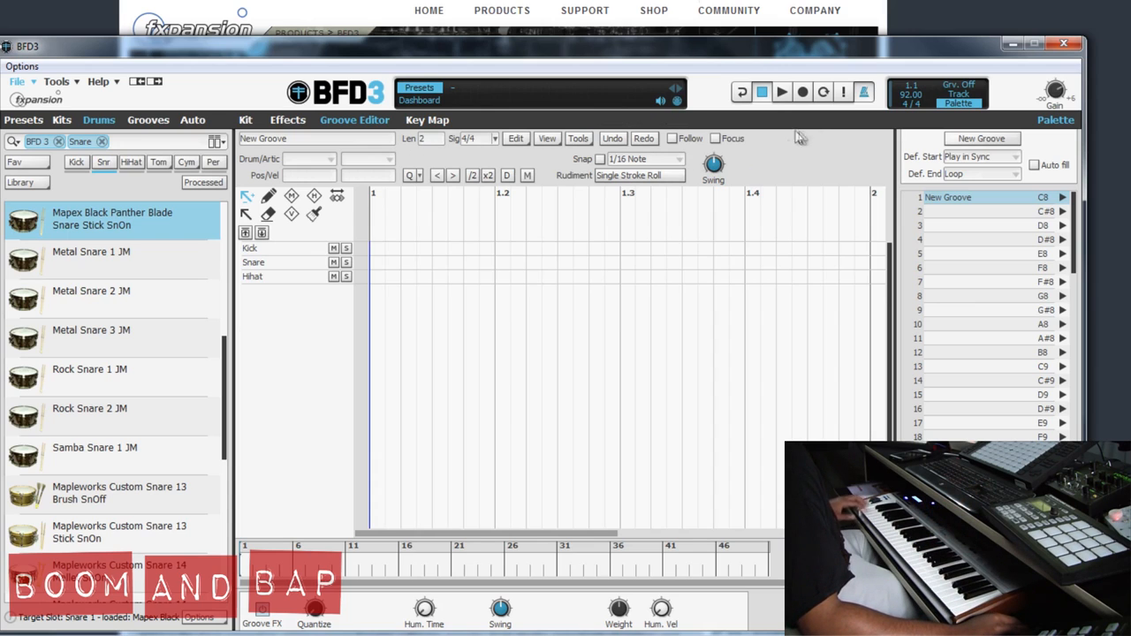
Record kick and snare hits into the two-bar groove while it plays
click(803, 91)
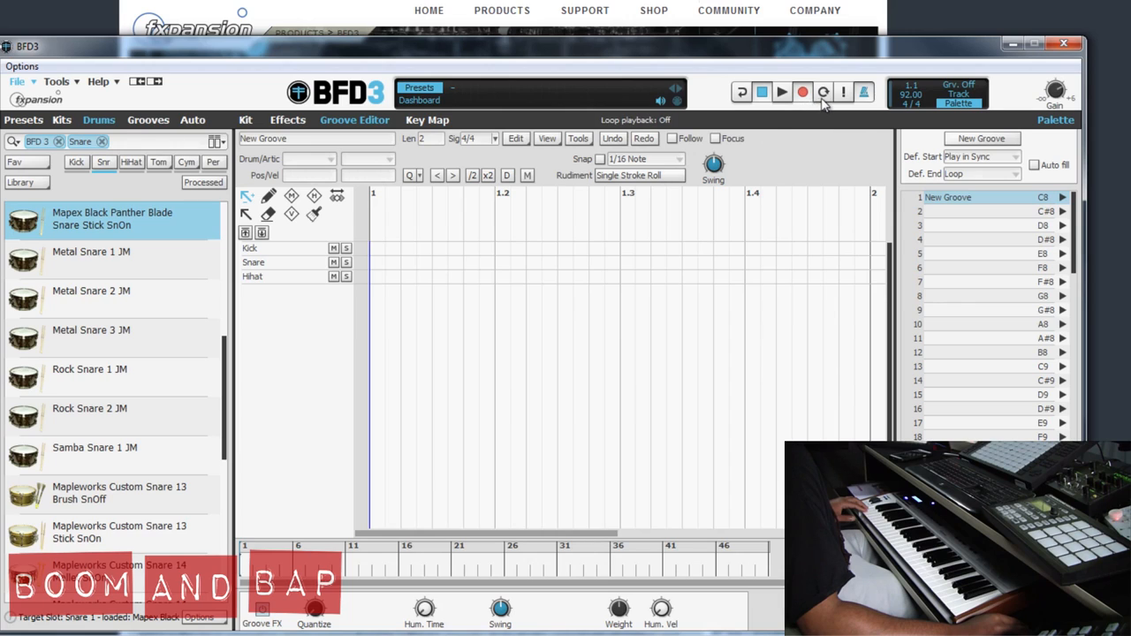
click(781, 92)
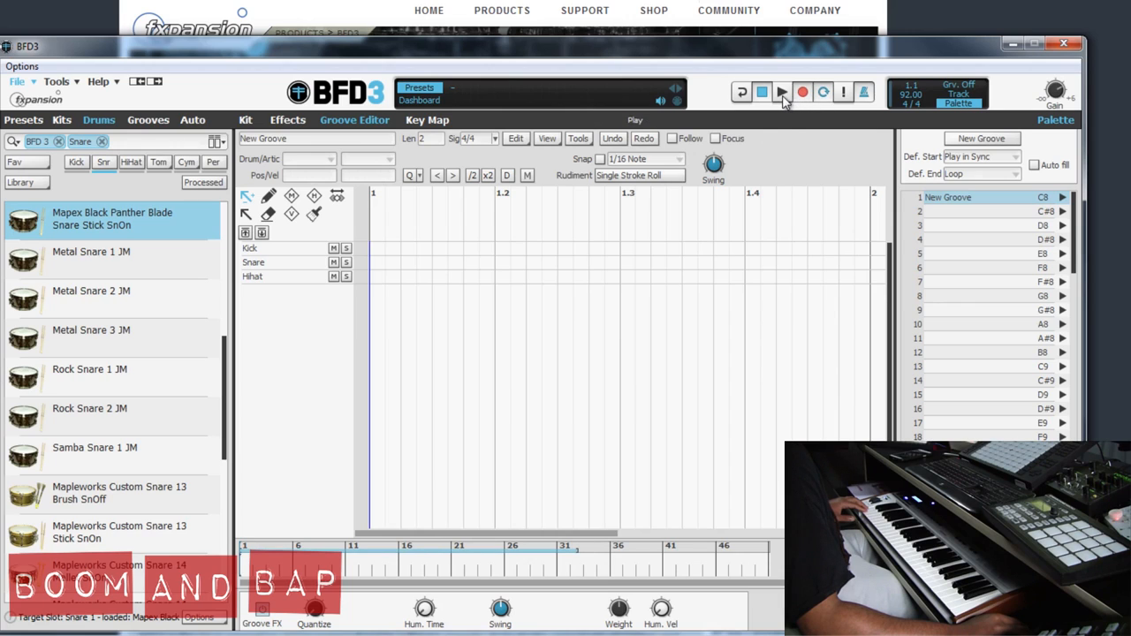
click(781, 92)
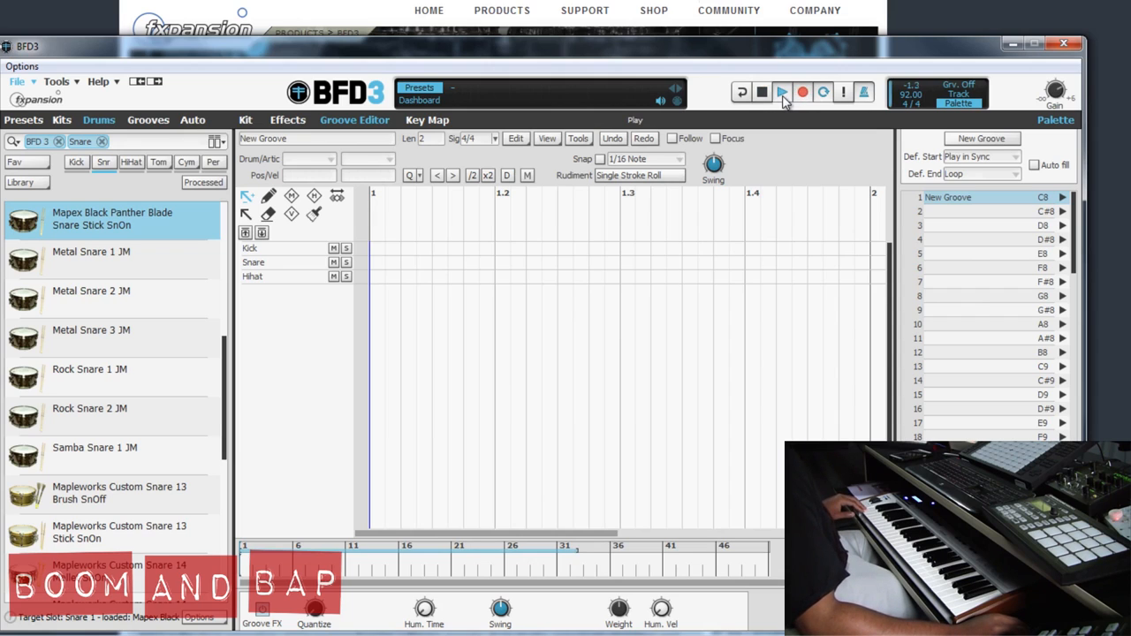
click(781, 91)
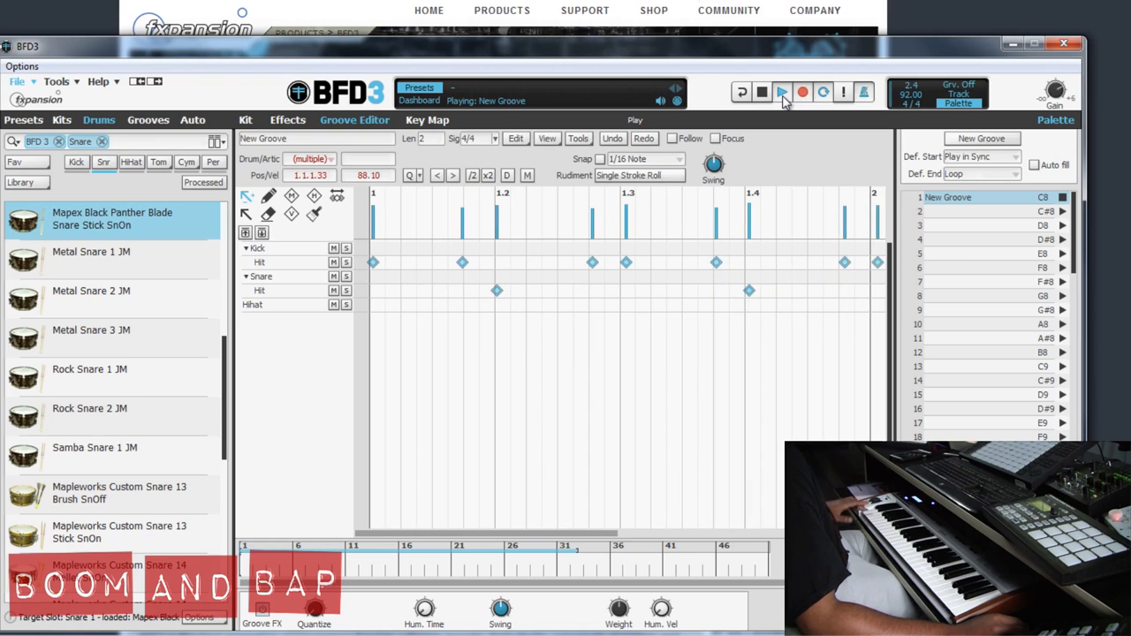
click(802, 91)
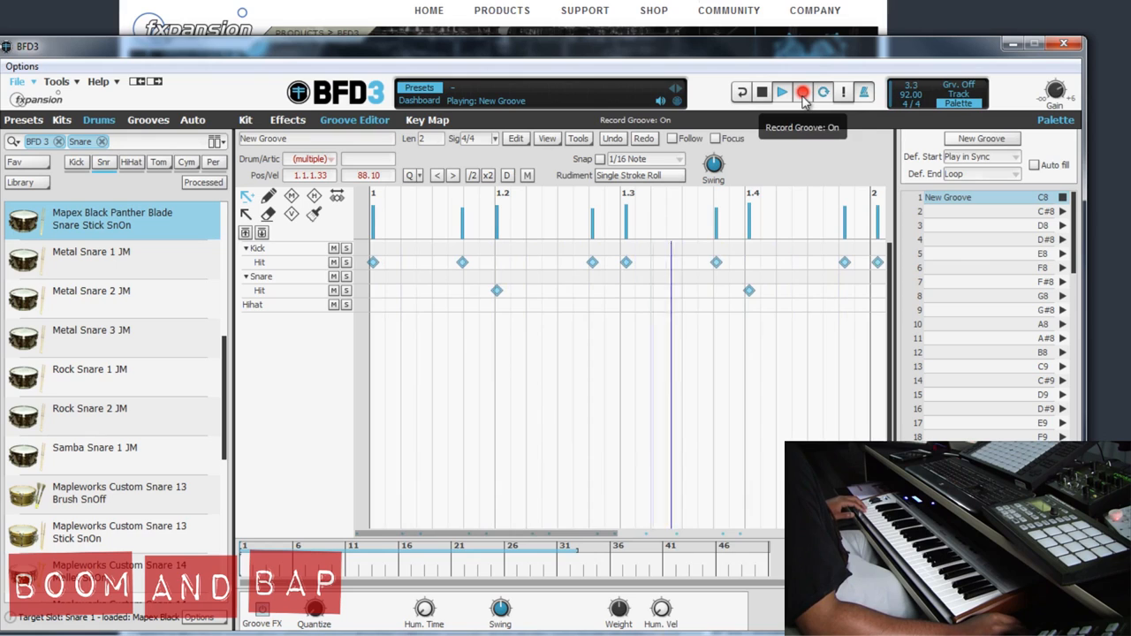
click(801, 91)
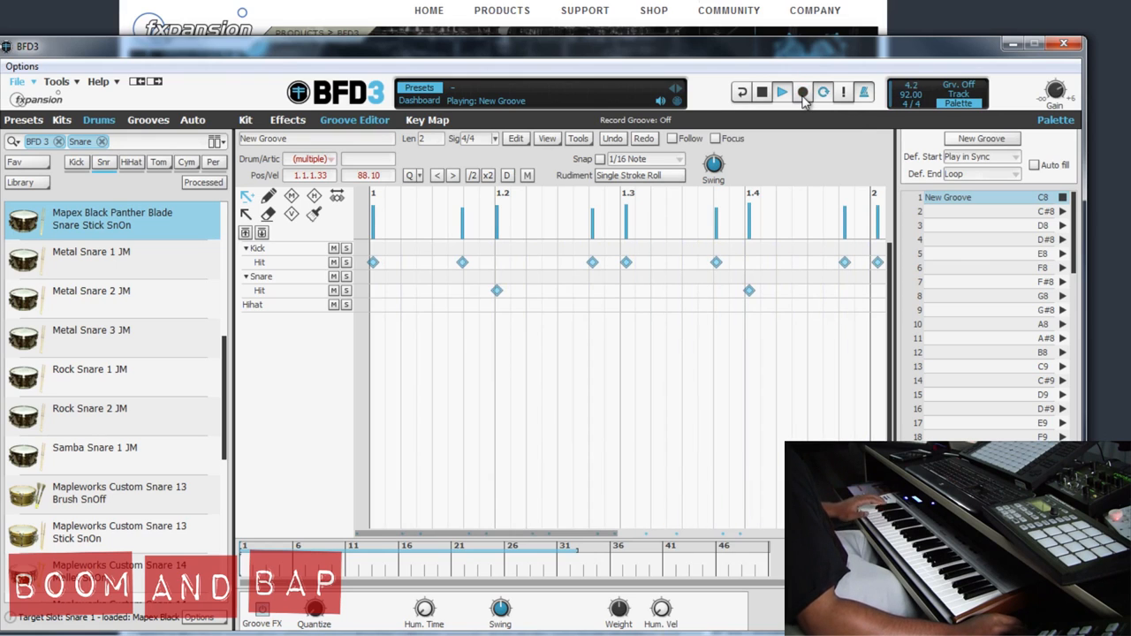
Record a hi-hat pass, undo it, and stop playback
click(802, 92)
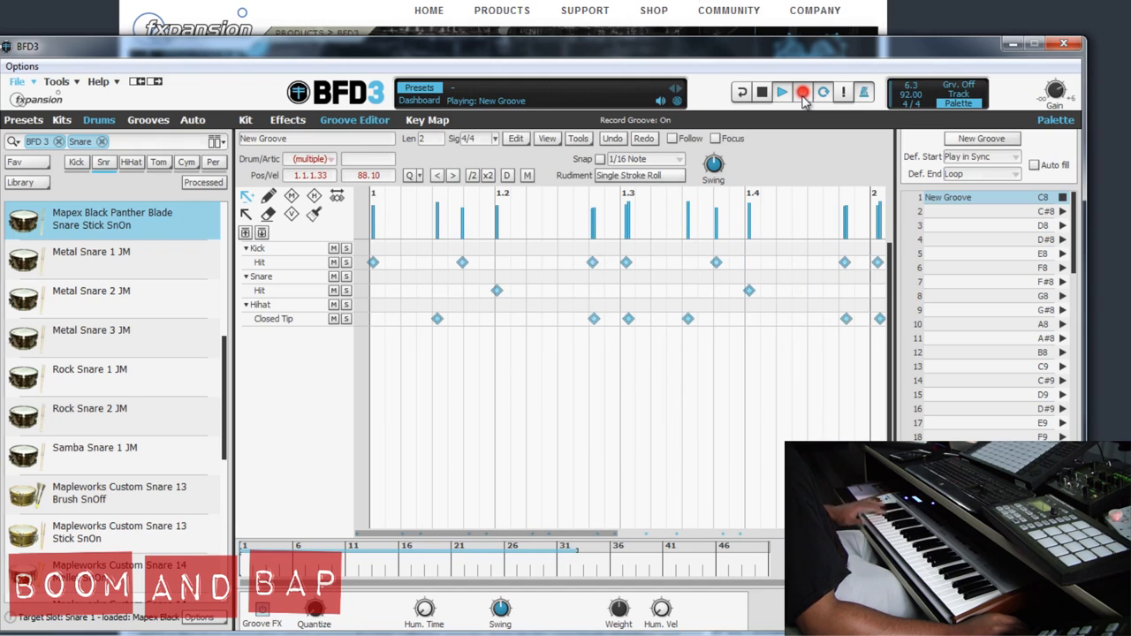
click(802, 92)
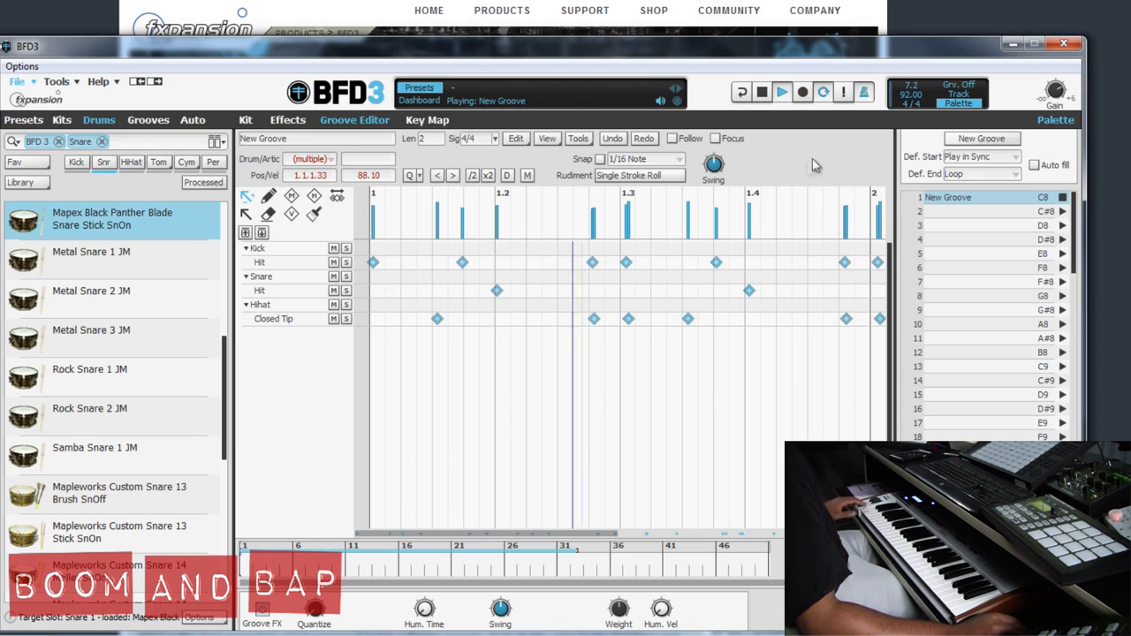
click(611, 138)
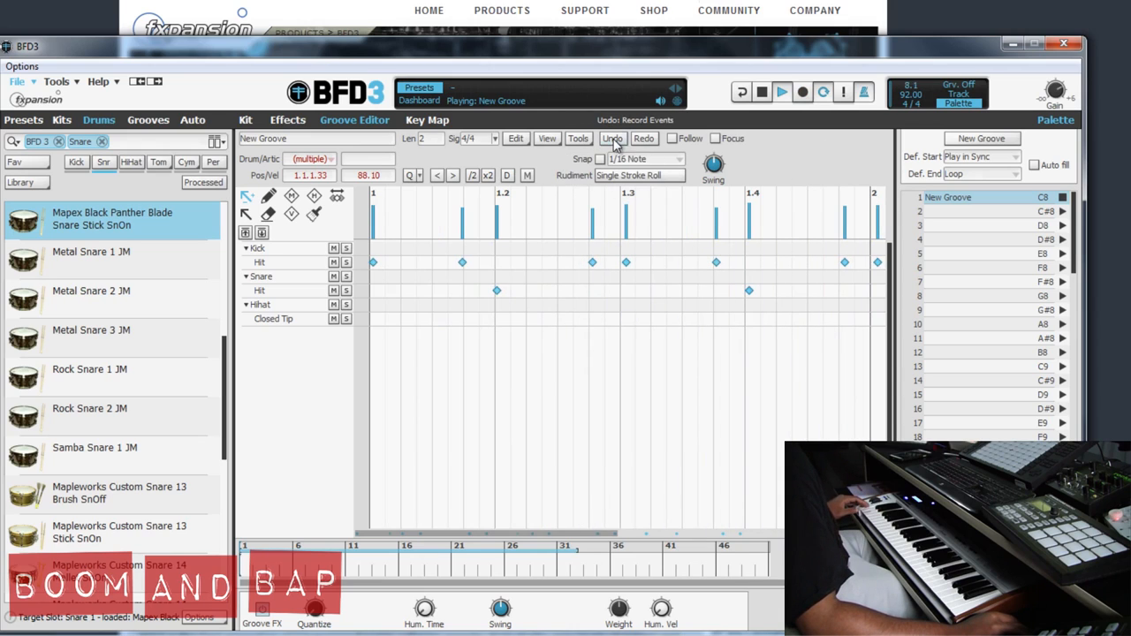
click(761, 91)
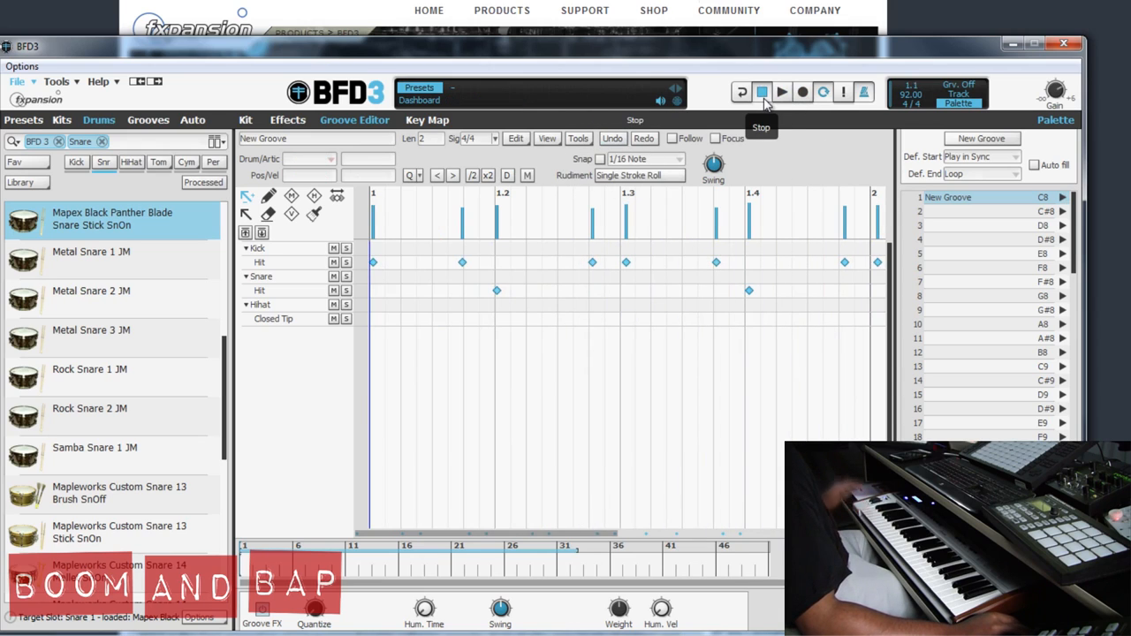
mouse_move(627, 482)
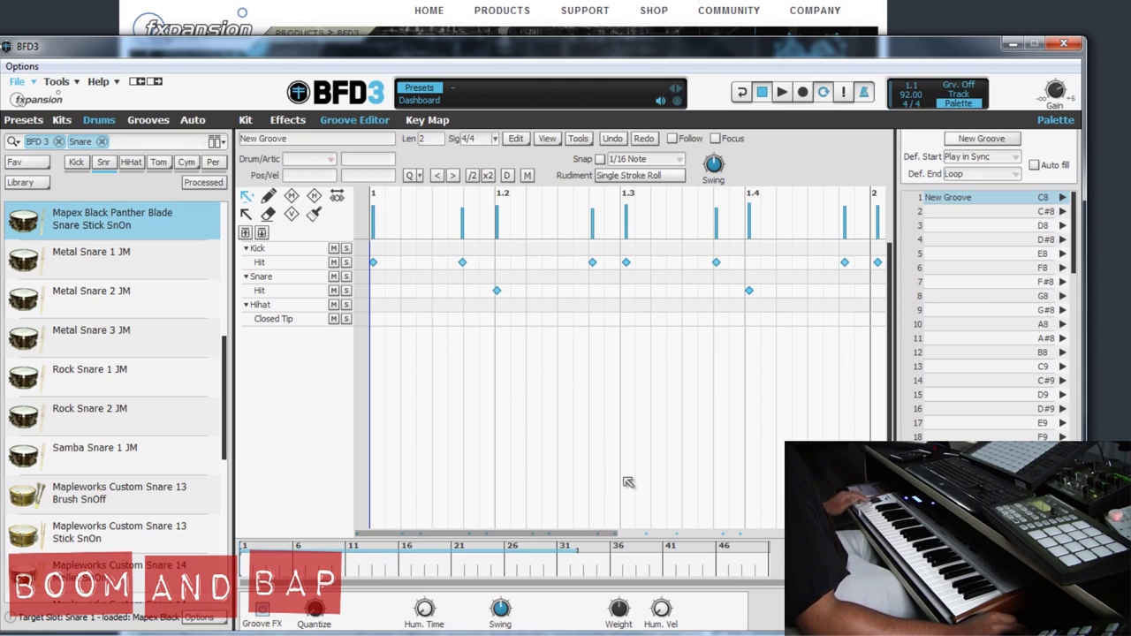
mouse_move(446, 381)
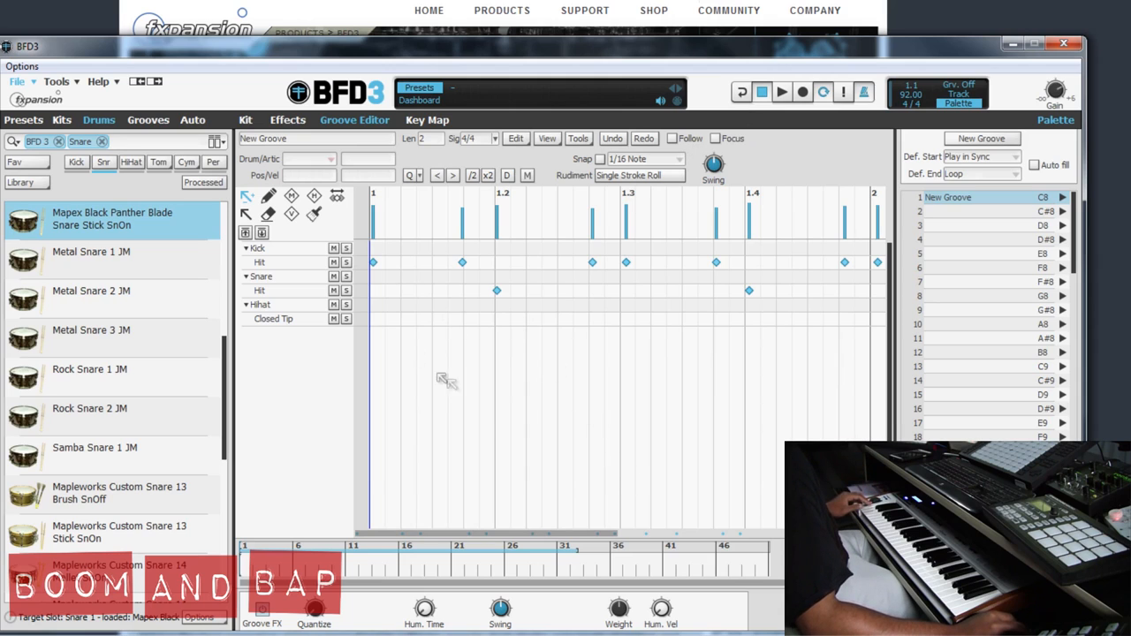
mouse_move(501, 429)
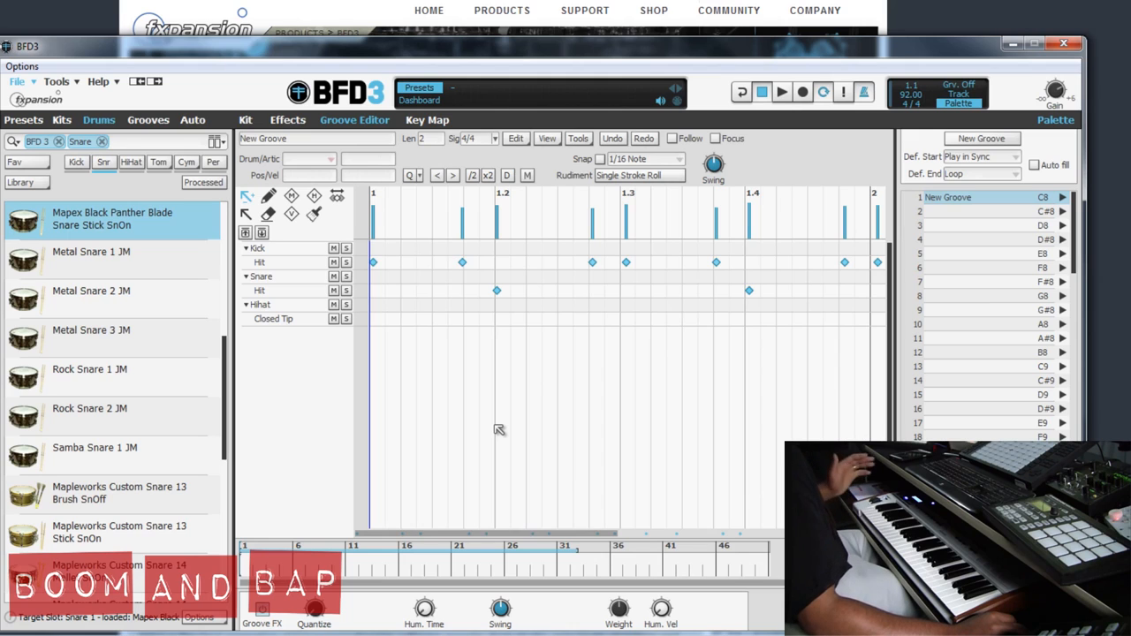
mouse_move(513, 423)
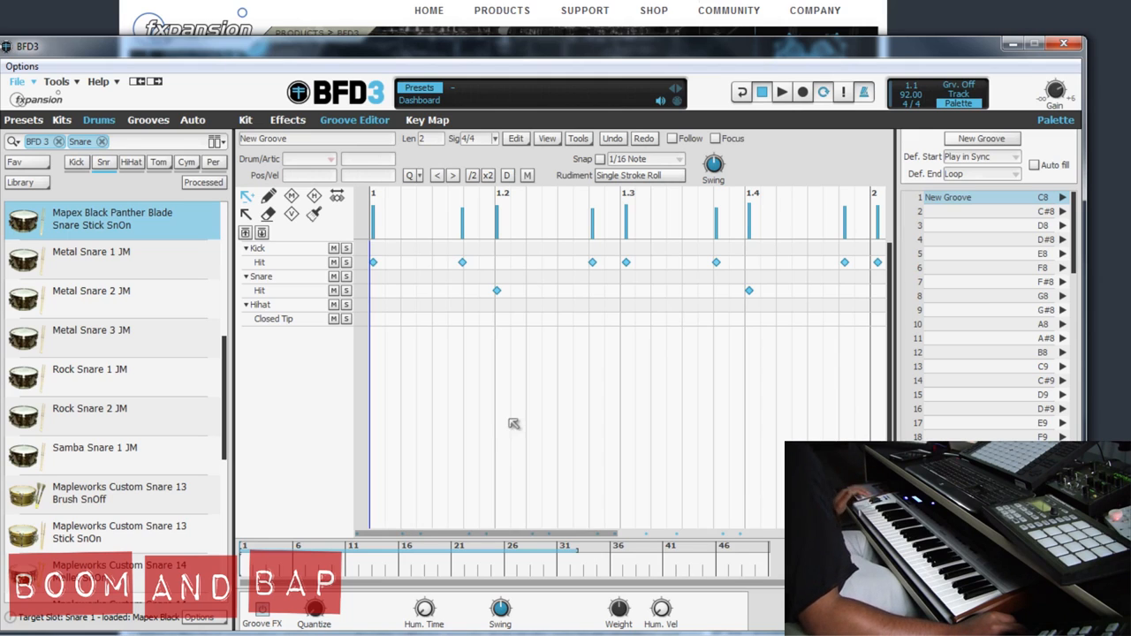
mouse_move(484, 411)
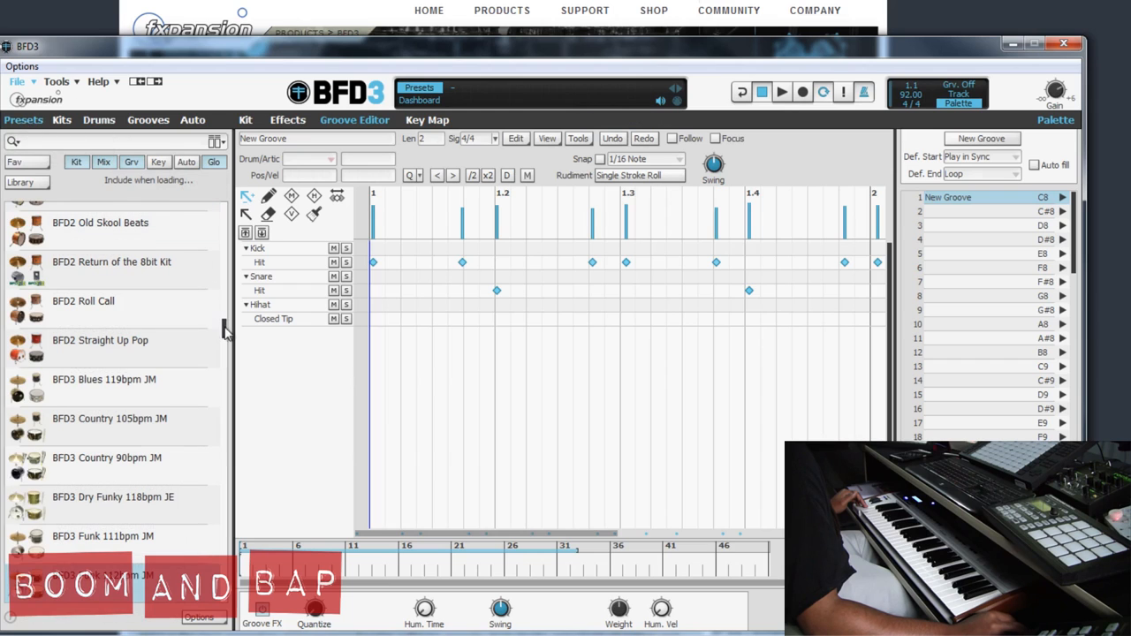
Pick BFD3 Dry Funky 118bpm JE from the Presets list and confirm replacing the groove
click(27, 182)
text(BFD 3)
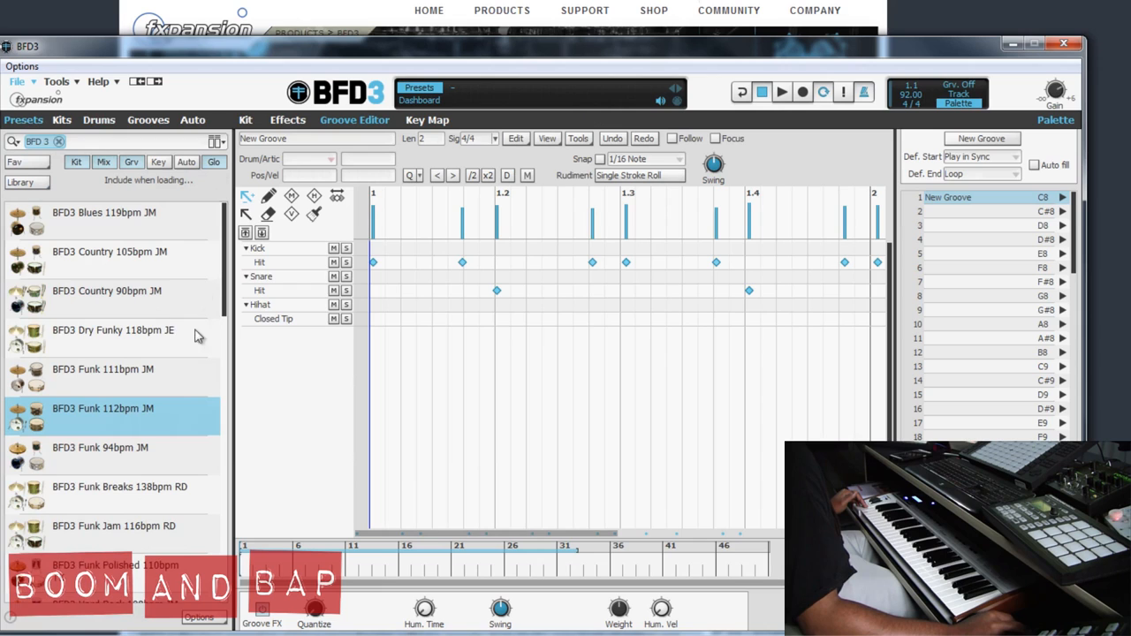
scroll(down, 3)
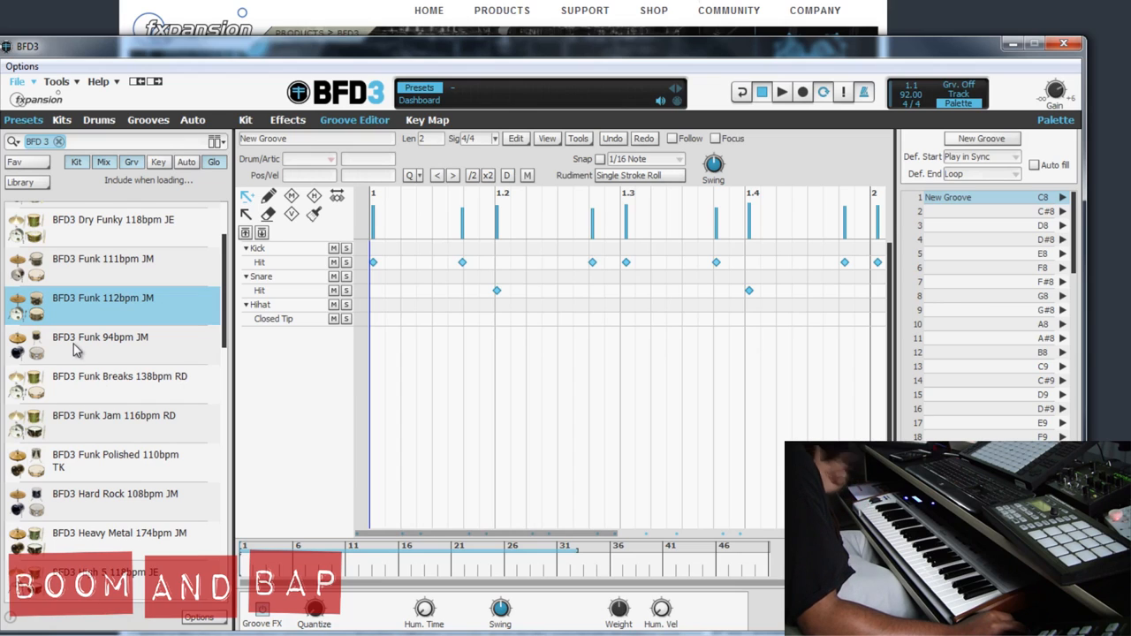
mouse_move(194, 320)
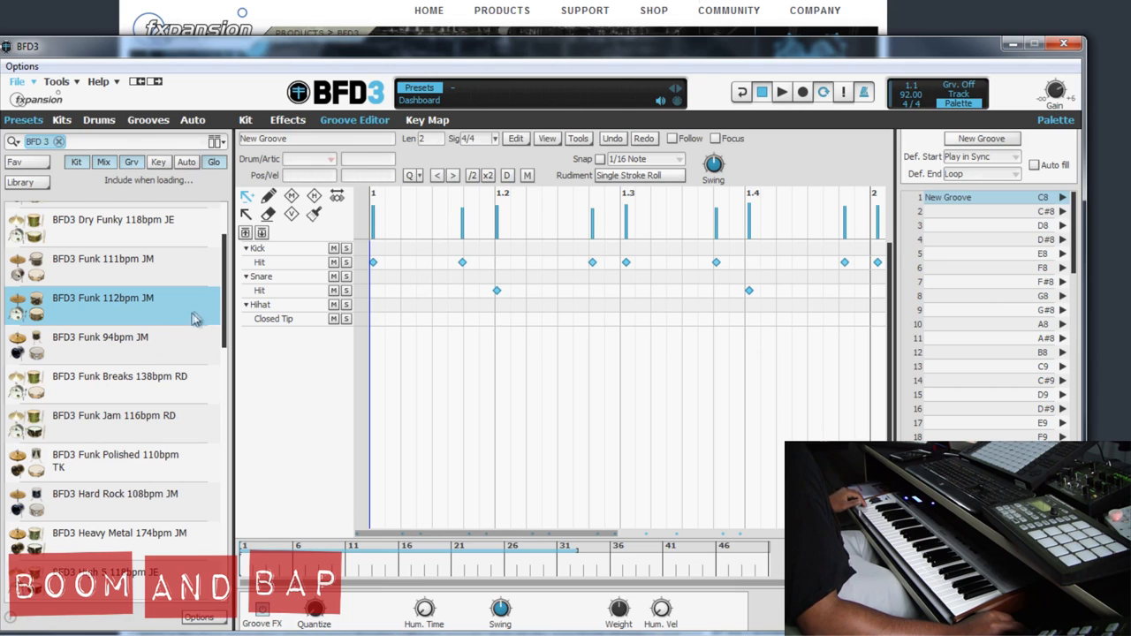
scroll(up, 3)
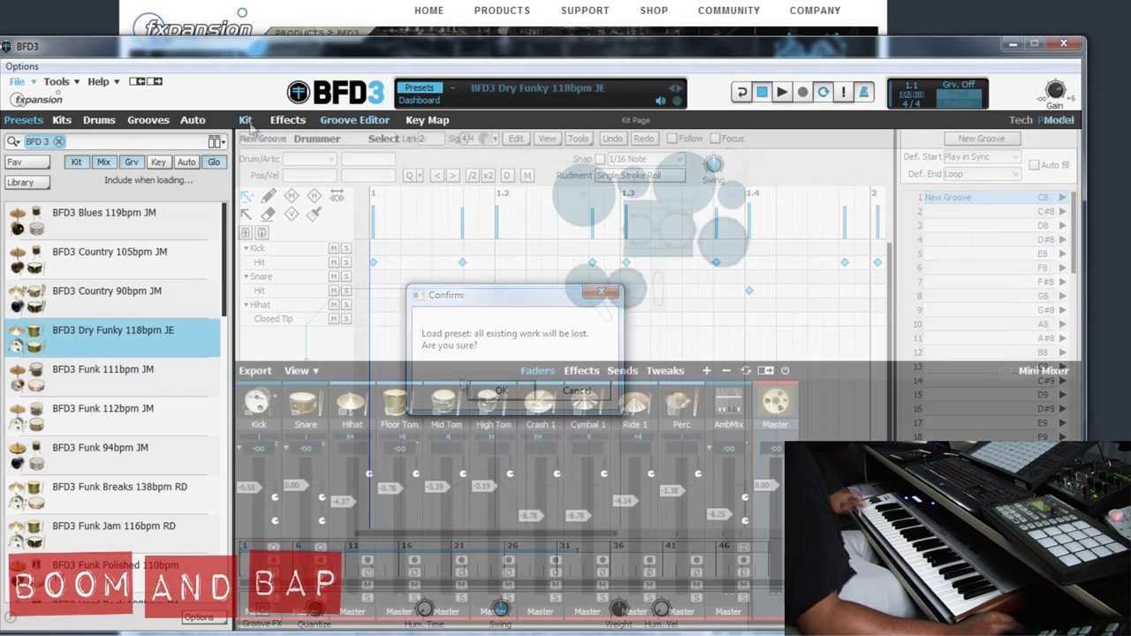
click(501, 391)
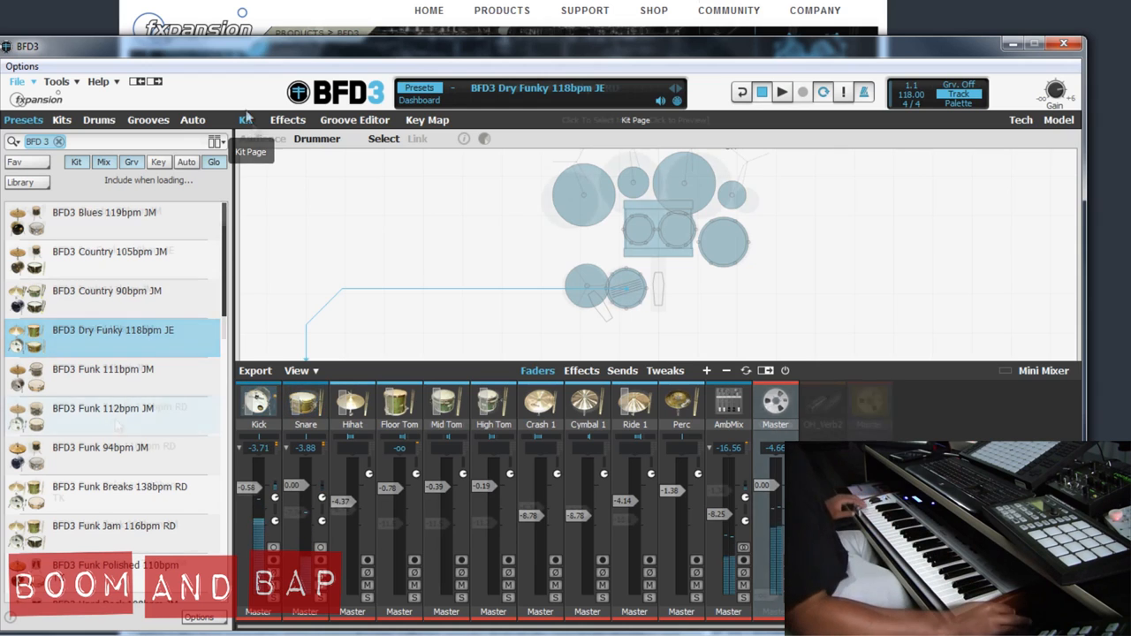
Load the Funk Breaks 138bpm RD preset, then the Heavy Metal 174bpm JM preset
click(119, 406)
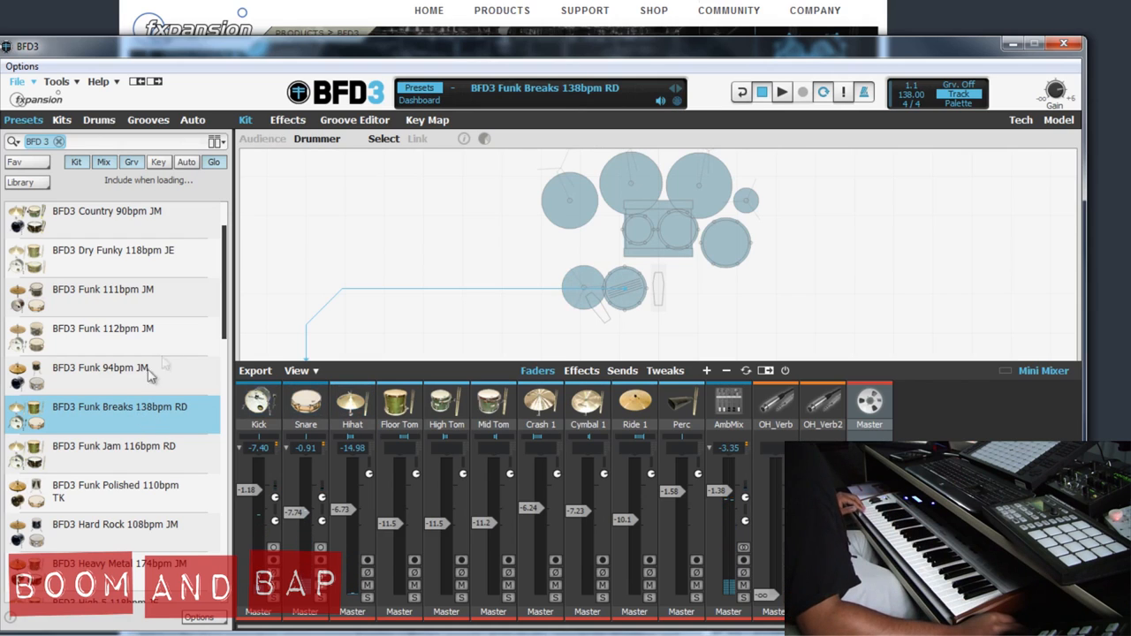
scroll(up, 3)
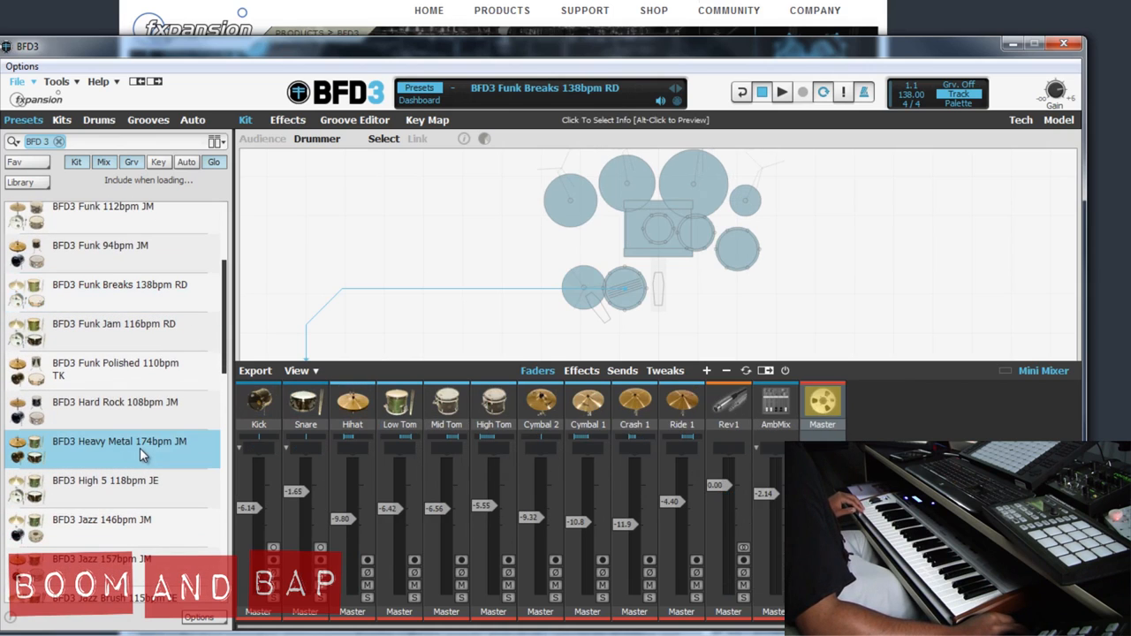
double_click(119, 441)
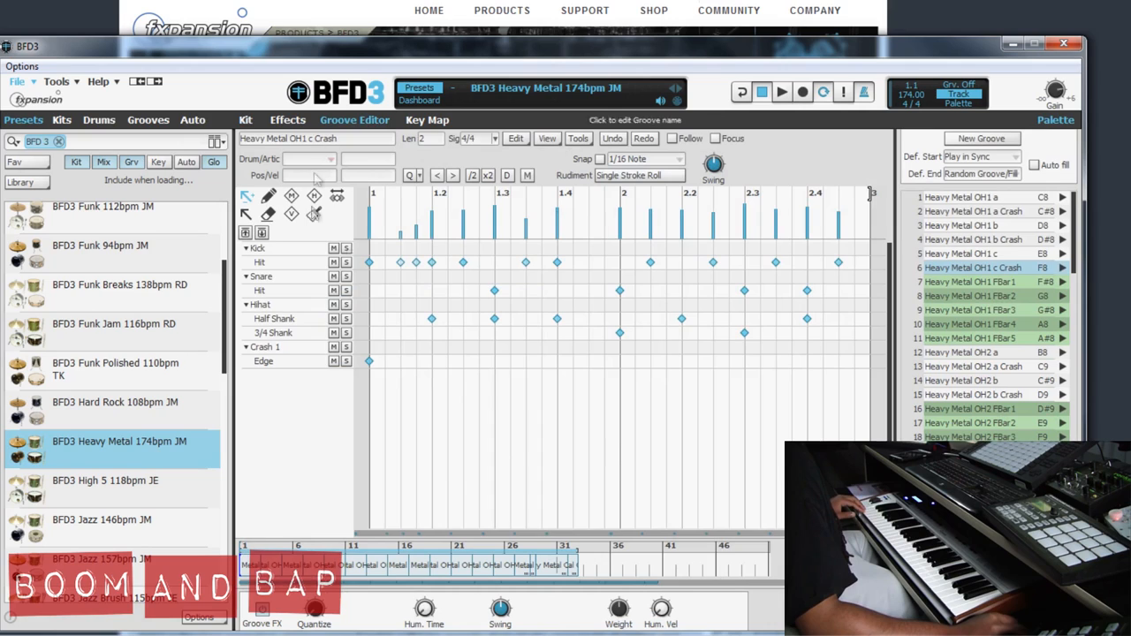
Audition the Heavy Metal groove, then load Large Verb 140bpm JE and show its kit
click(781, 92)
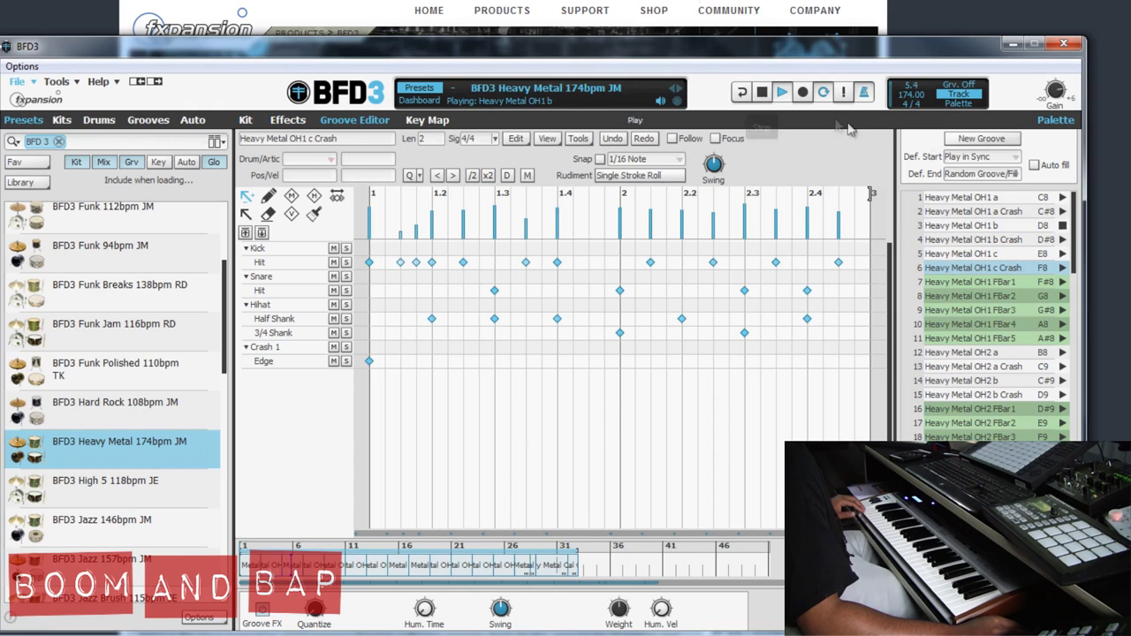
click(781, 92)
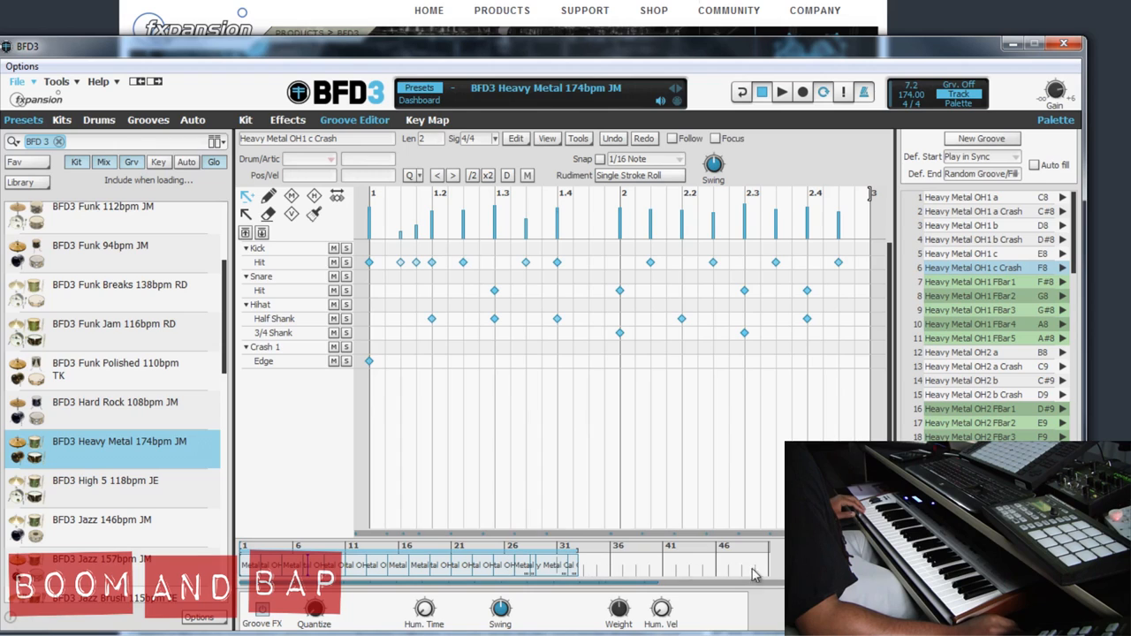
mouse_move(822, 92)
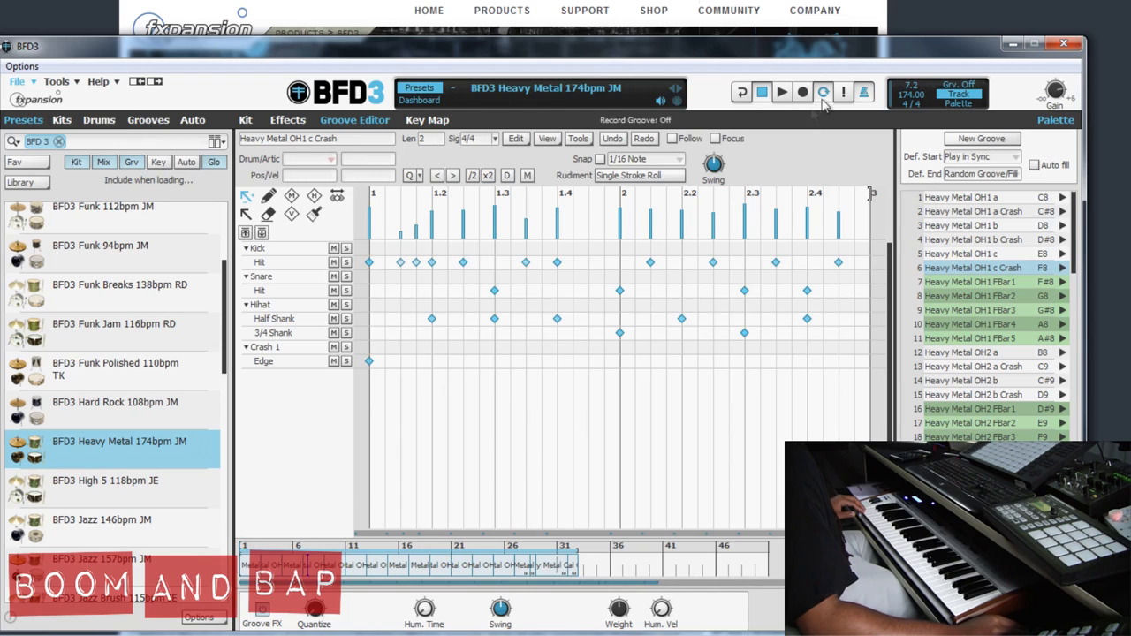
mouse_move(269, 416)
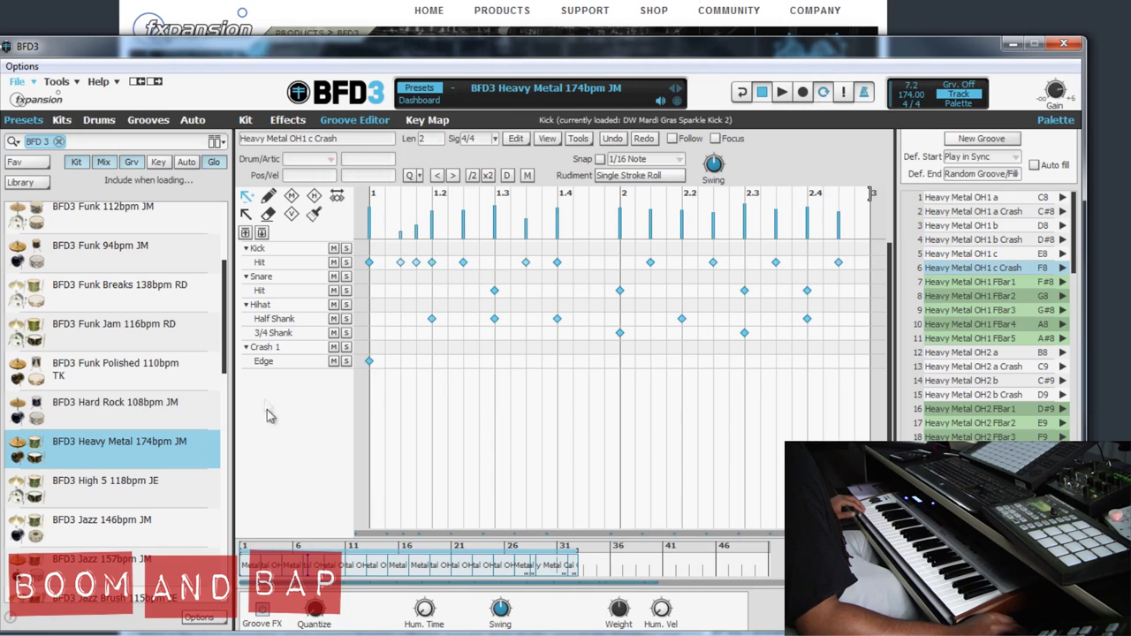
scroll(down, 3)
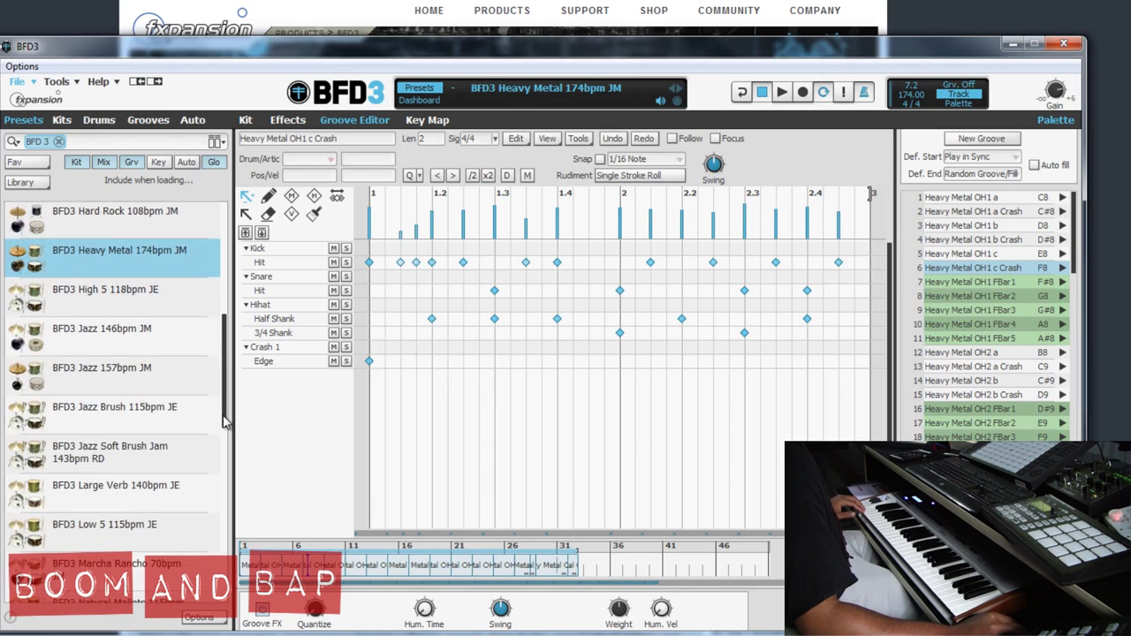
scroll(down, 3)
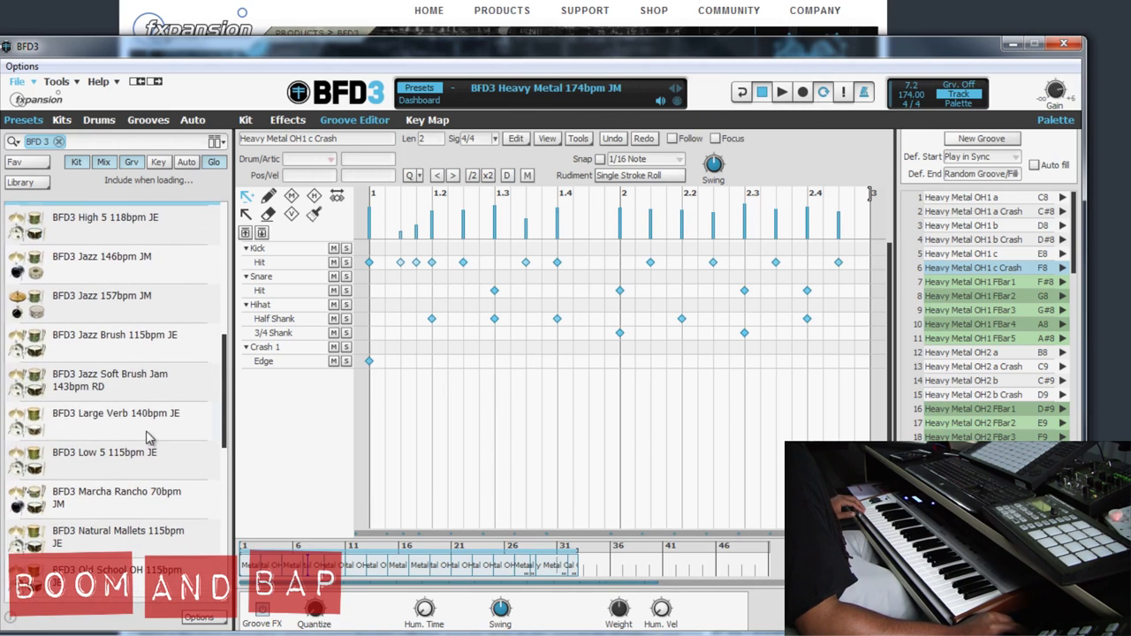
click(115, 419)
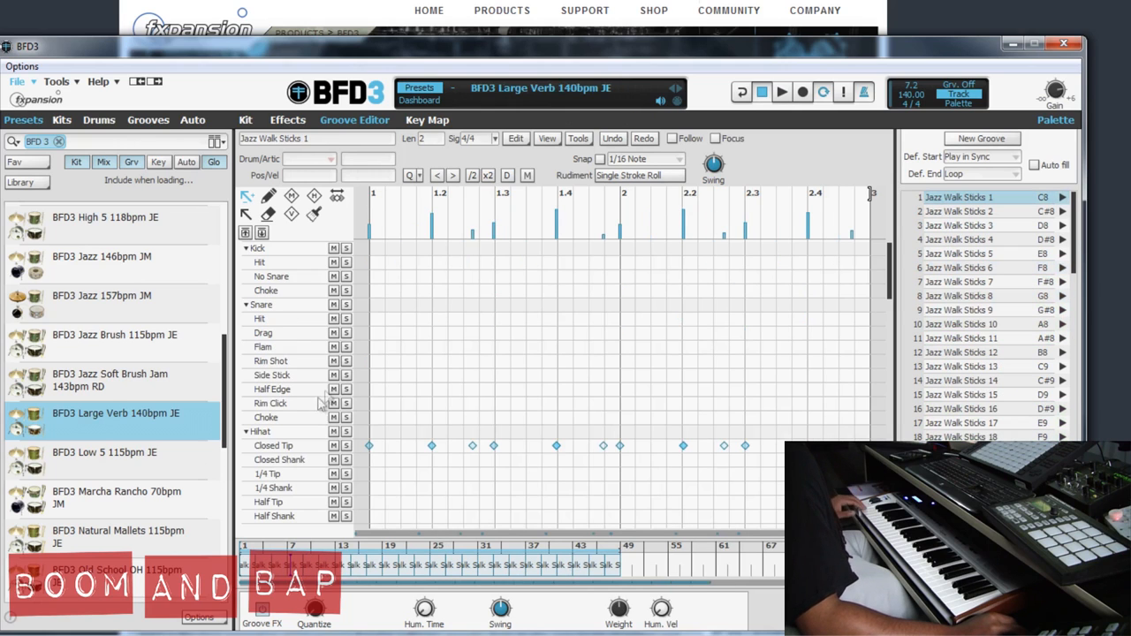
click(245, 119)
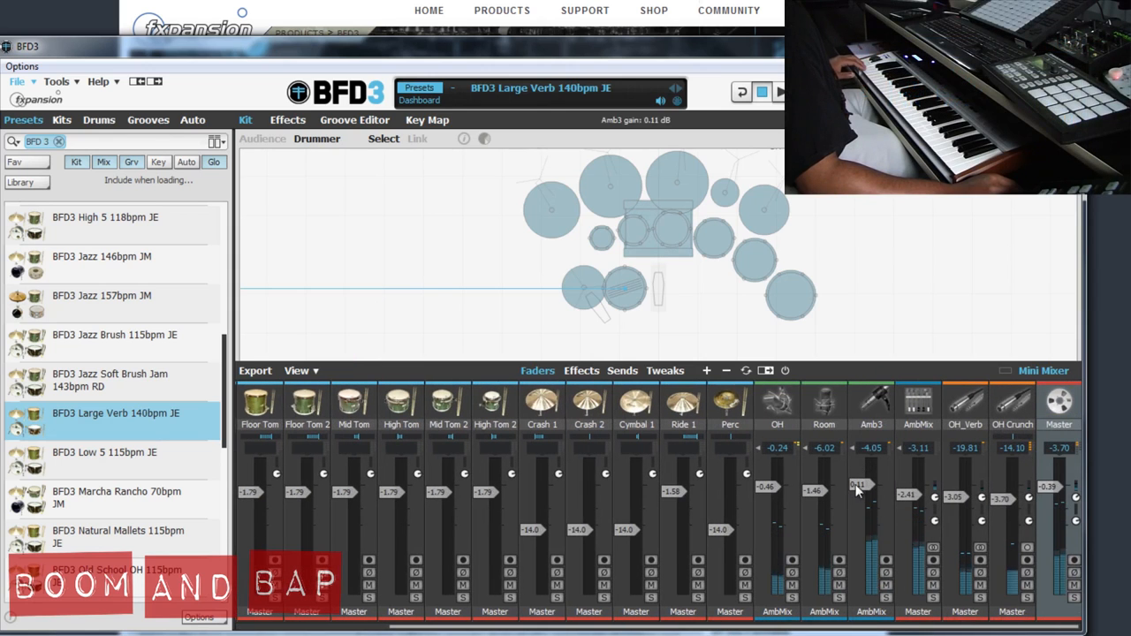
Set the overheads to about +3 dB, Room to about -11.4 dB, and lower Amb3
drag(857, 484, 859, 501)
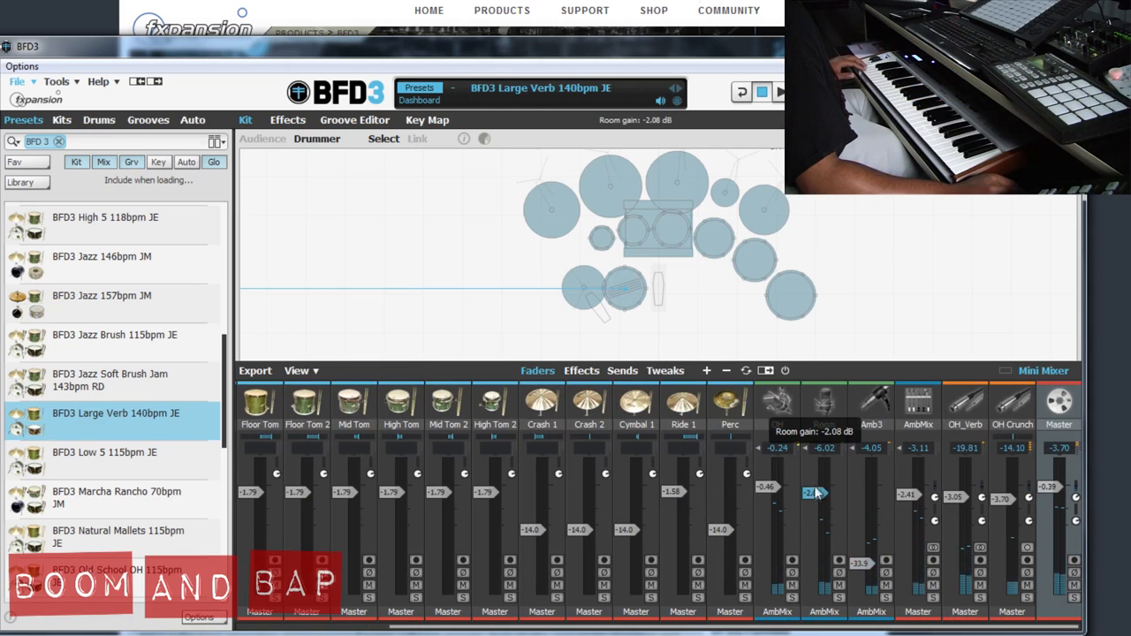
drag(808, 495, 809, 473)
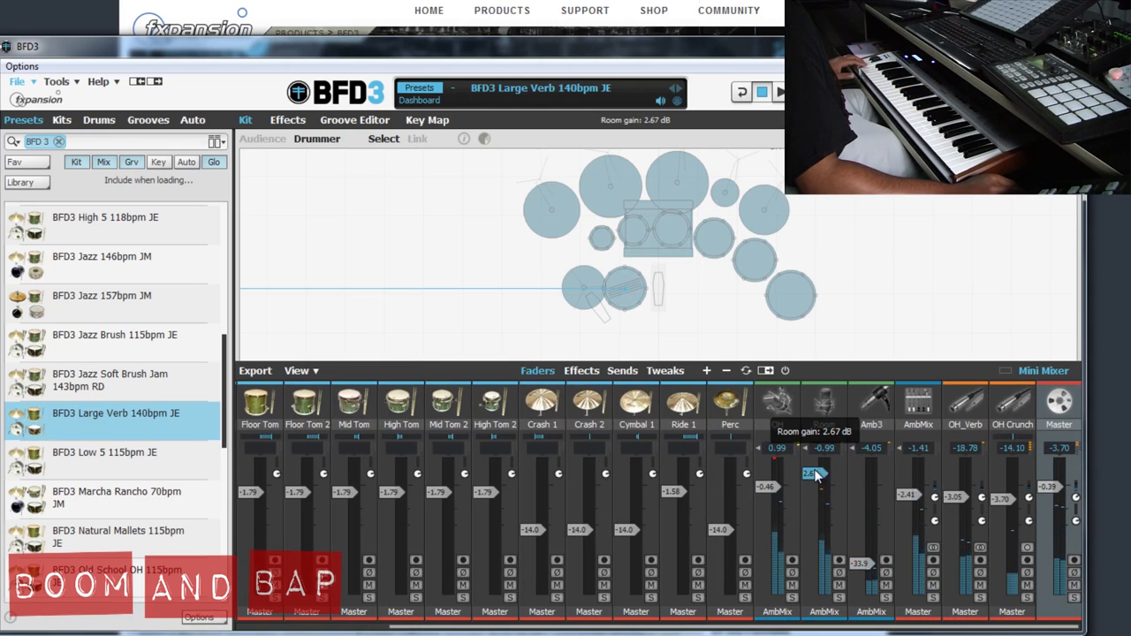
drag(765, 477, 766, 522)
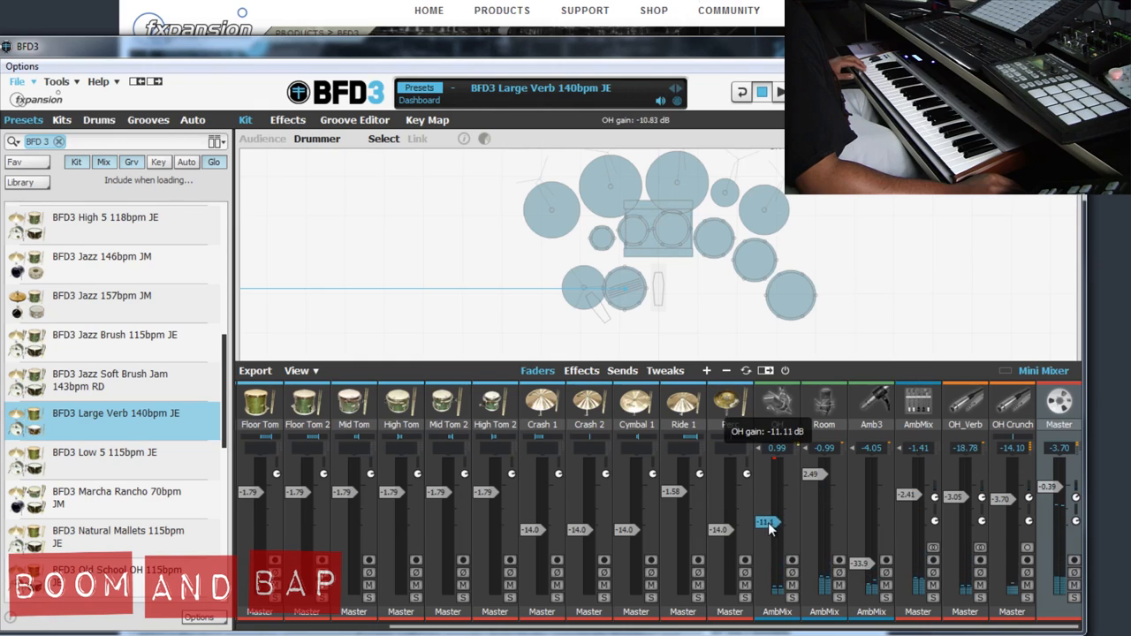
drag(766, 522, 766, 530)
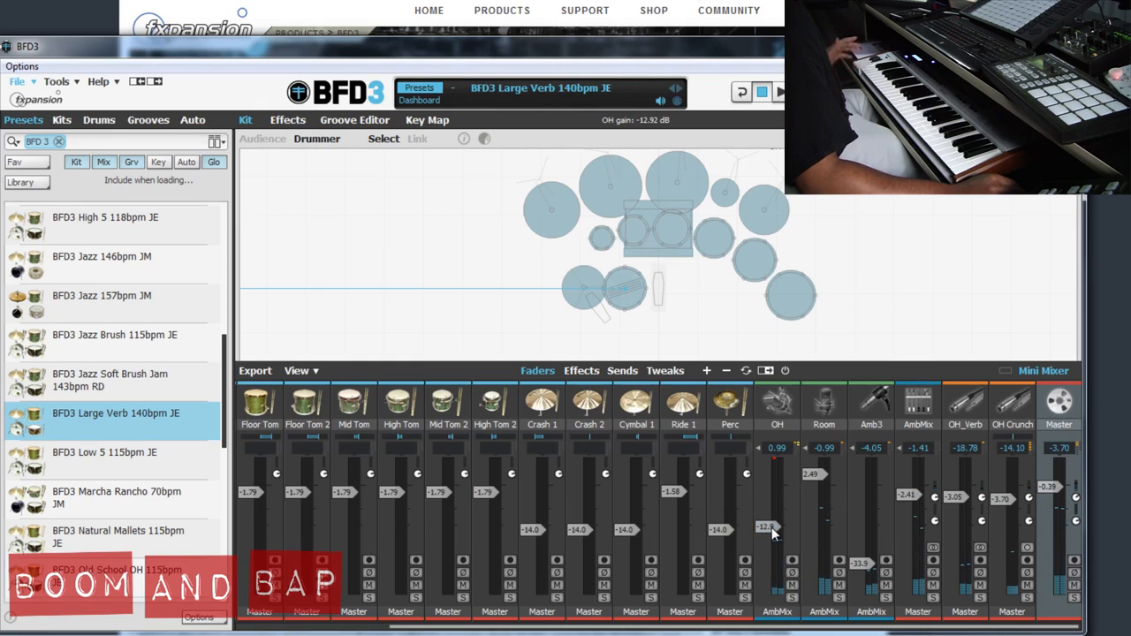
drag(767, 527, 763, 502)
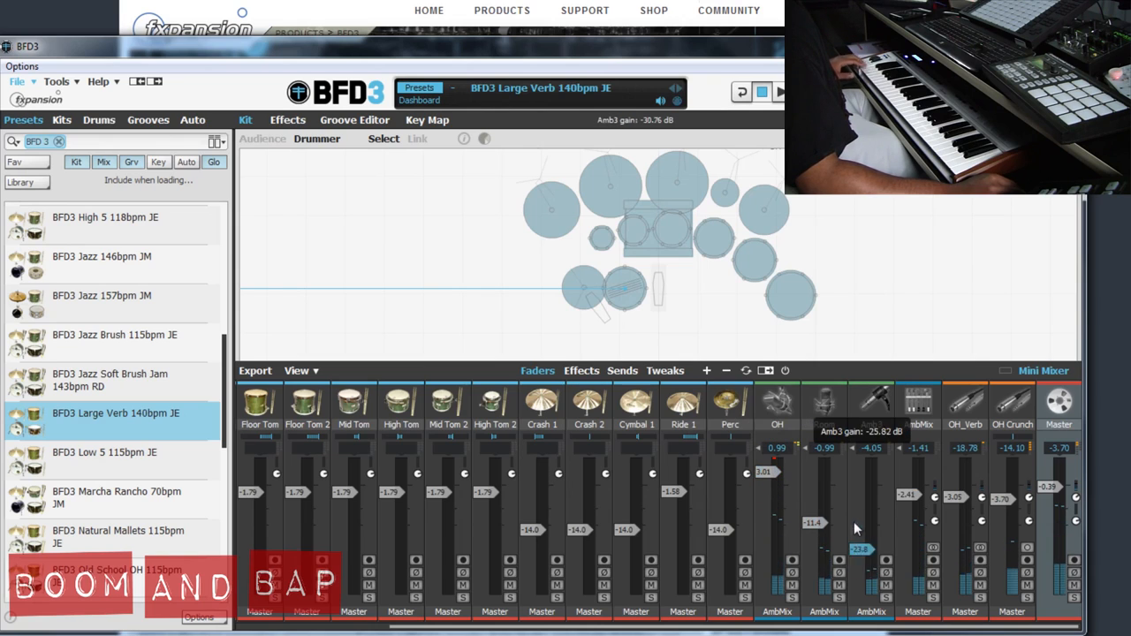
mouse_move(252, 493)
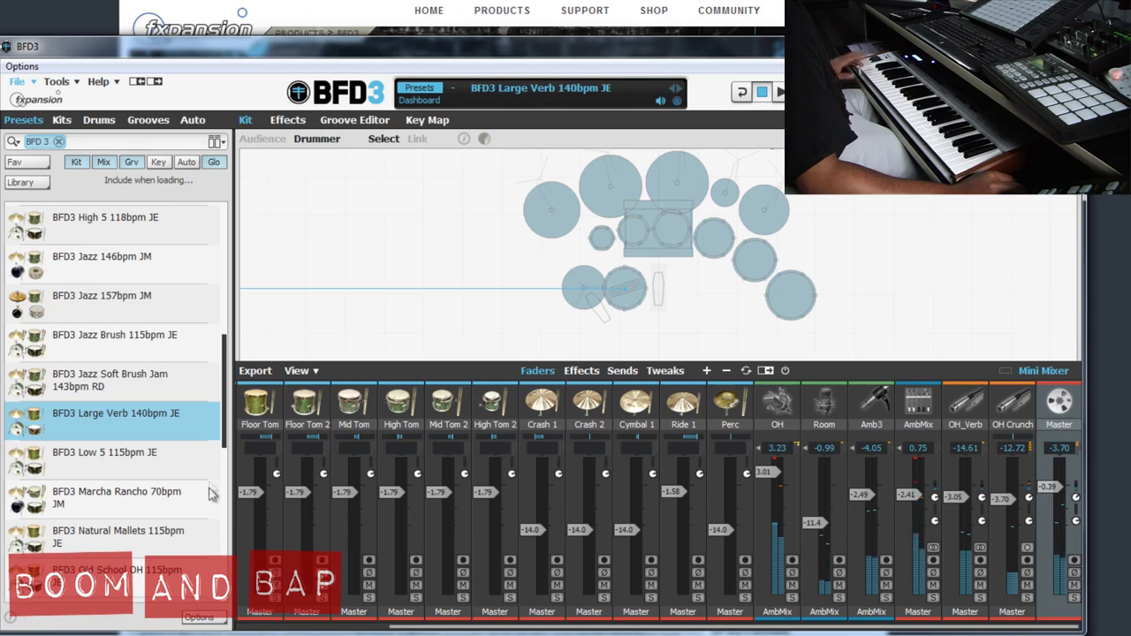
scroll(down, 3)
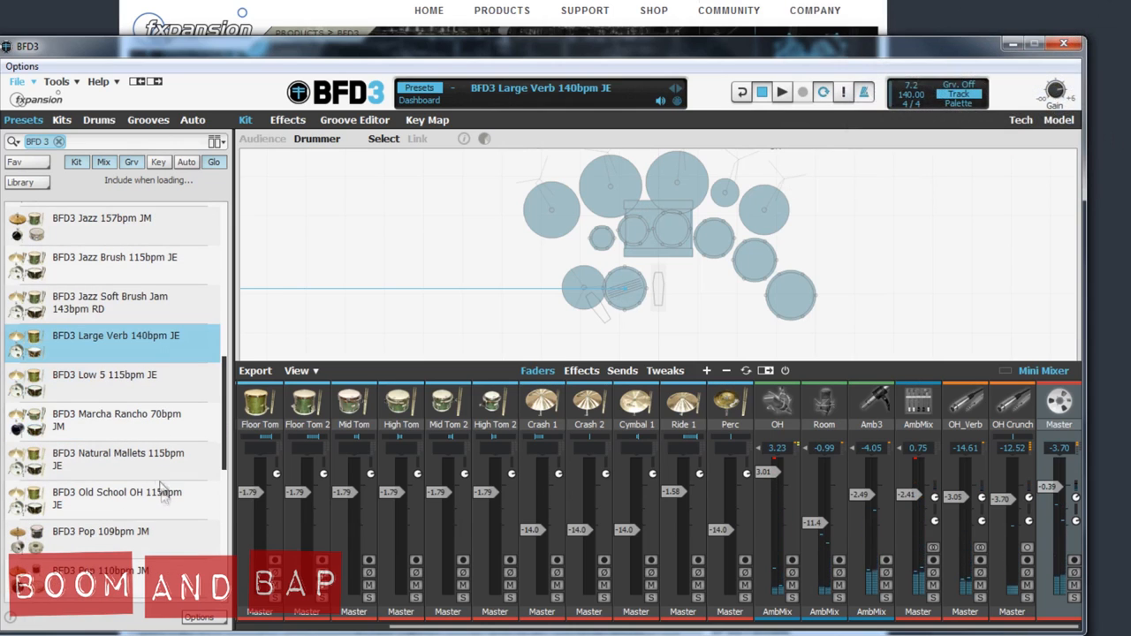
Load the Old School OH 115bpm preset, confirming the load prompt
click(116, 498)
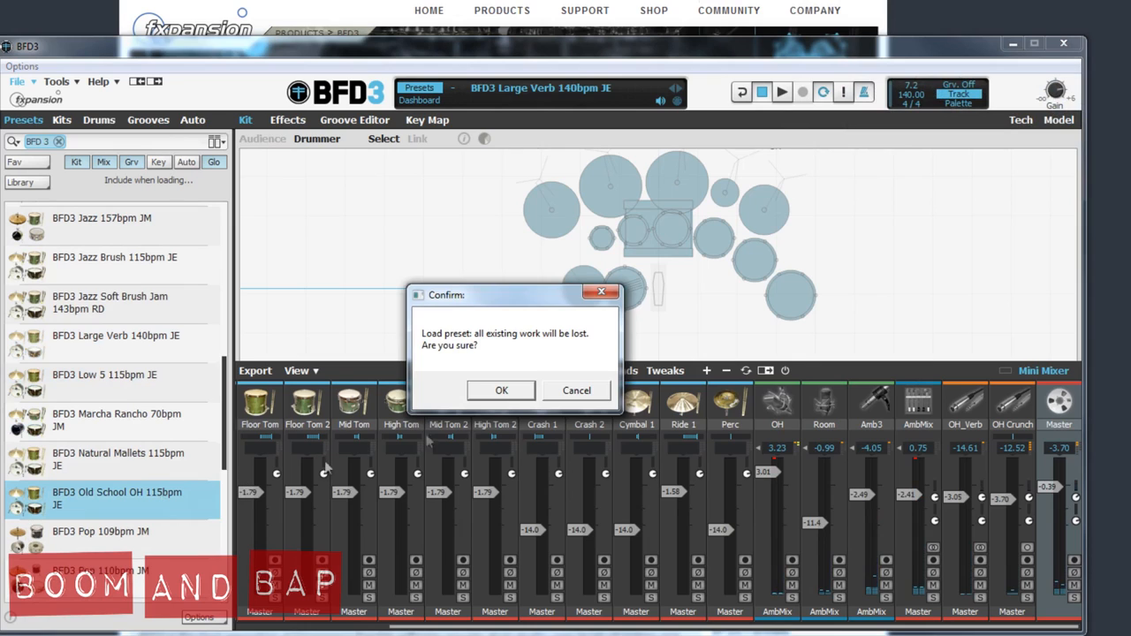
click(501, 391)
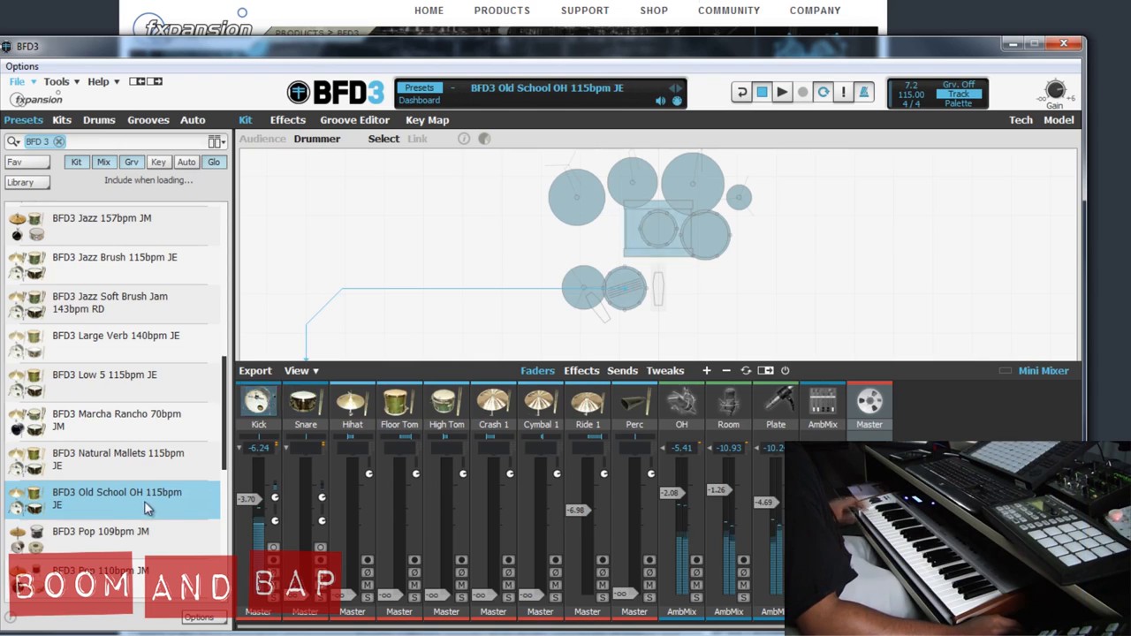
scroll(down, 3)
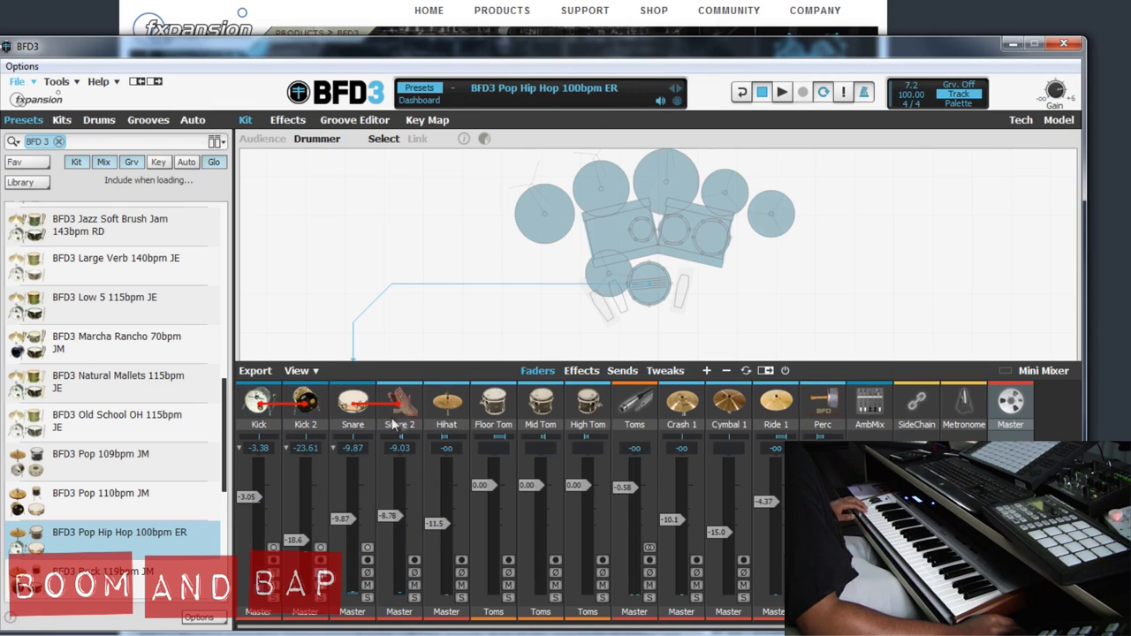
Browse further down the presets list to bring in Soul Groove 88bpm RD
click(398, 424)
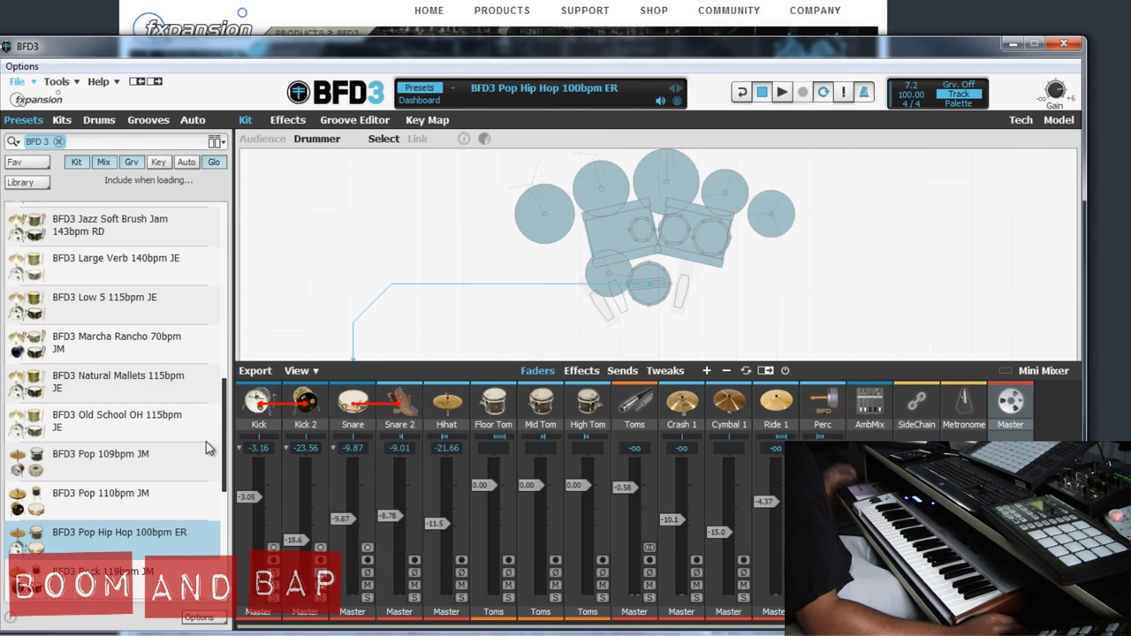
mouse_move(227, 429)
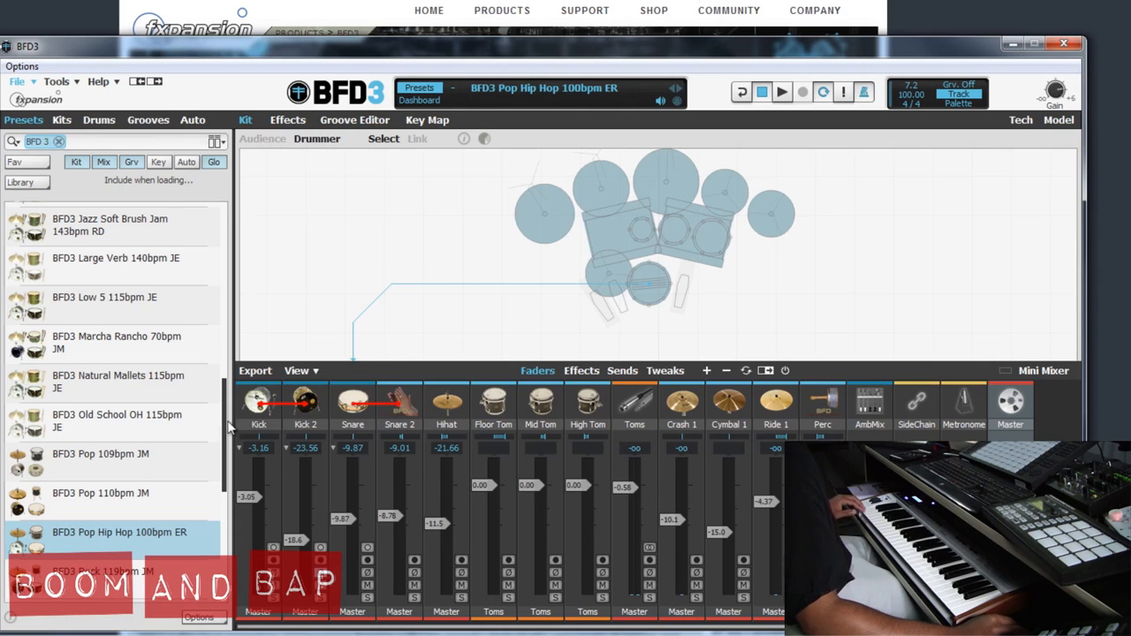
scroll(down, 3)
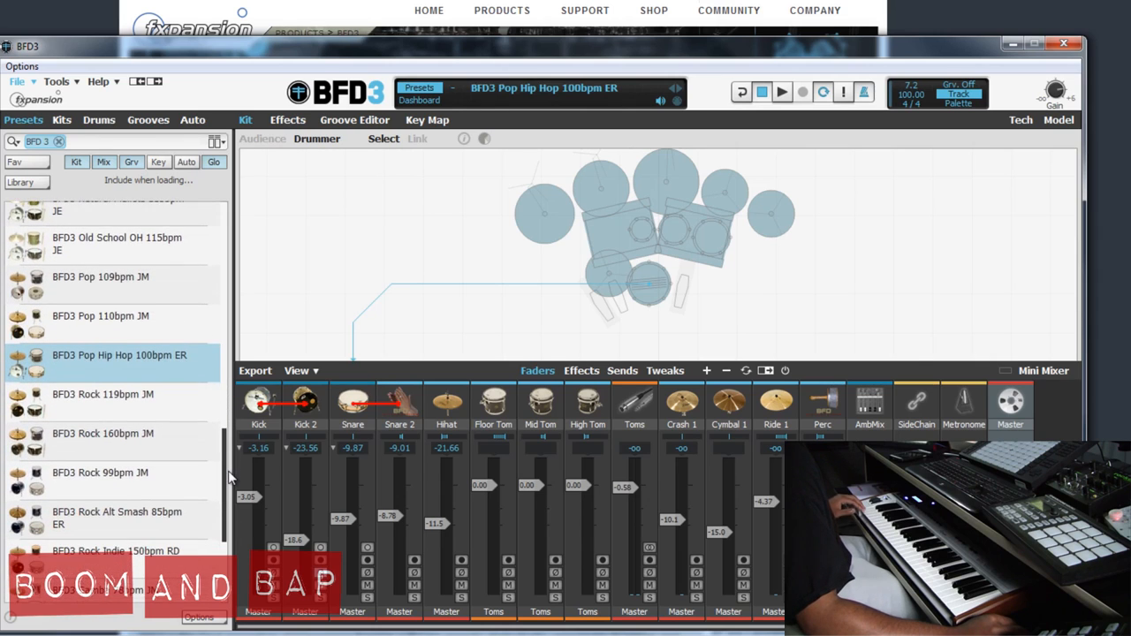
scroll(down, 3)
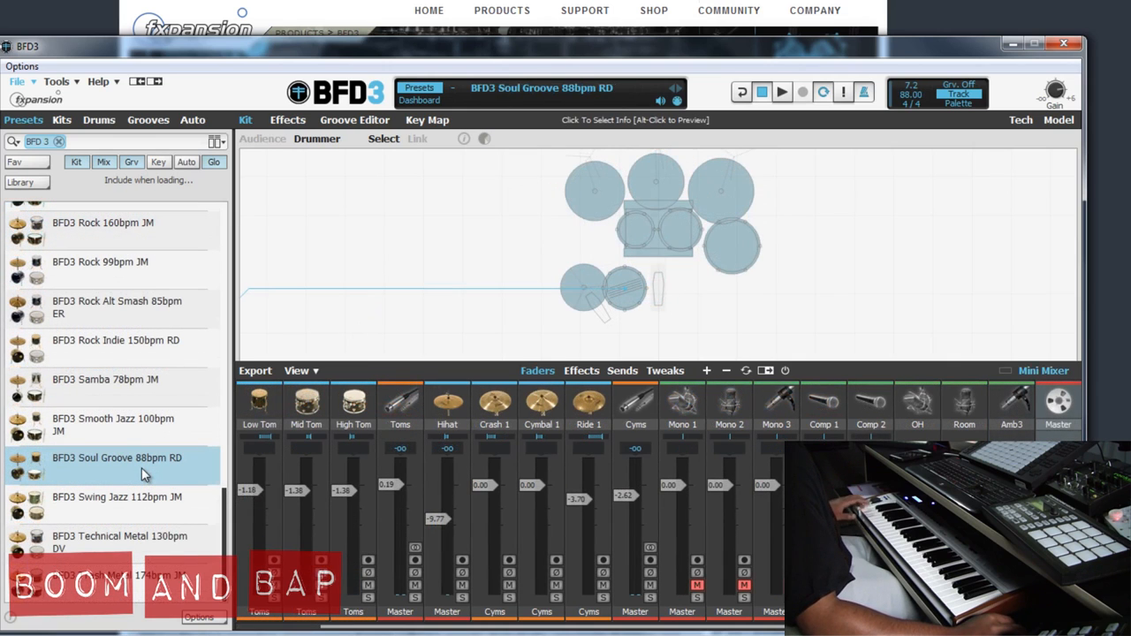
mouse_move(499, 632)
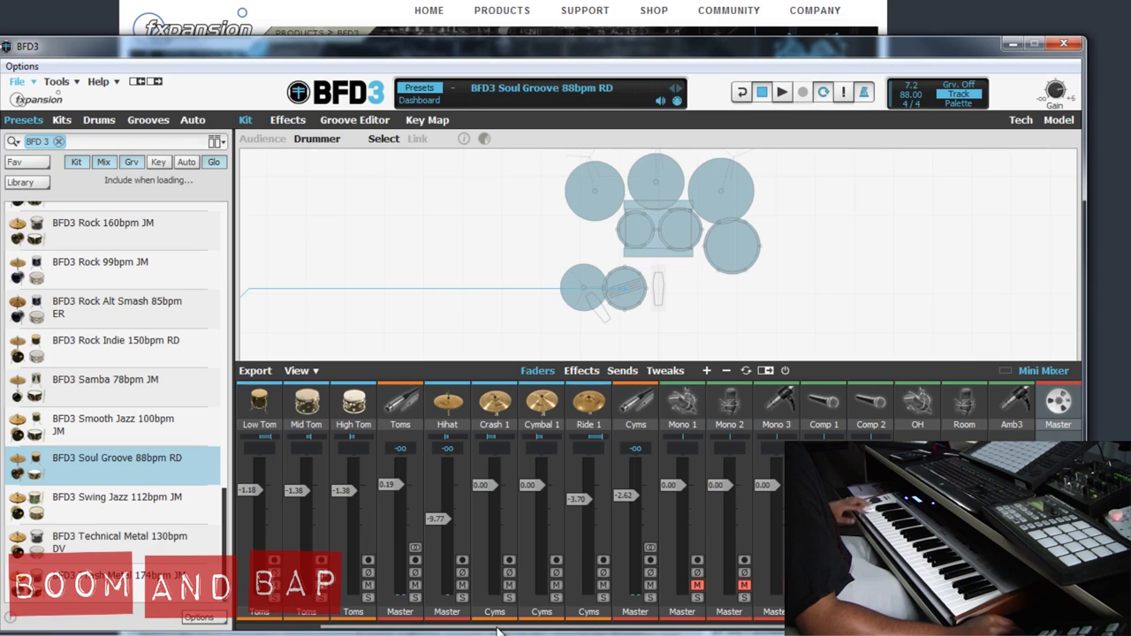
scroll(left, 3)
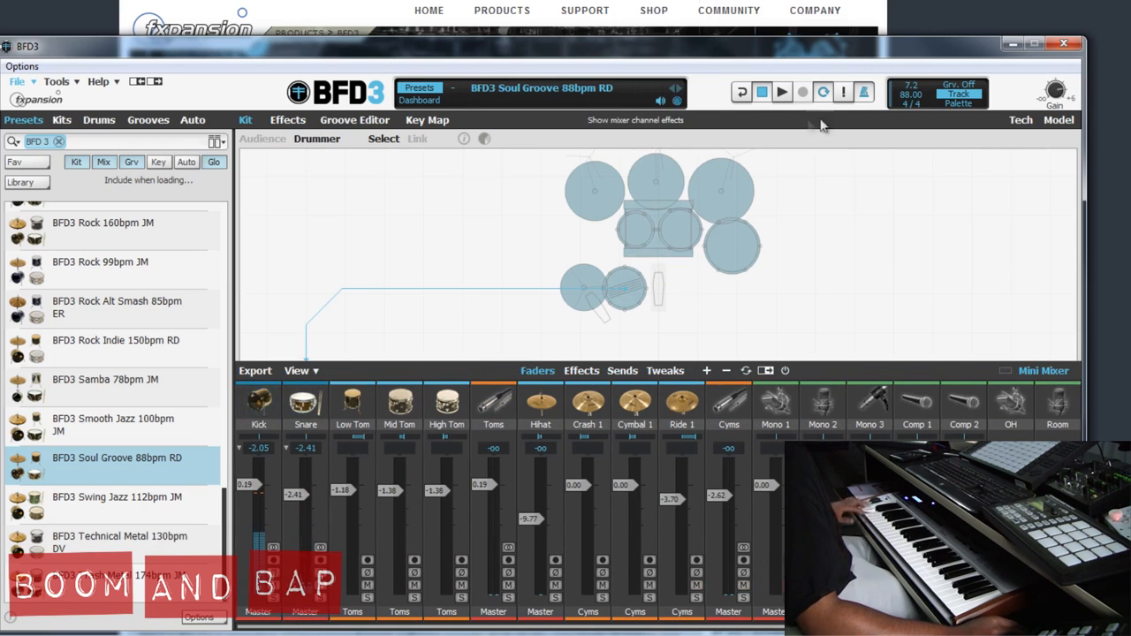
Show the Groove Editor, play the 108 BPM Funk HH4 groove, and raise swing to +32%
click(355, 119)
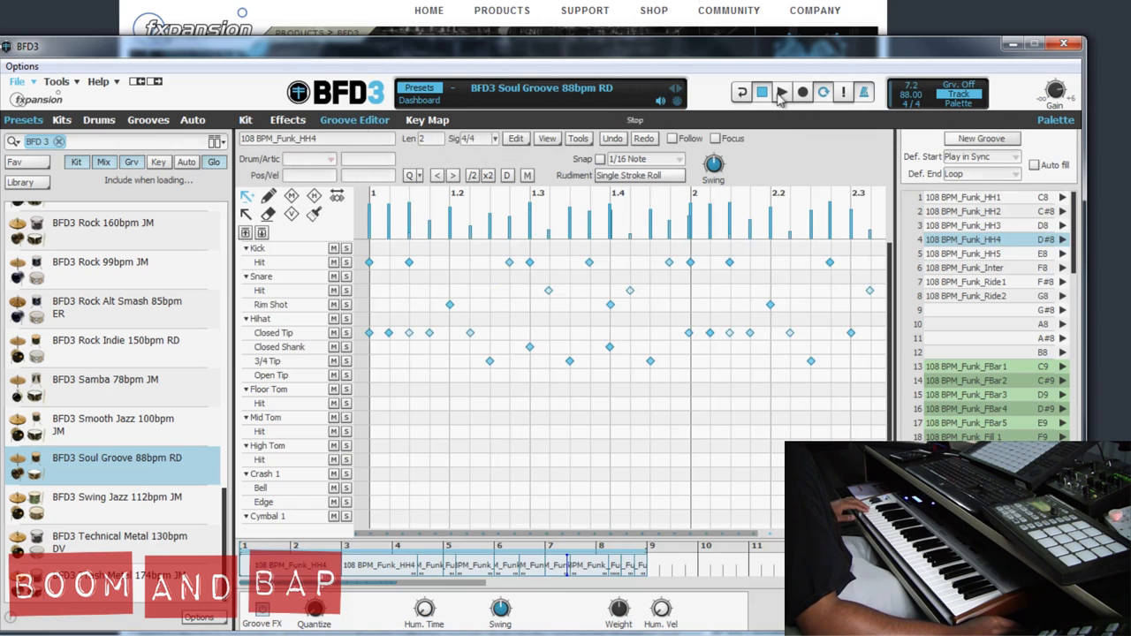
click(762, 92)
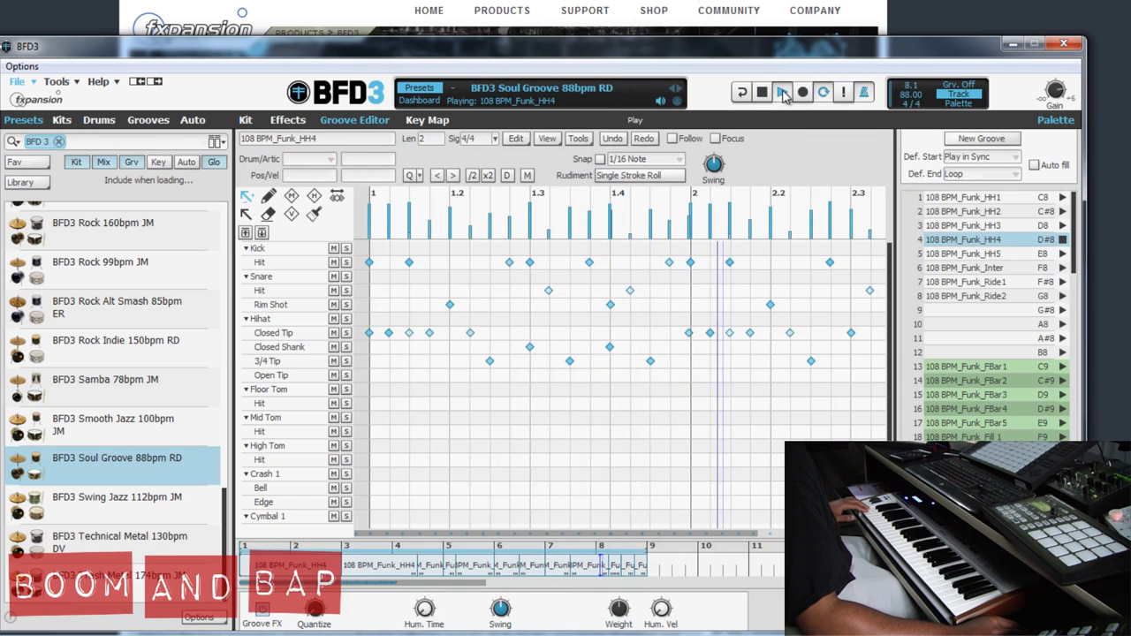
click(782, 92)
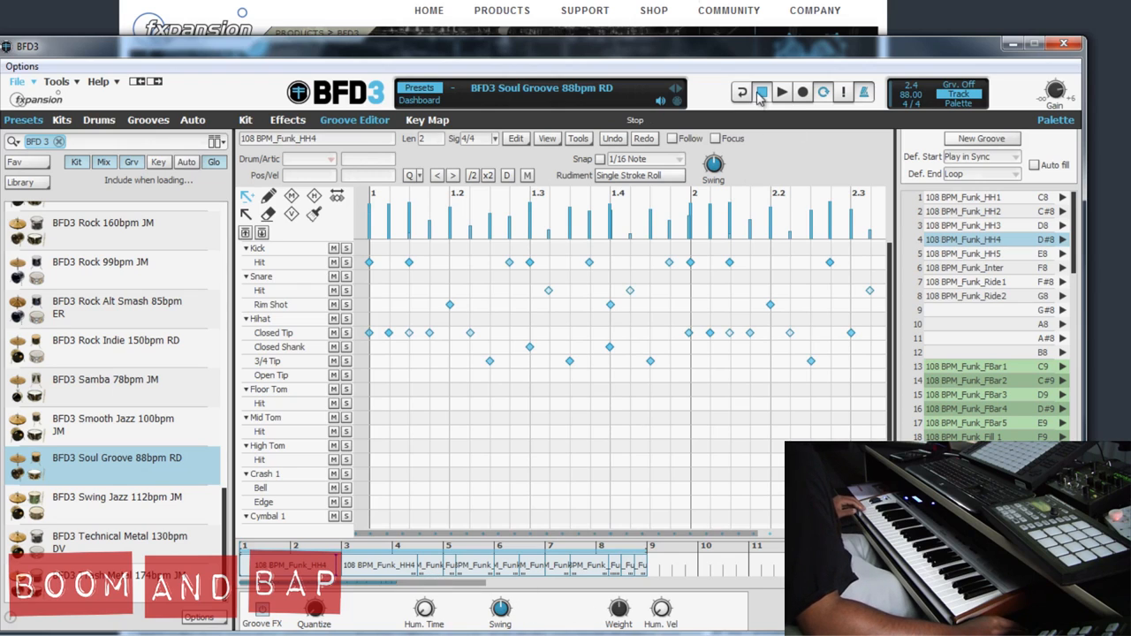
click(781, 92)
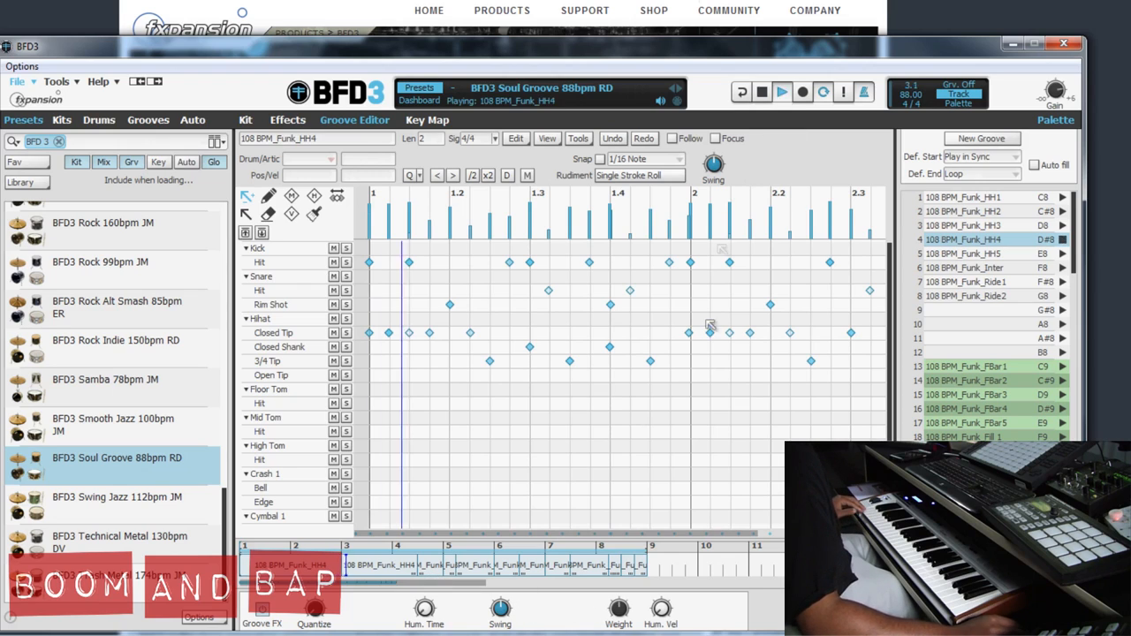
click(500, 609)
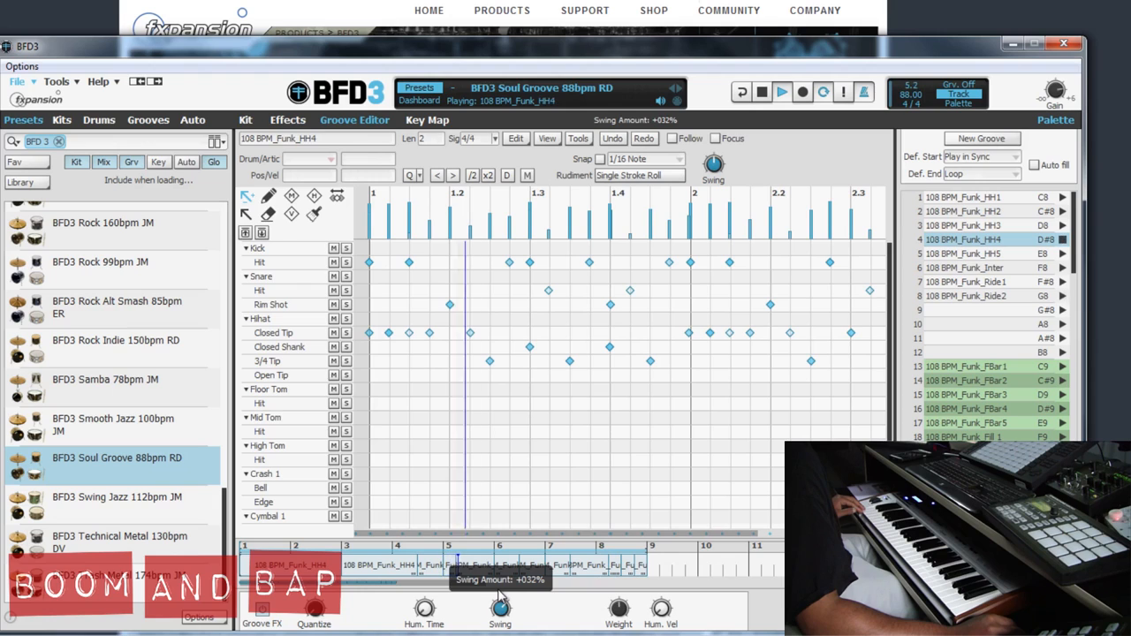
mouse_move(661, 610)
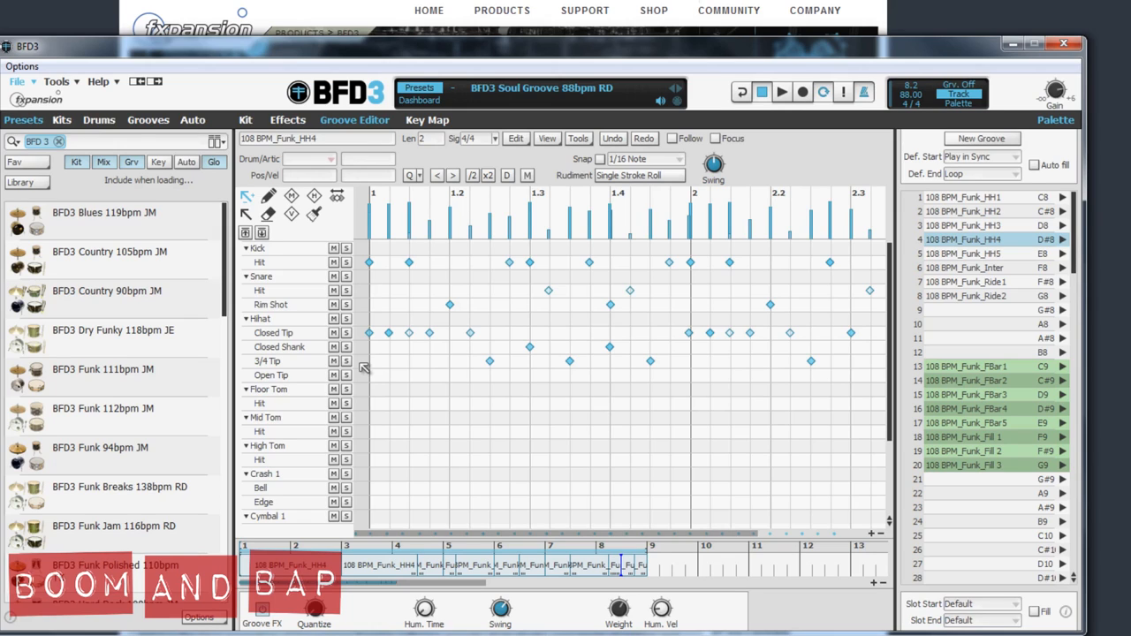
mouse_move(361, 362)
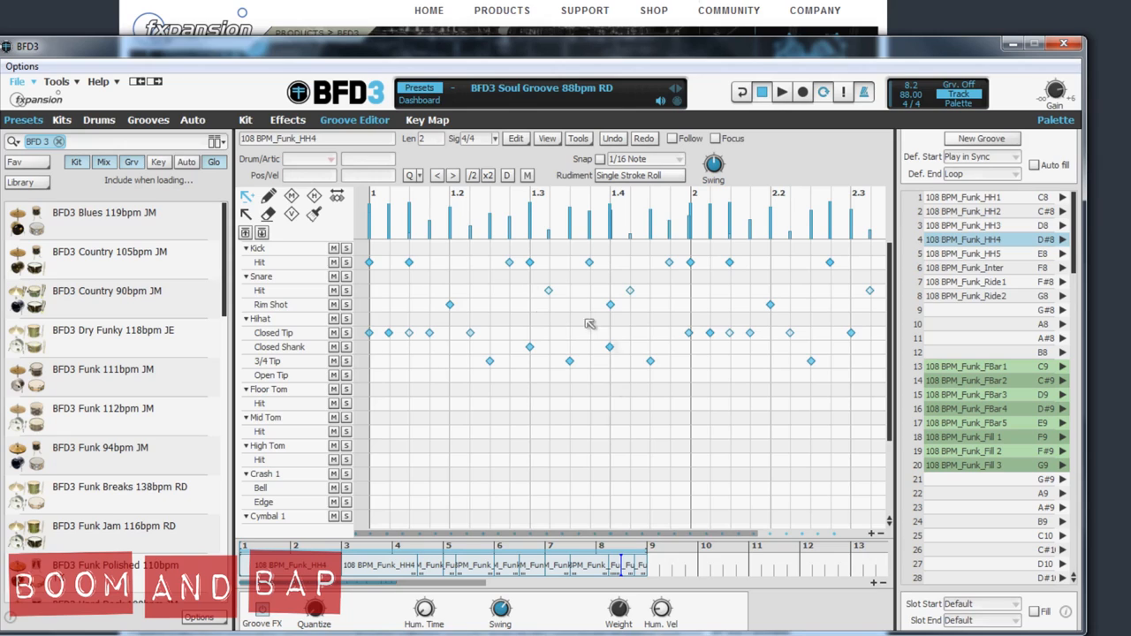
mouse_move(528, 407)
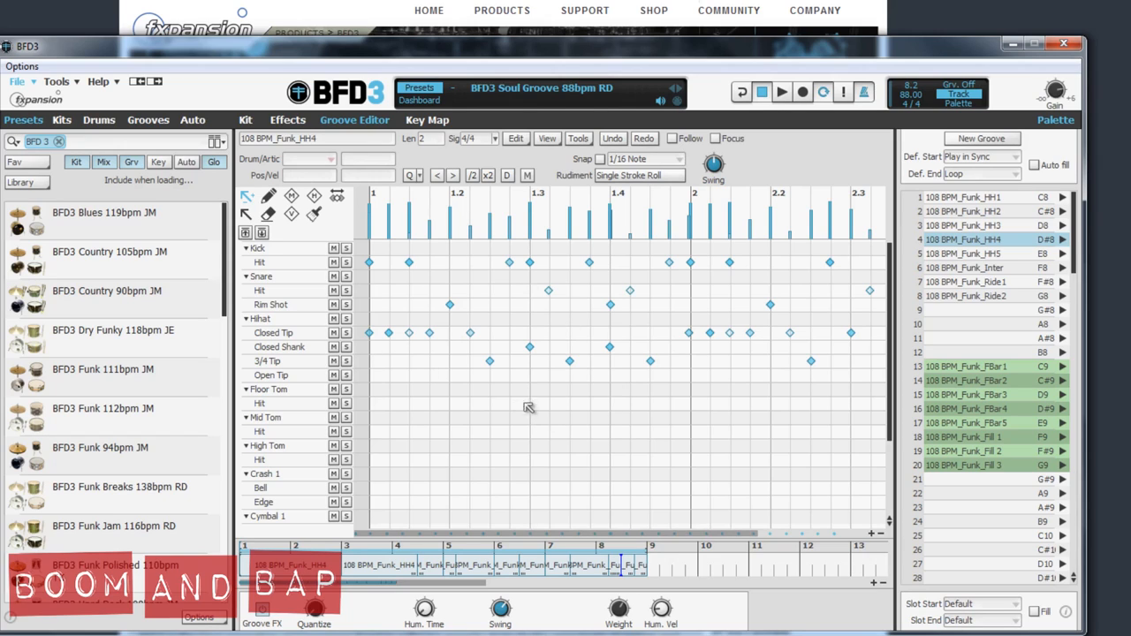
mouse_move(530, 415)
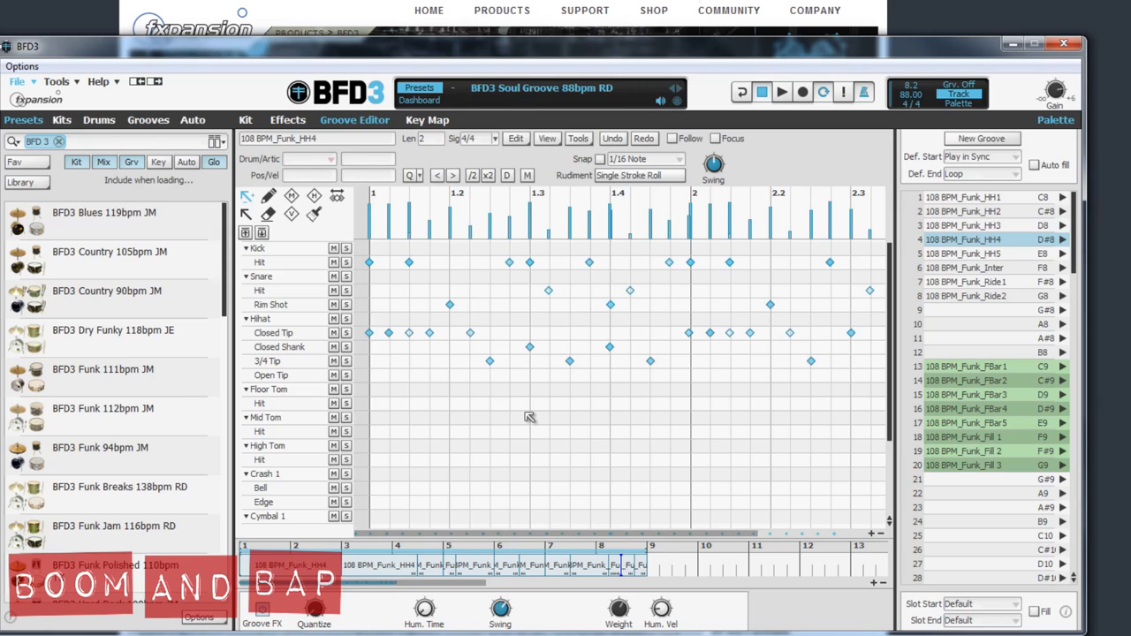
mouse_move(572, 397)
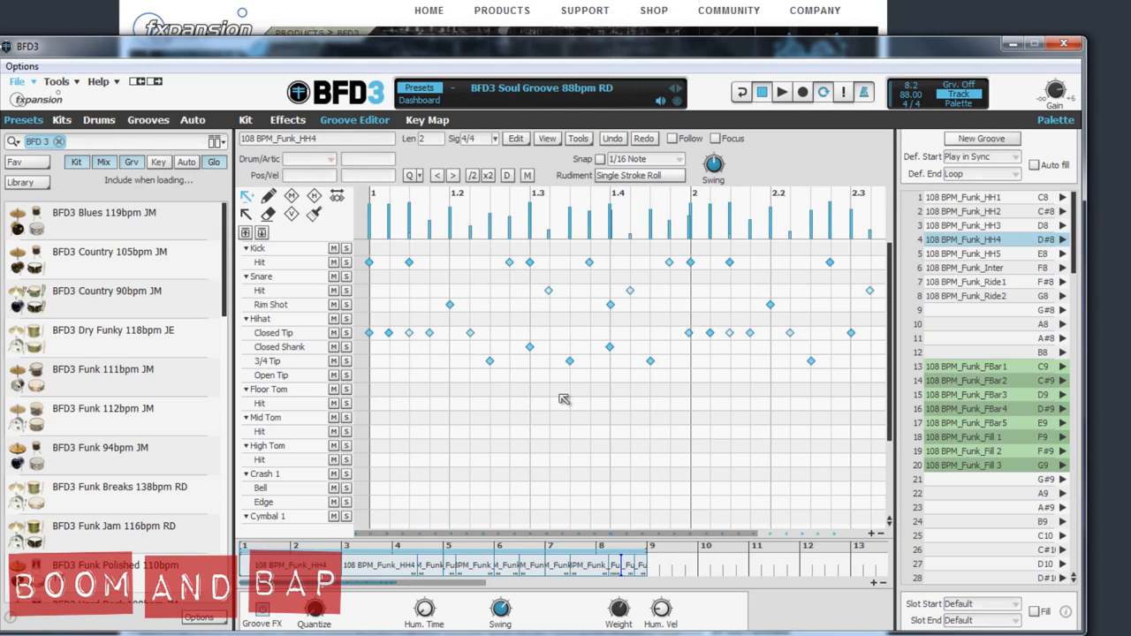
mouse_move(518, 393)
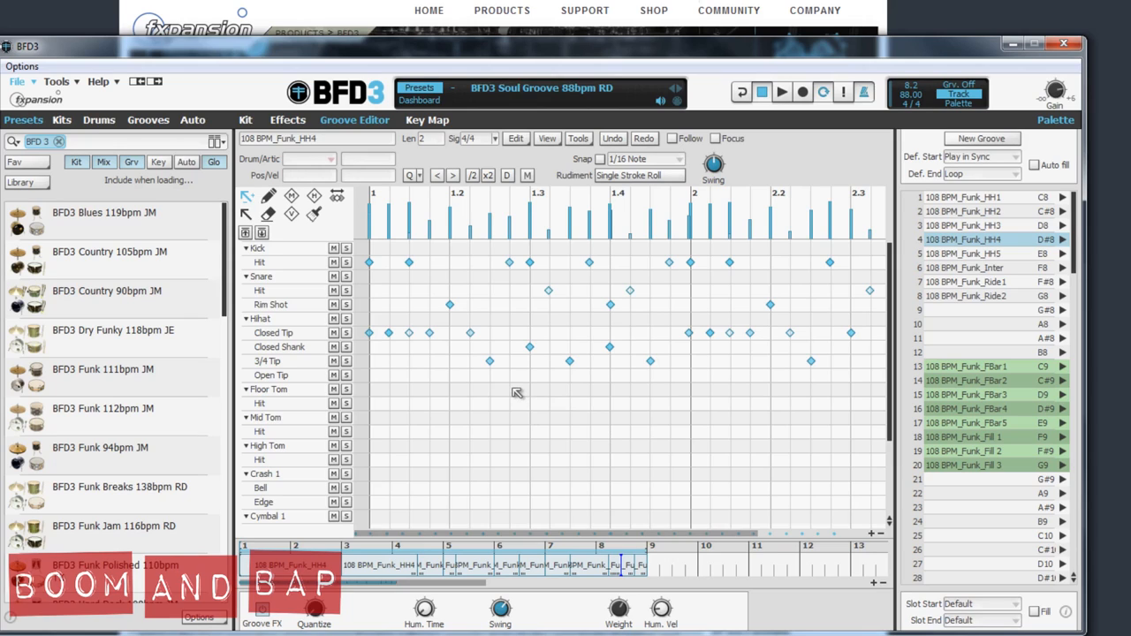
mouse_move(202, 334)
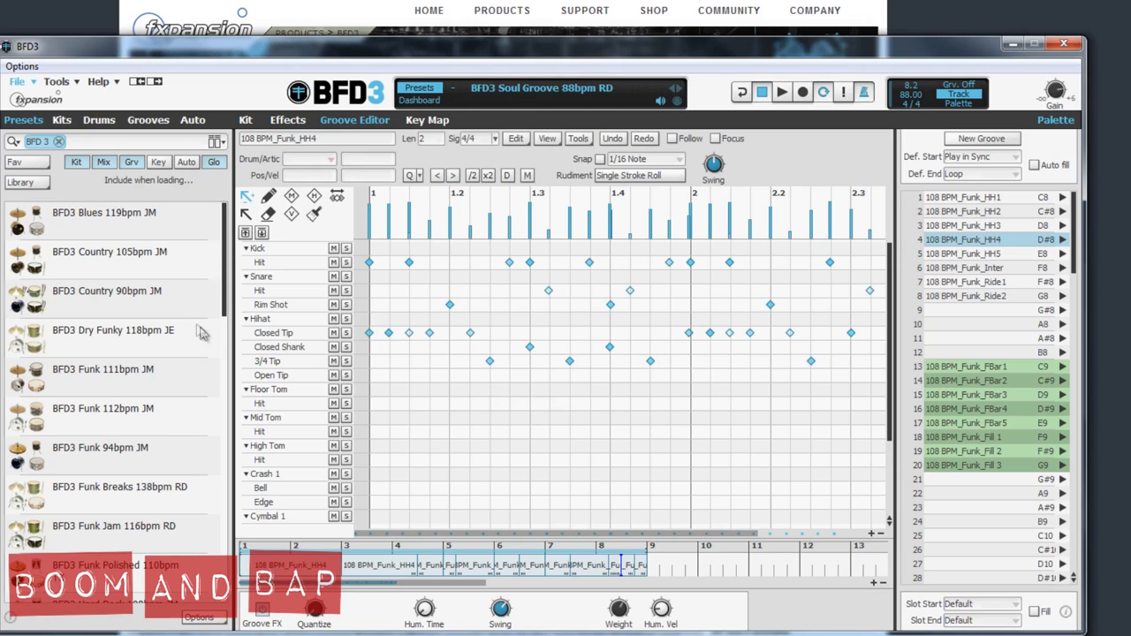
mouse_move(218, 405)
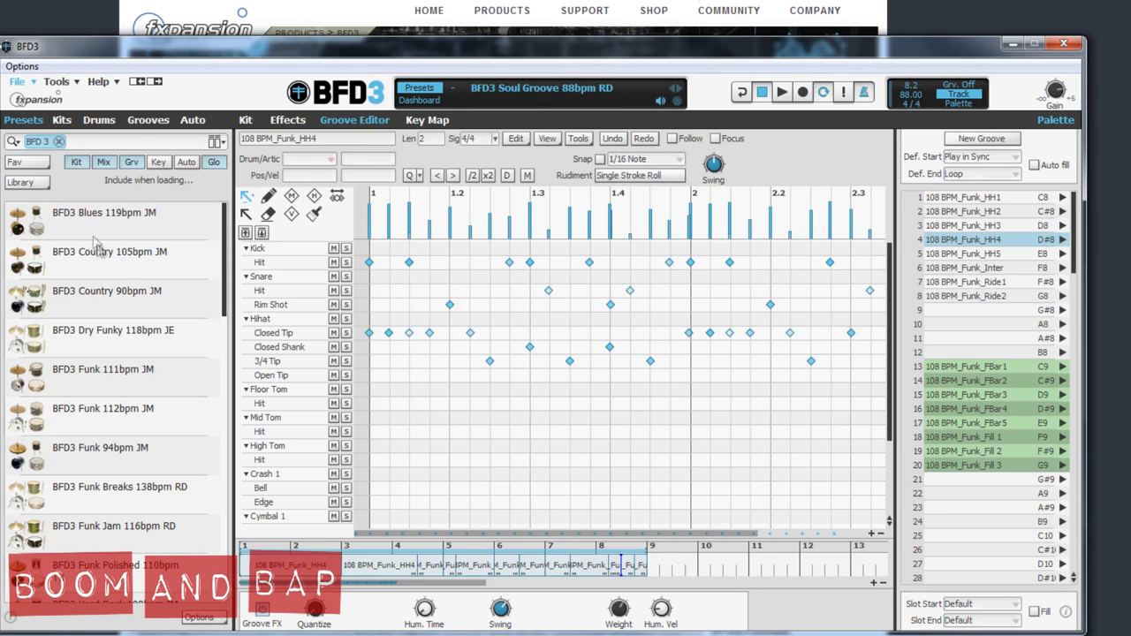
mouse_move(19, 183)
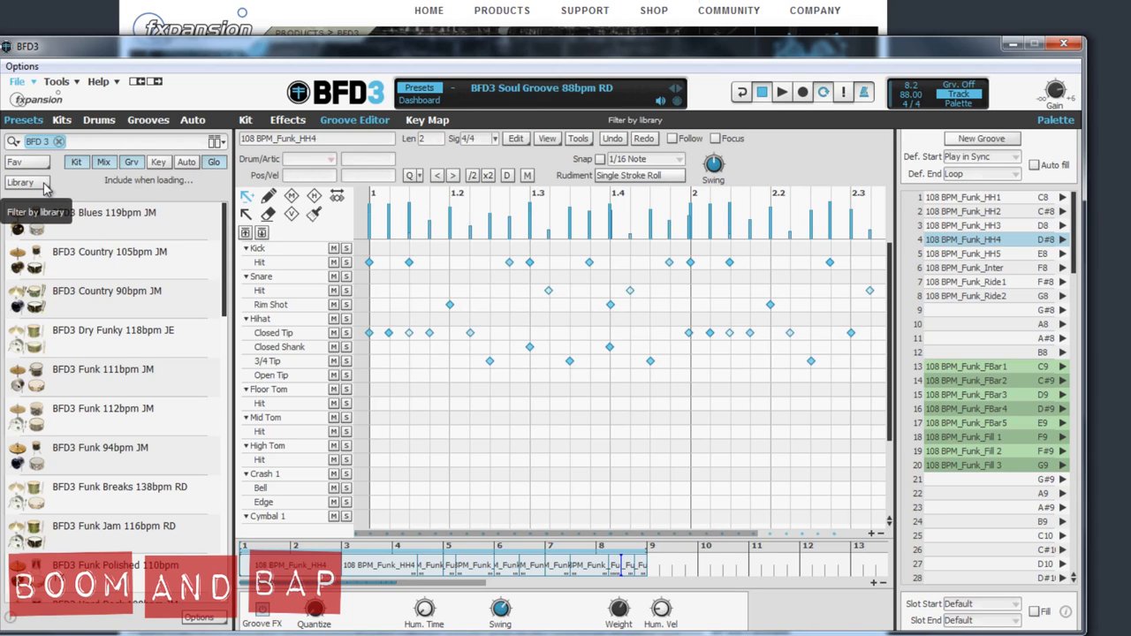
Open the Library filter menu listing libraries such as BFD 3 (36) and Jazz & Funk (12)
click(27, 182)
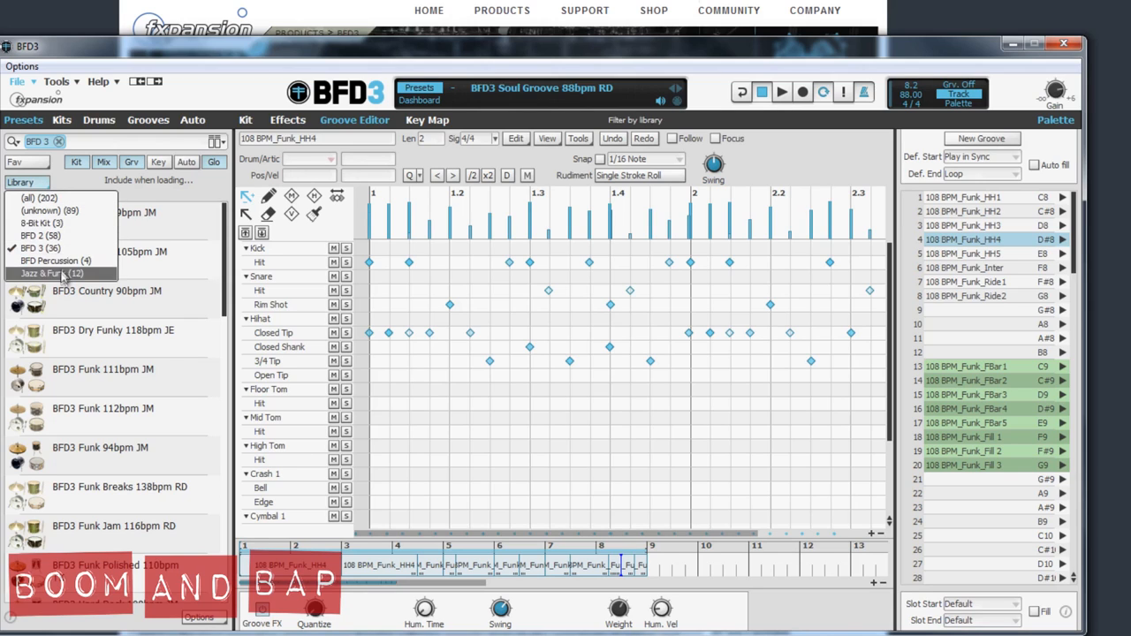
mouse_move(93, 278)
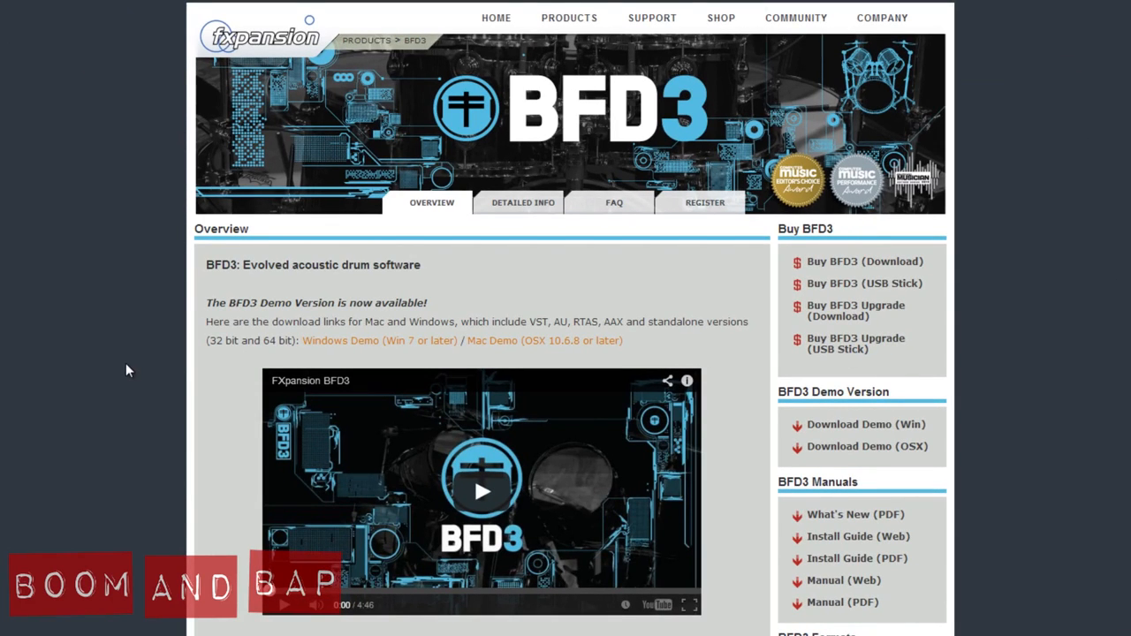
mouse_move(177, 358)
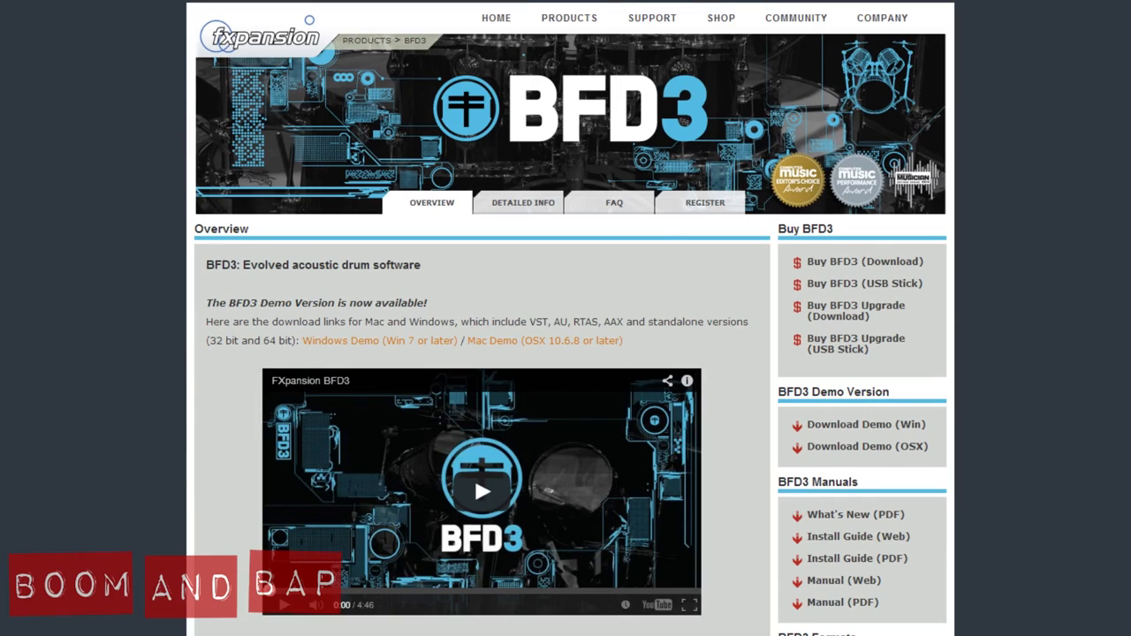
Add the BFD3 download edition to the shop cart for $349
click(864, 262)
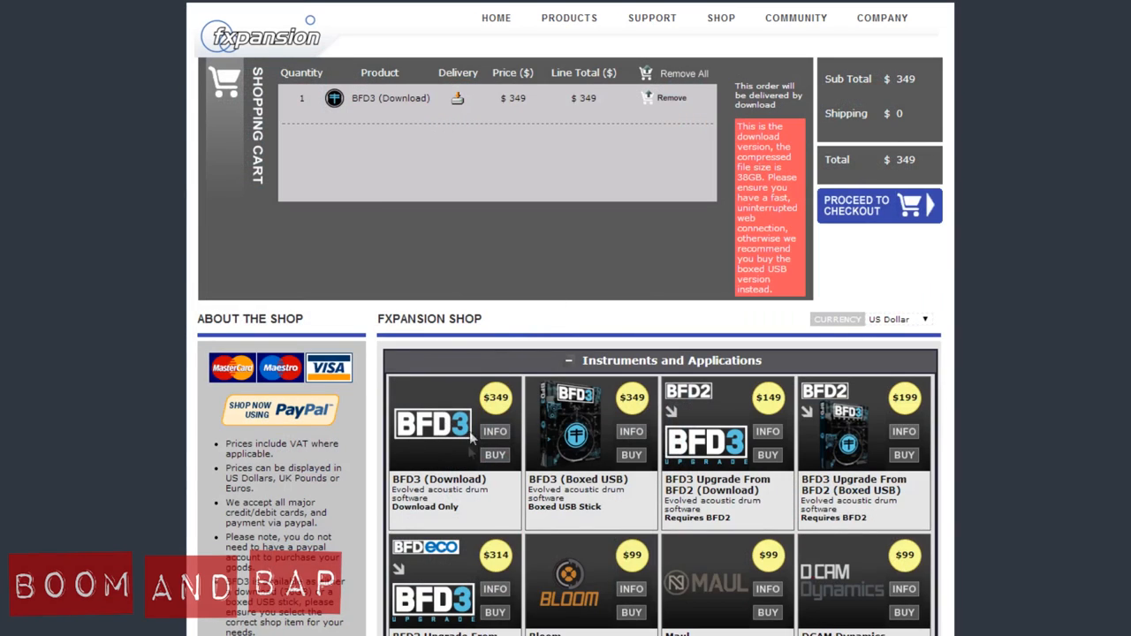
mouse_move(442, 449)
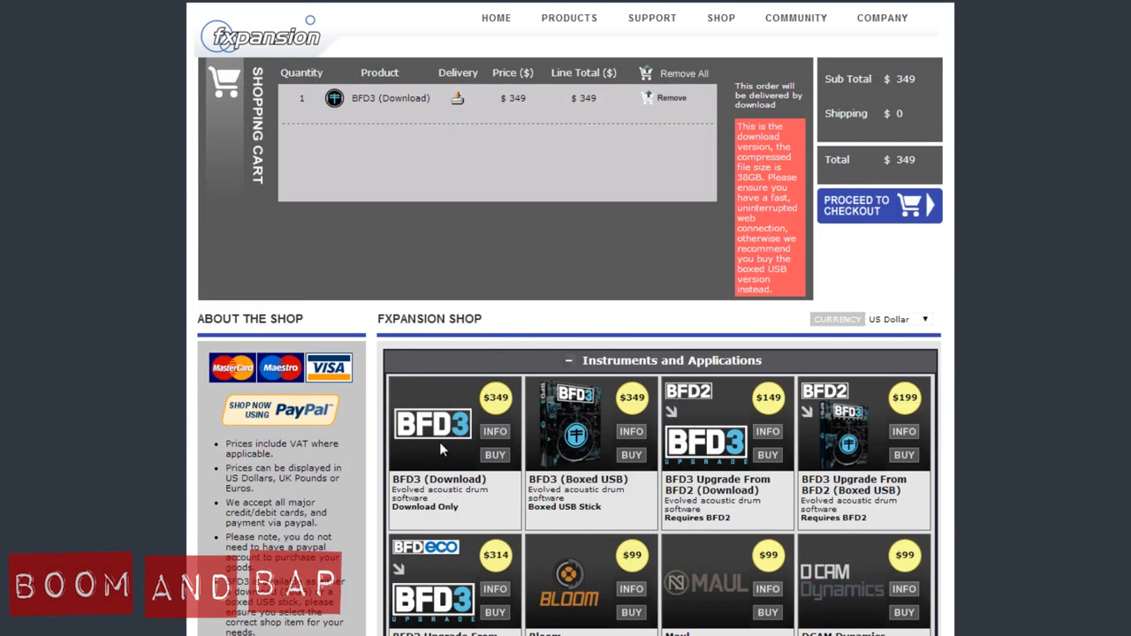
mouse_move(701, 410)
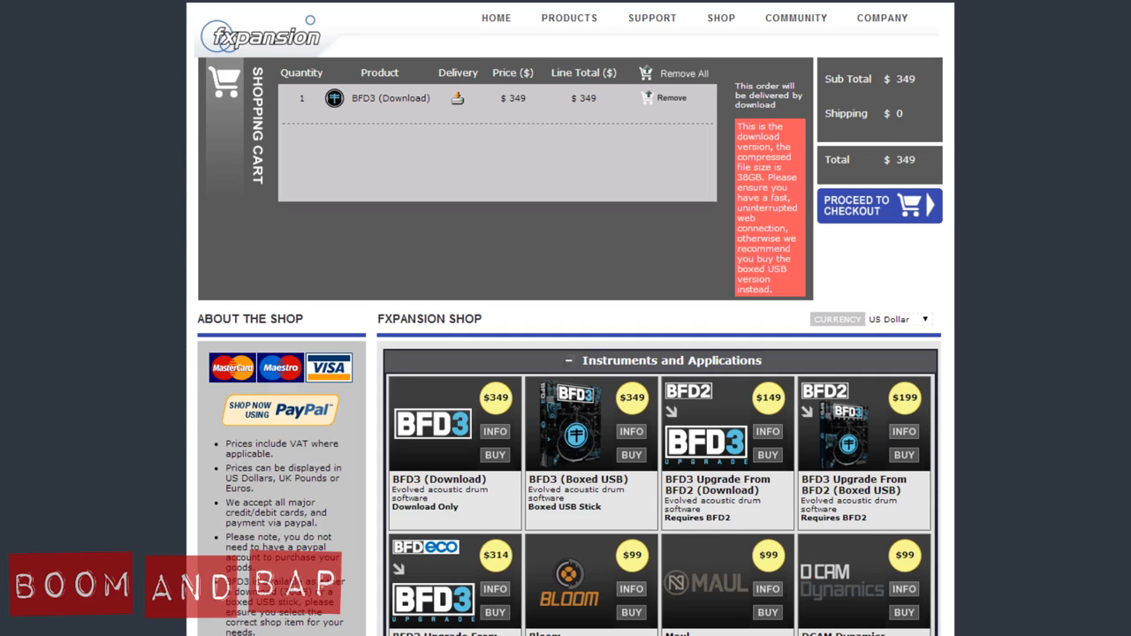
mouse_move(484, 563)
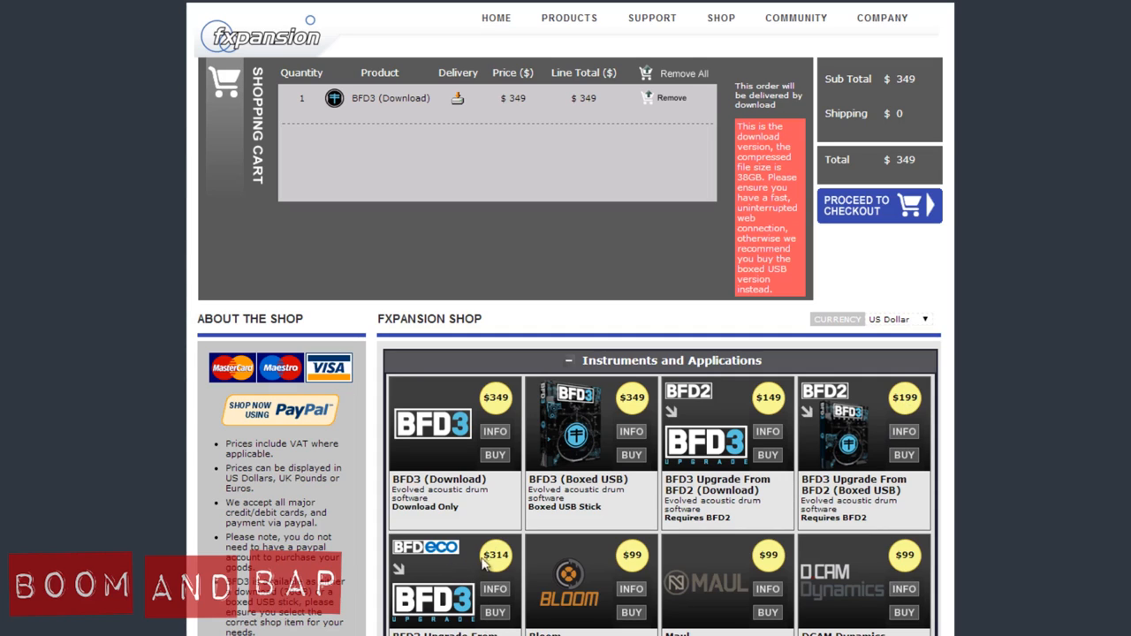